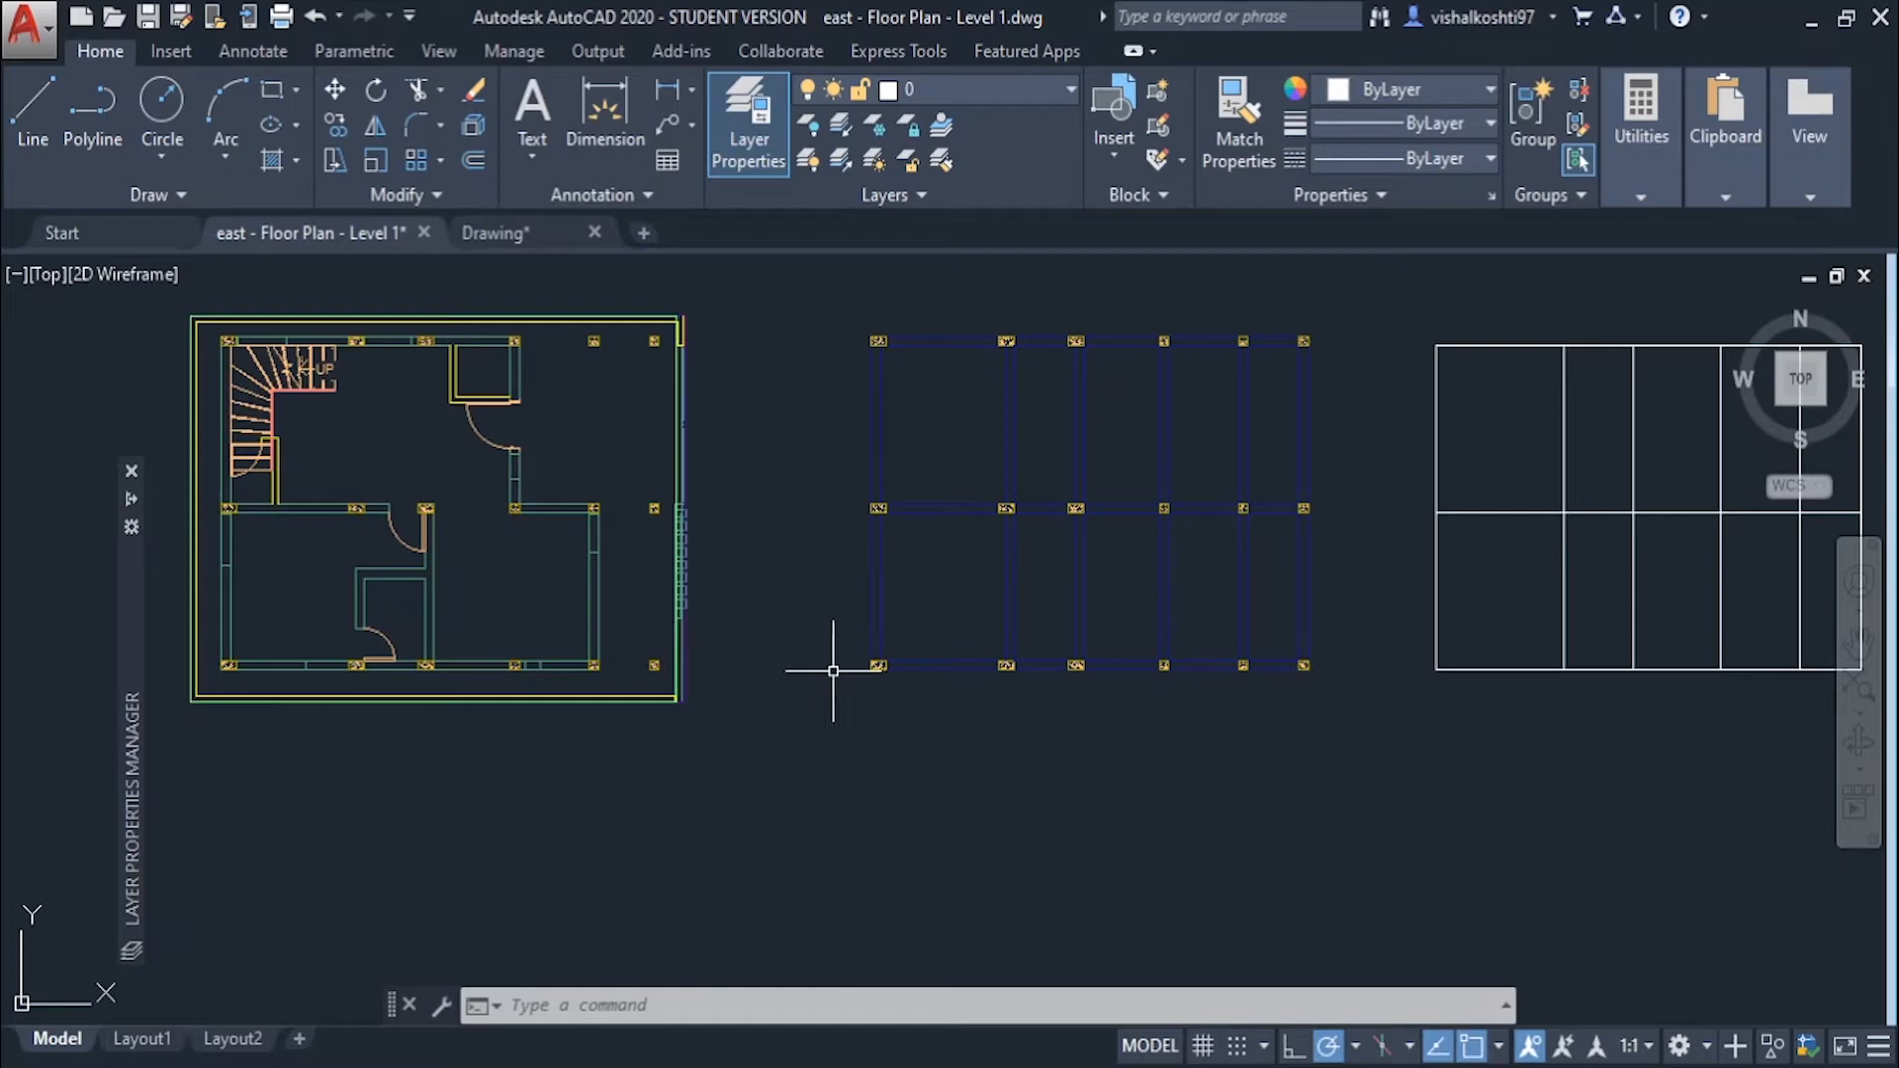
{"action": "mouse_move", "coordinate": [747, 380]}
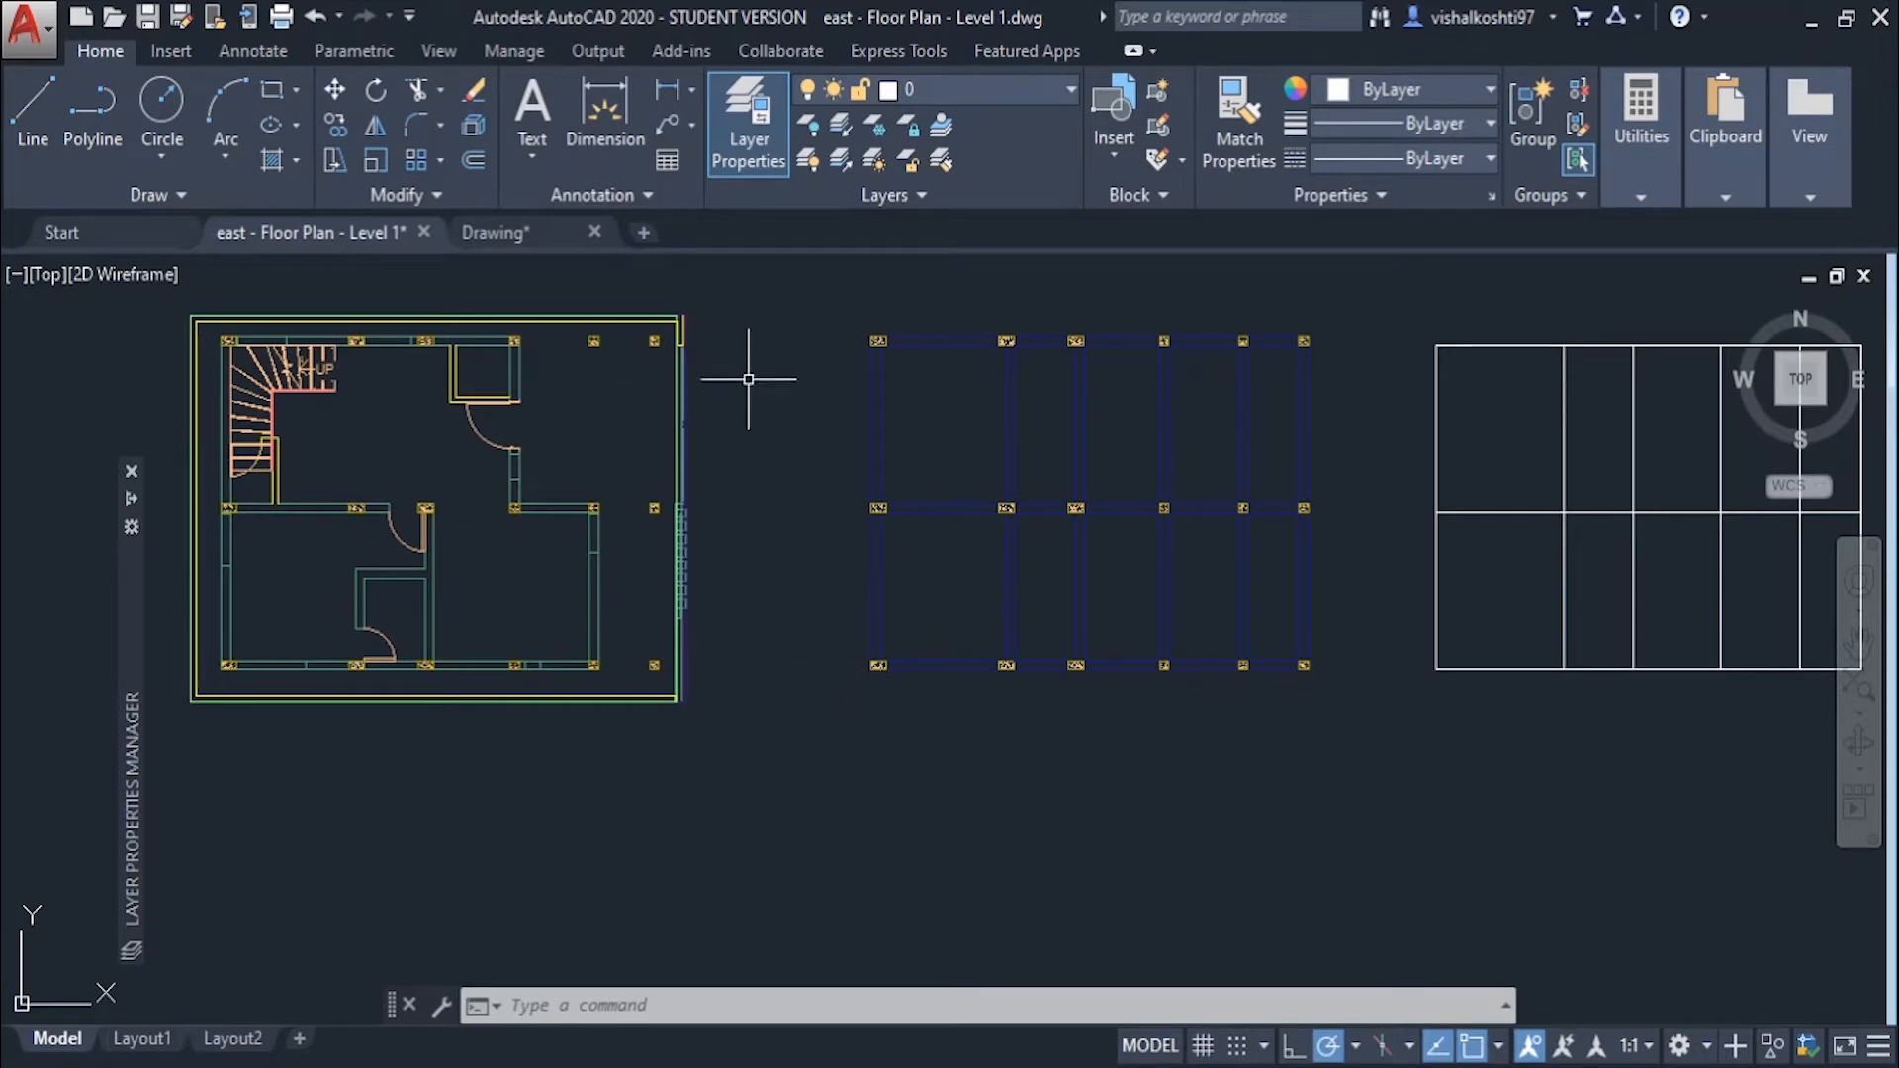
{"action": "mouse_move", "coordinate": [1031, 324]}
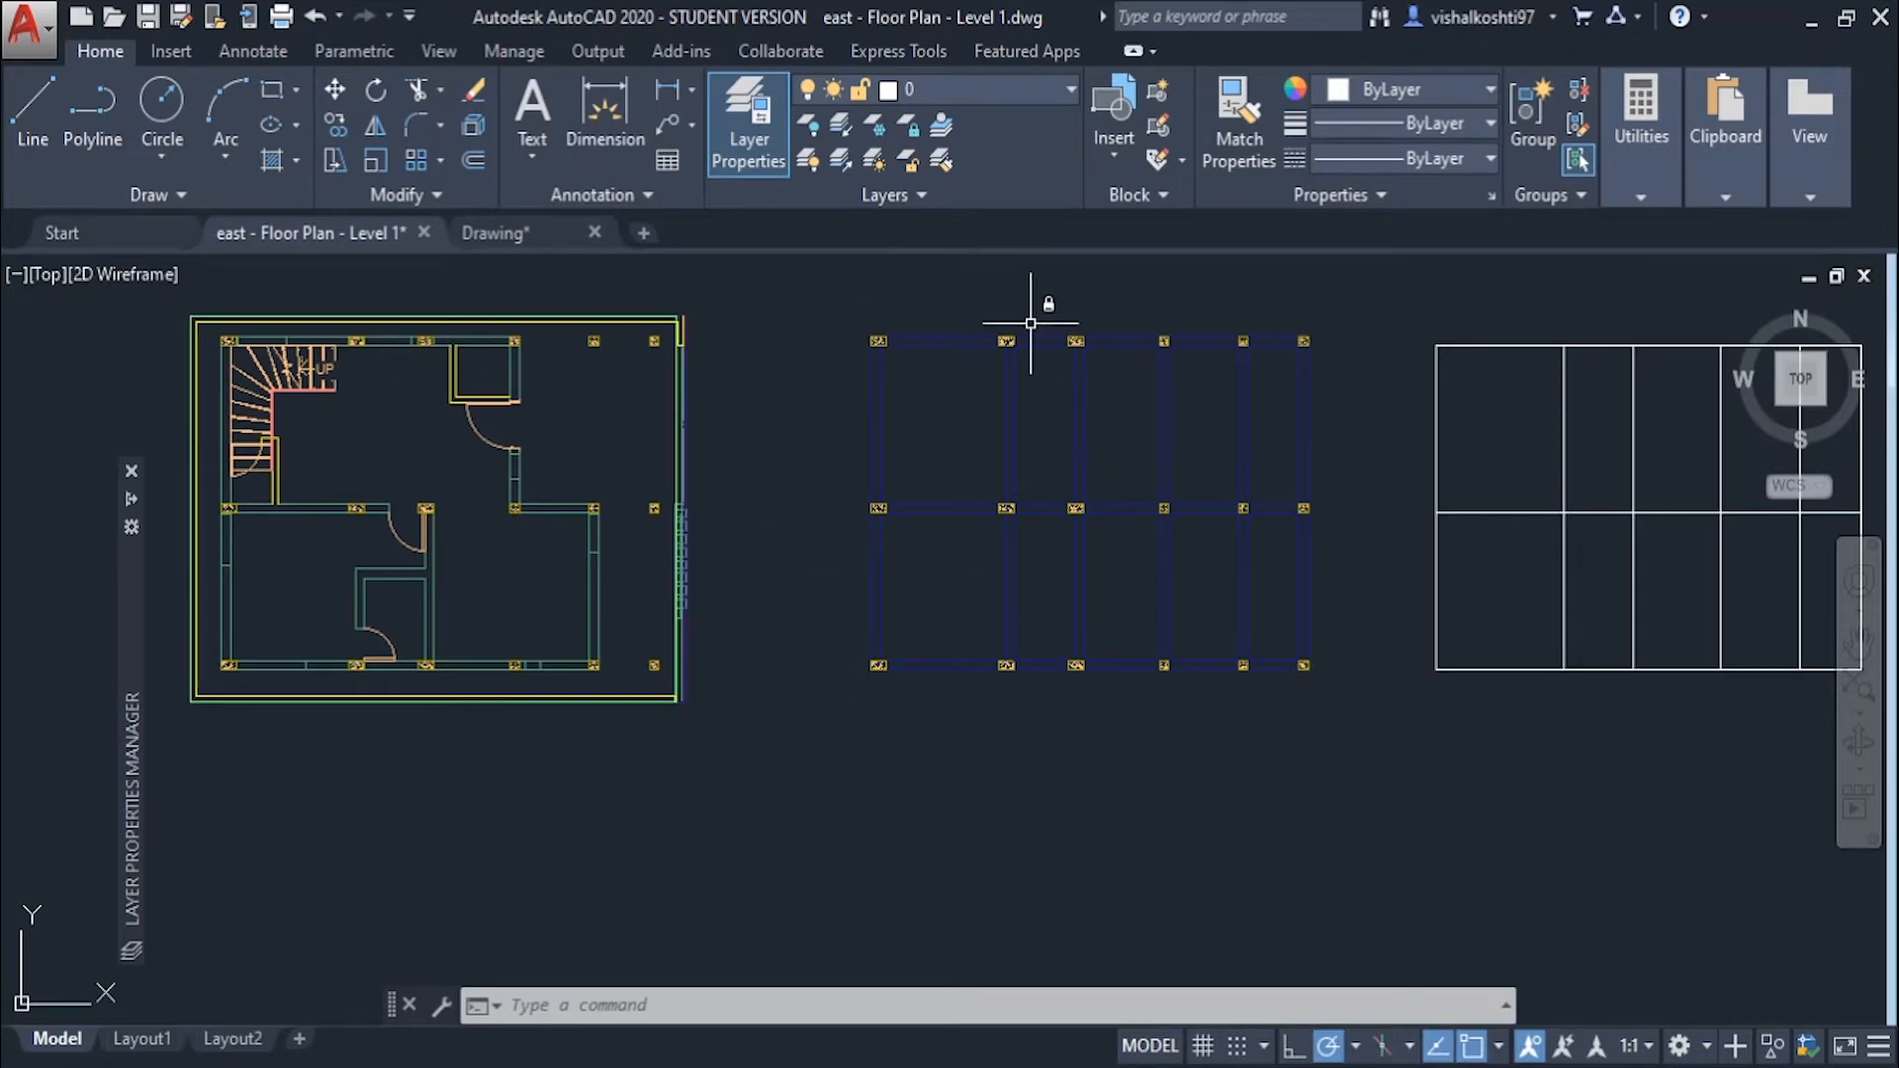
Start Save As and choose the AutoCAD 2013/LT2013 DXF file format.
{"action": "scroll", "scroll_direction": "down", "scroll_amount": 3}
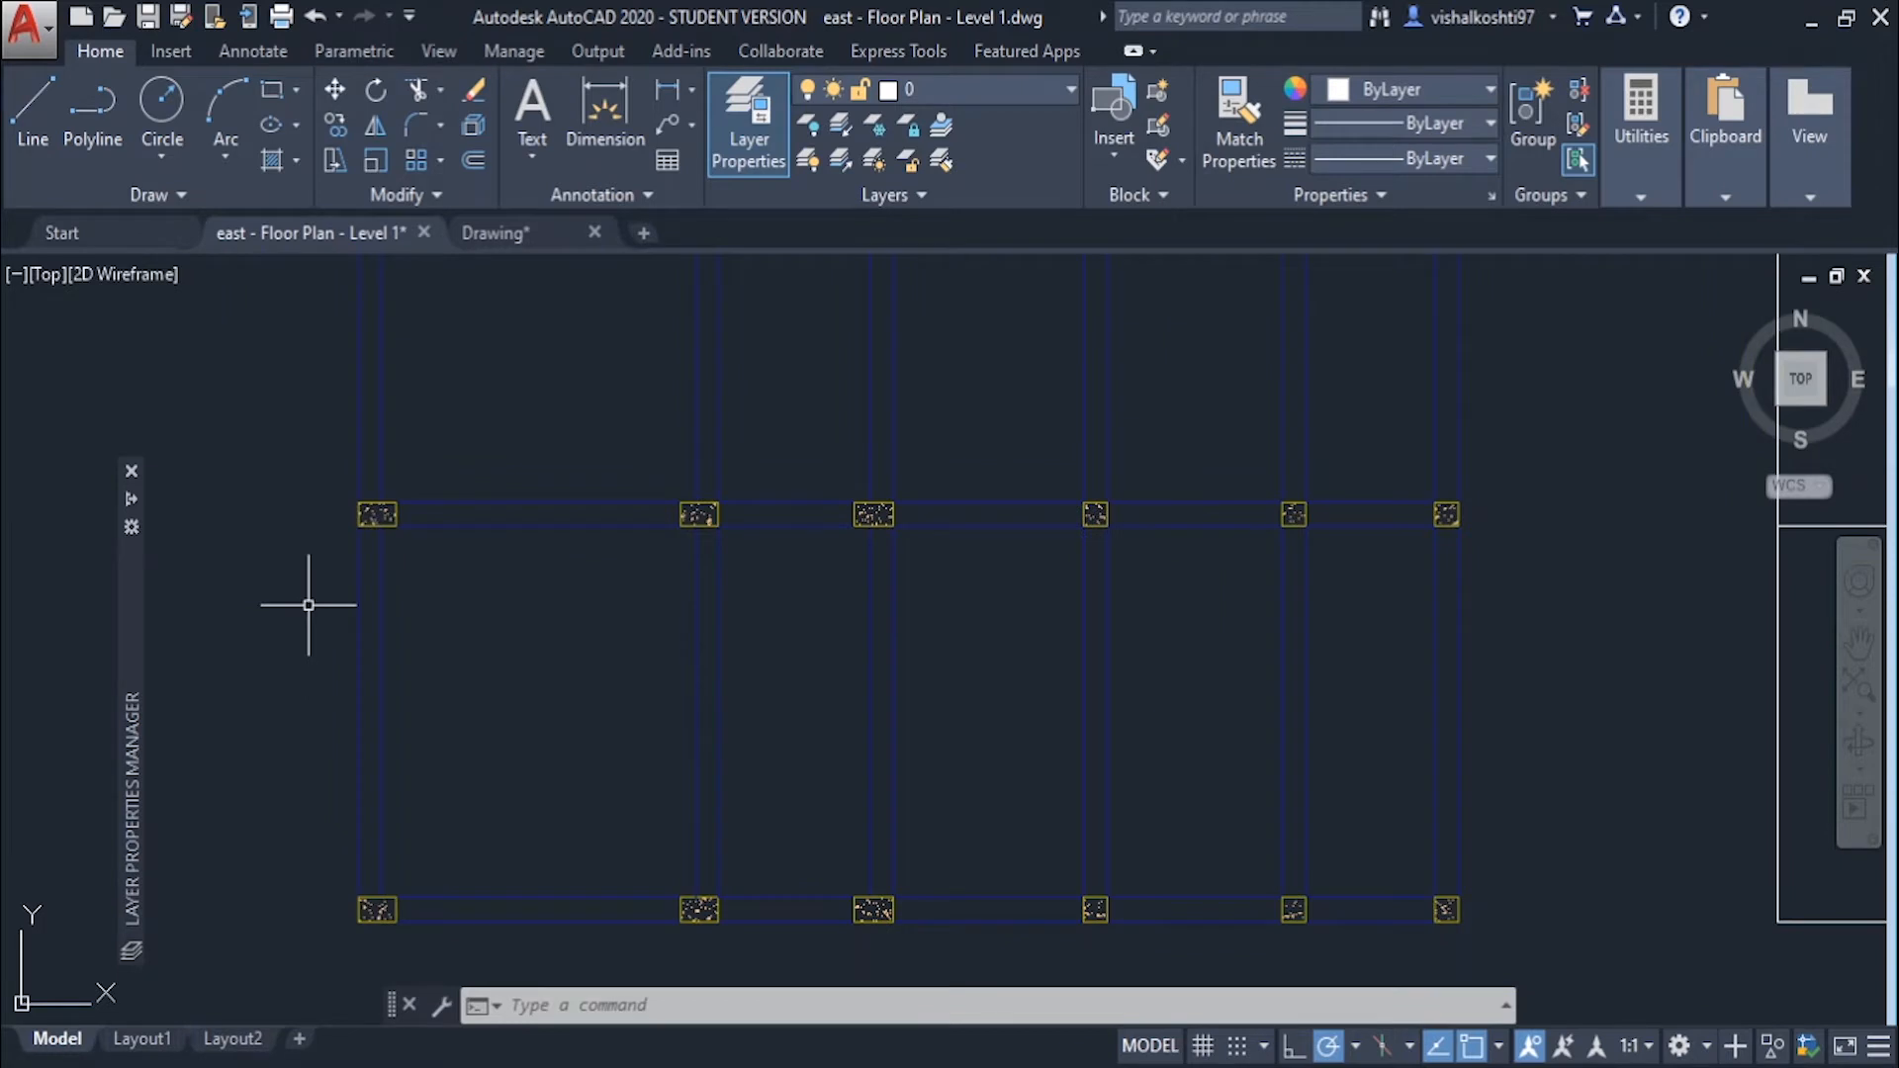
{"action": "mouse_move", "coordinate": [362, 497]}
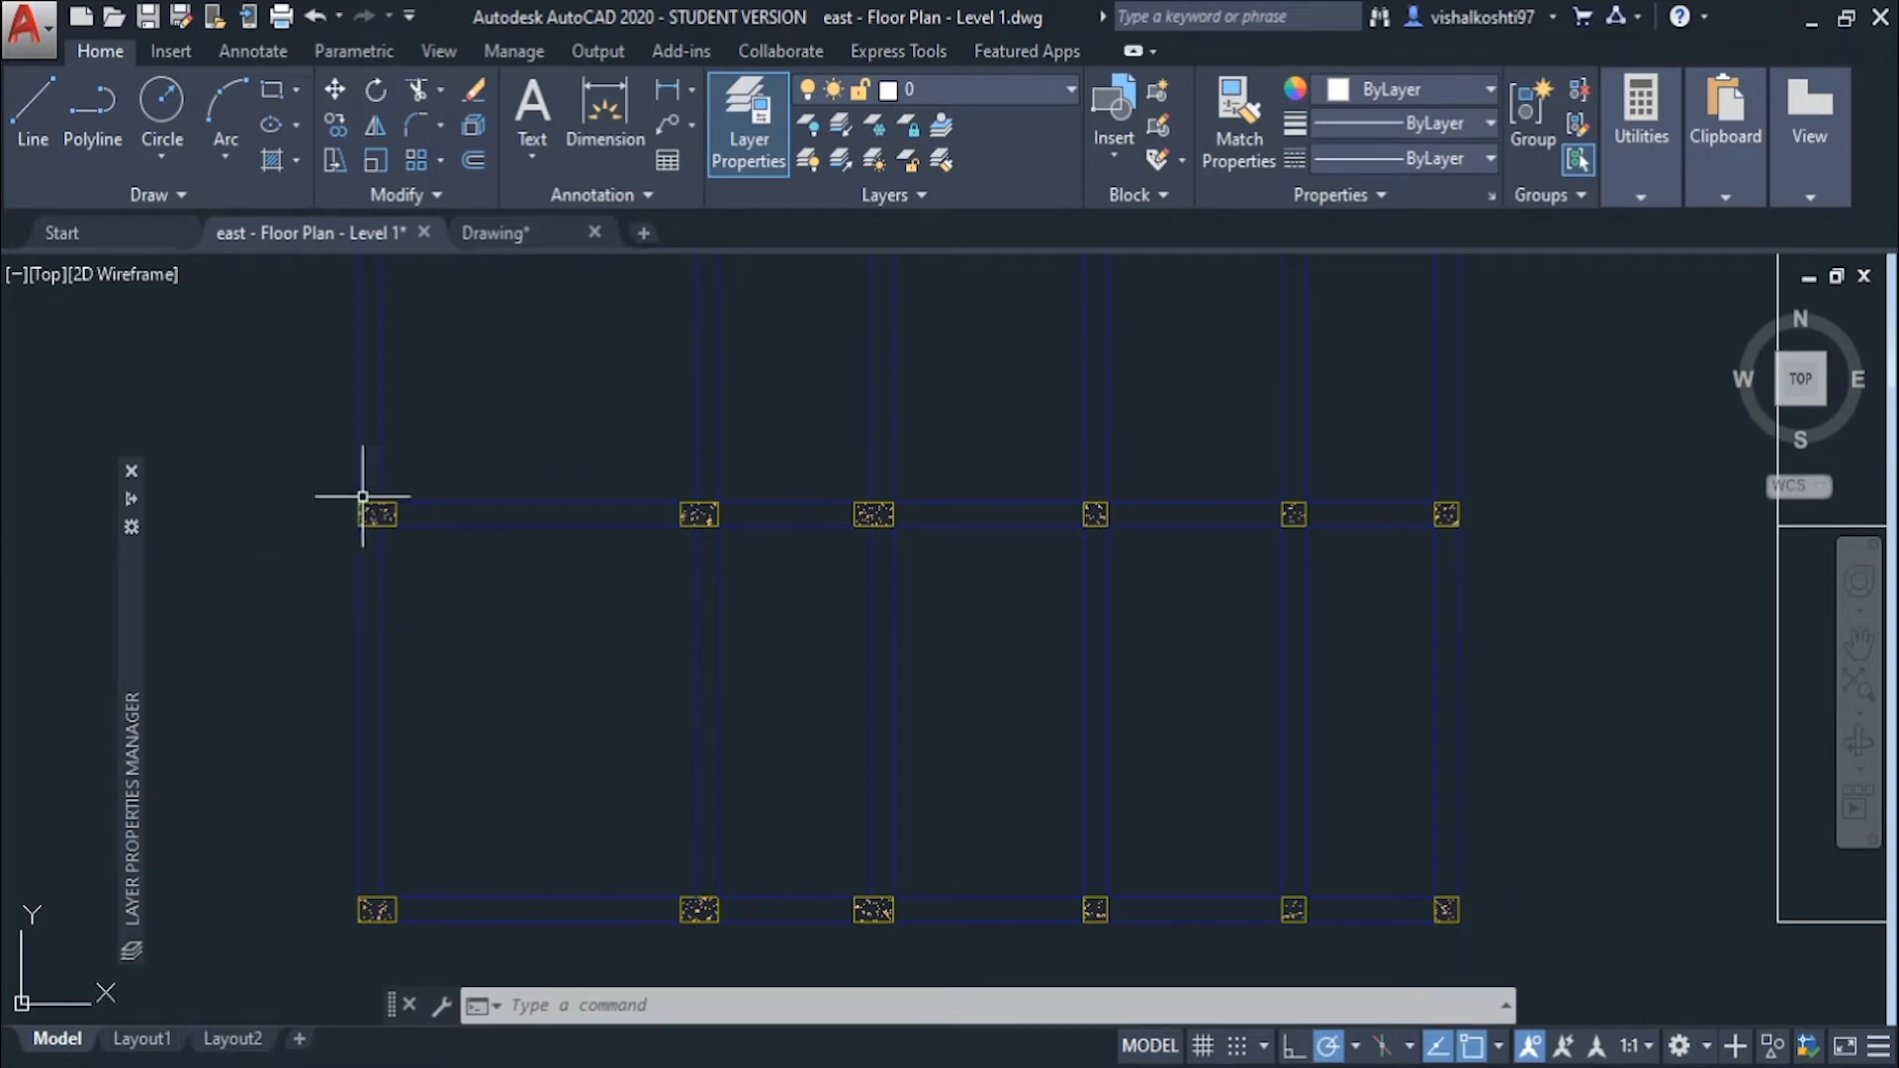
{"action": "mouse_move", "coordinate": [348, 518]}
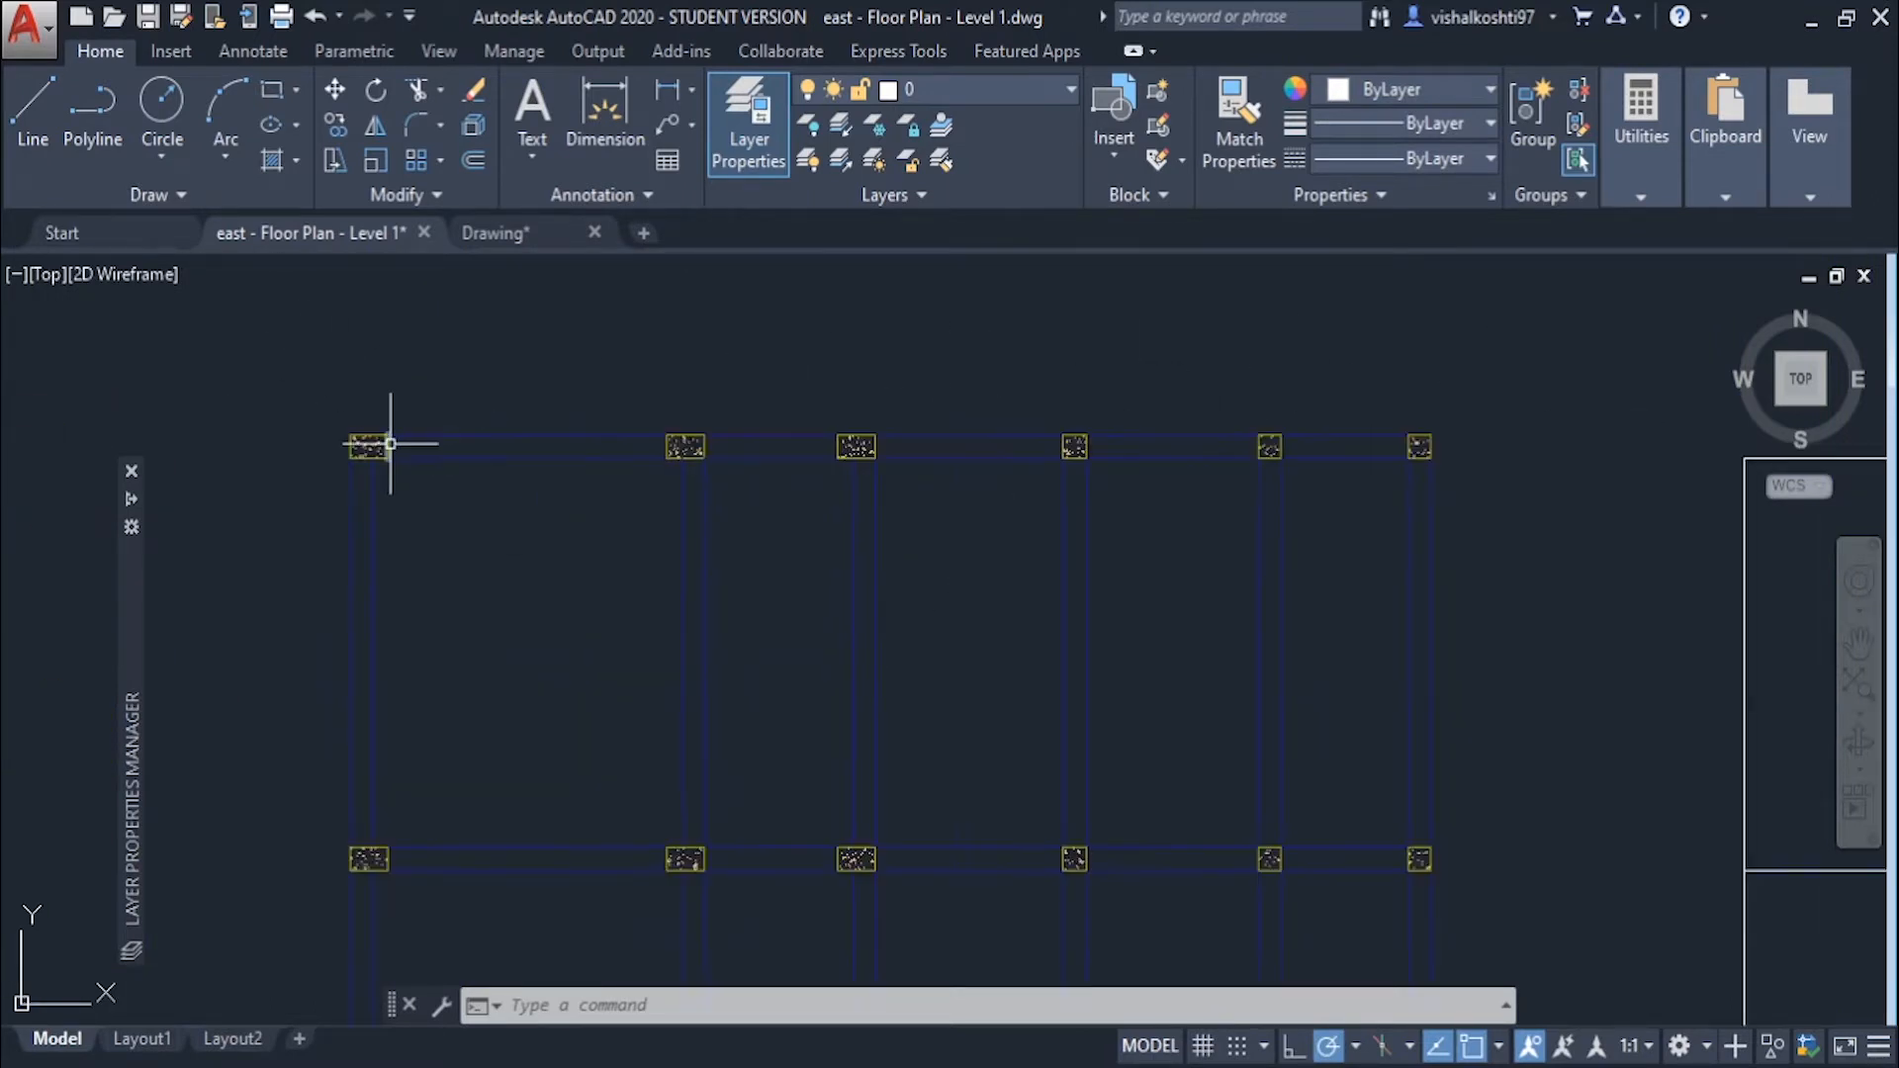
{"action": "mouse_move", "coordinate": [368, 447]}
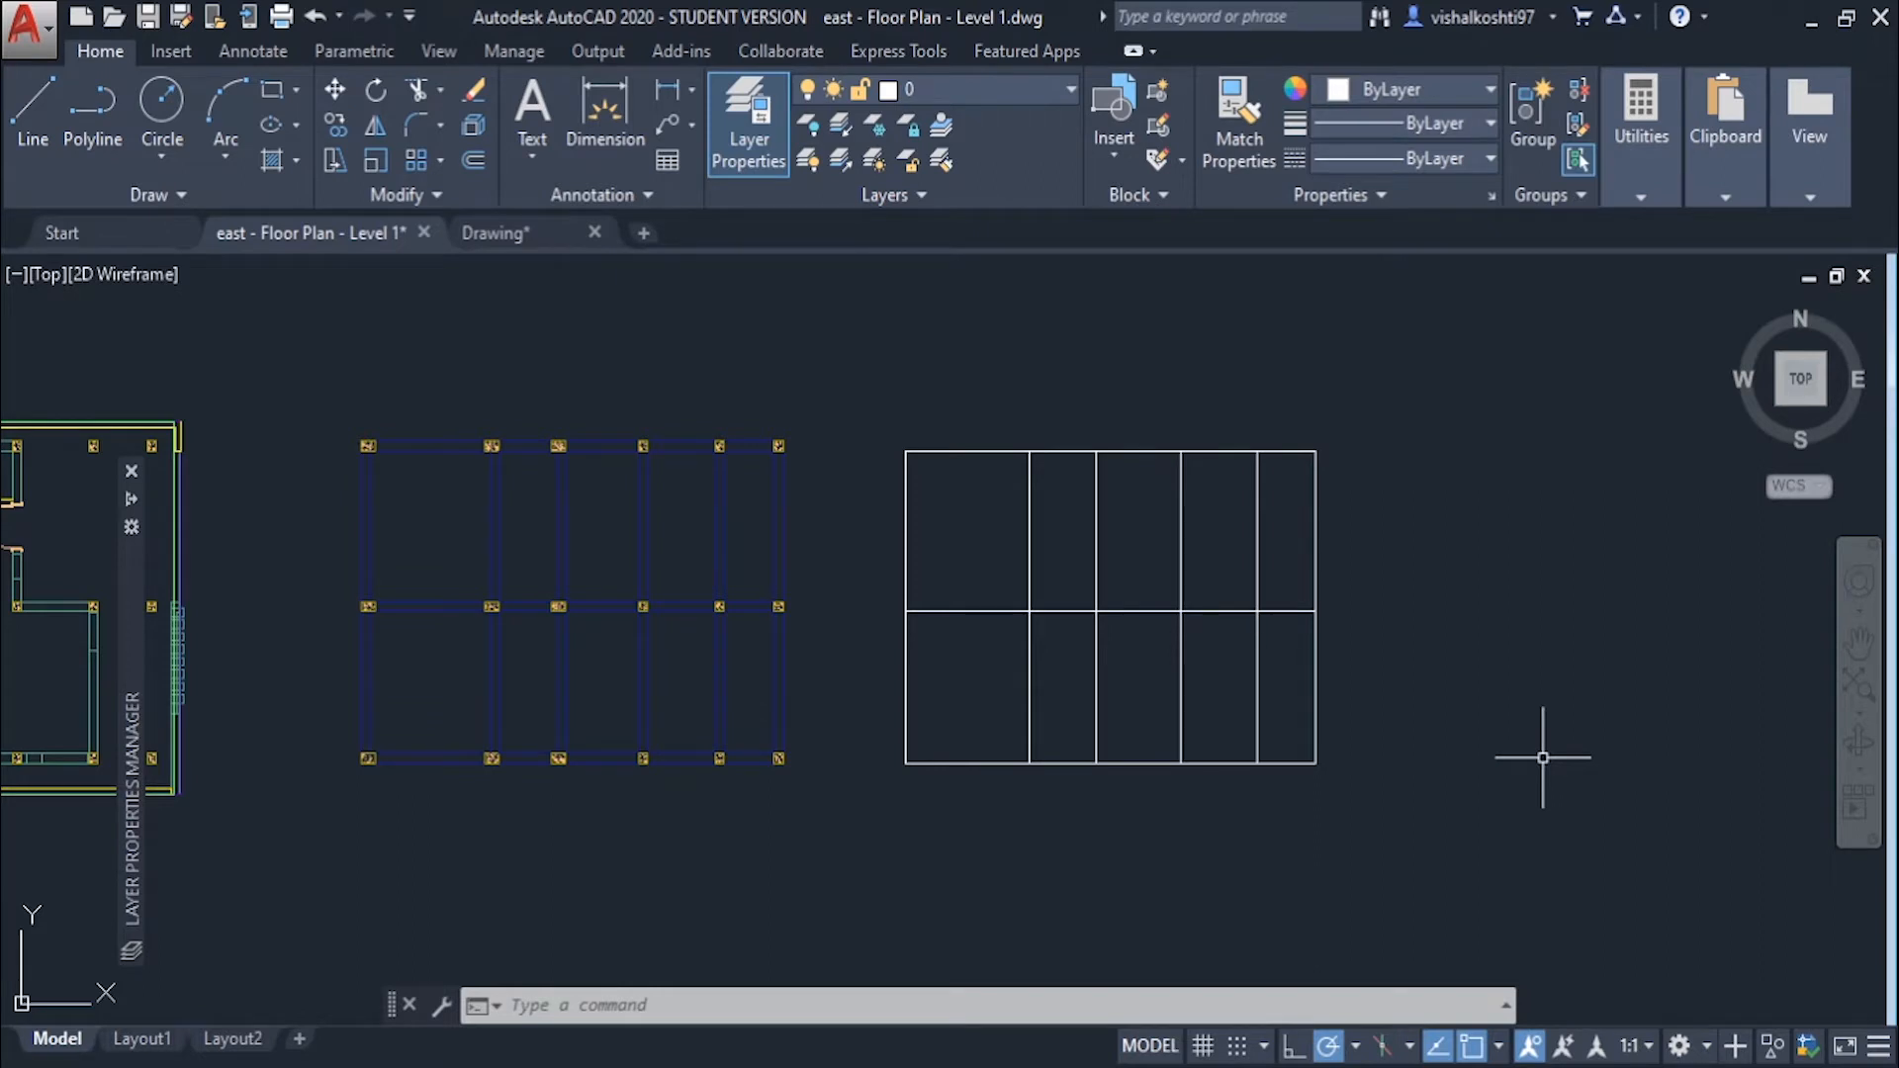
{"action": "mouse_move", "coordinate": [844, 463]}
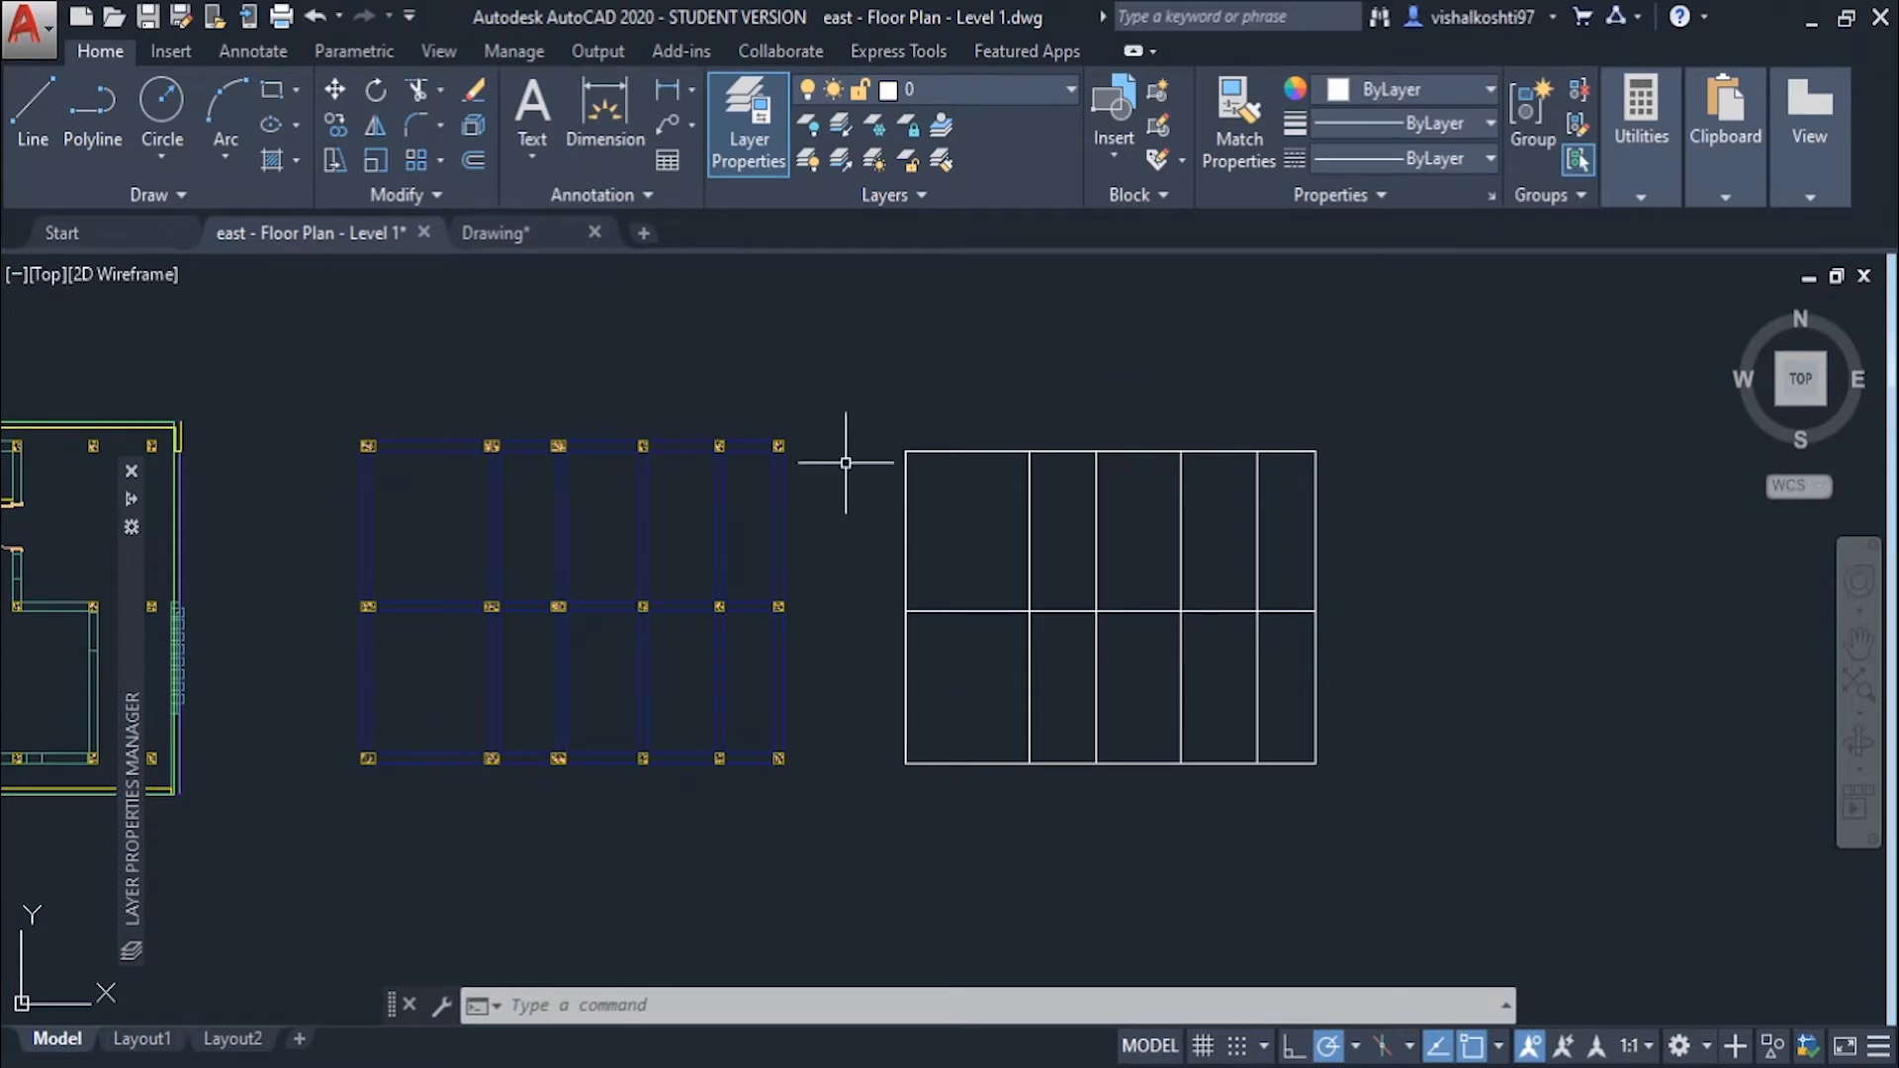
{"action": "mouse_move", "coordinate": [803, 732]}
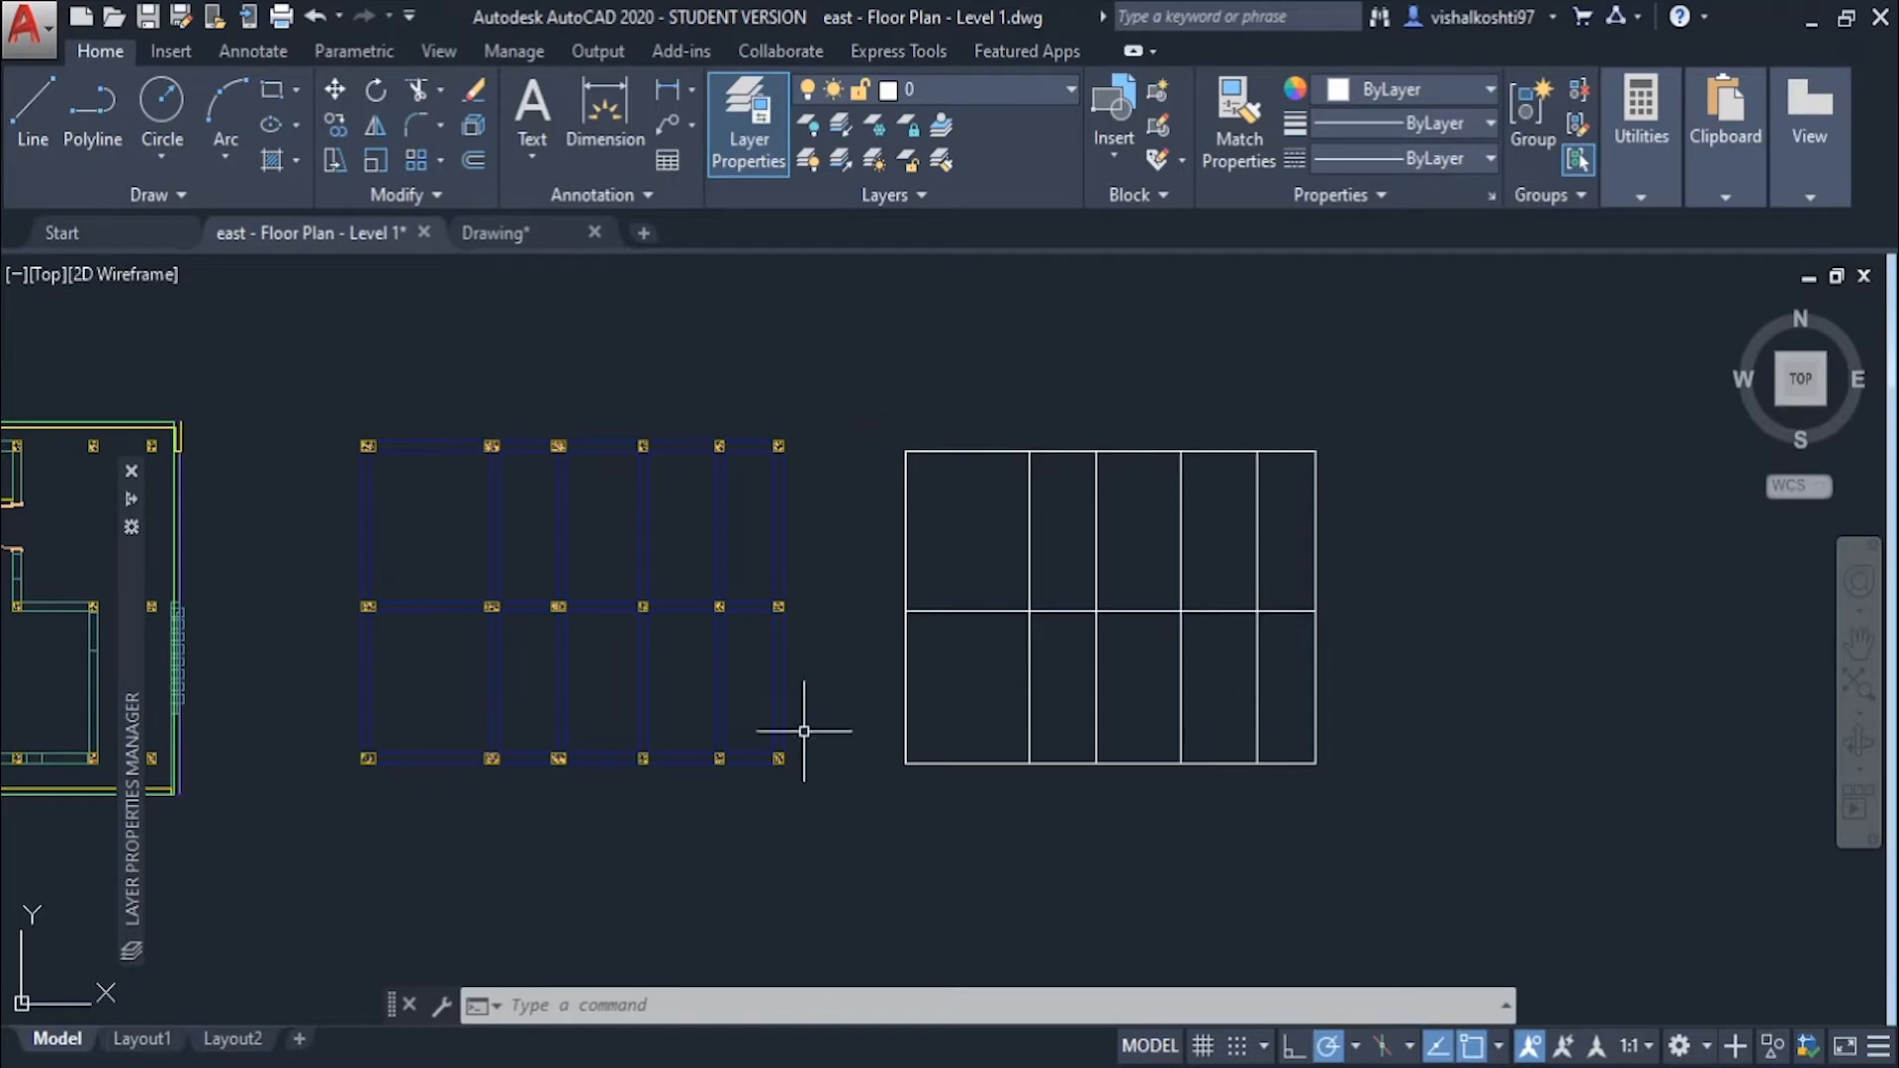
{"action": "mouse_move", "coordinate": [593, 538]}
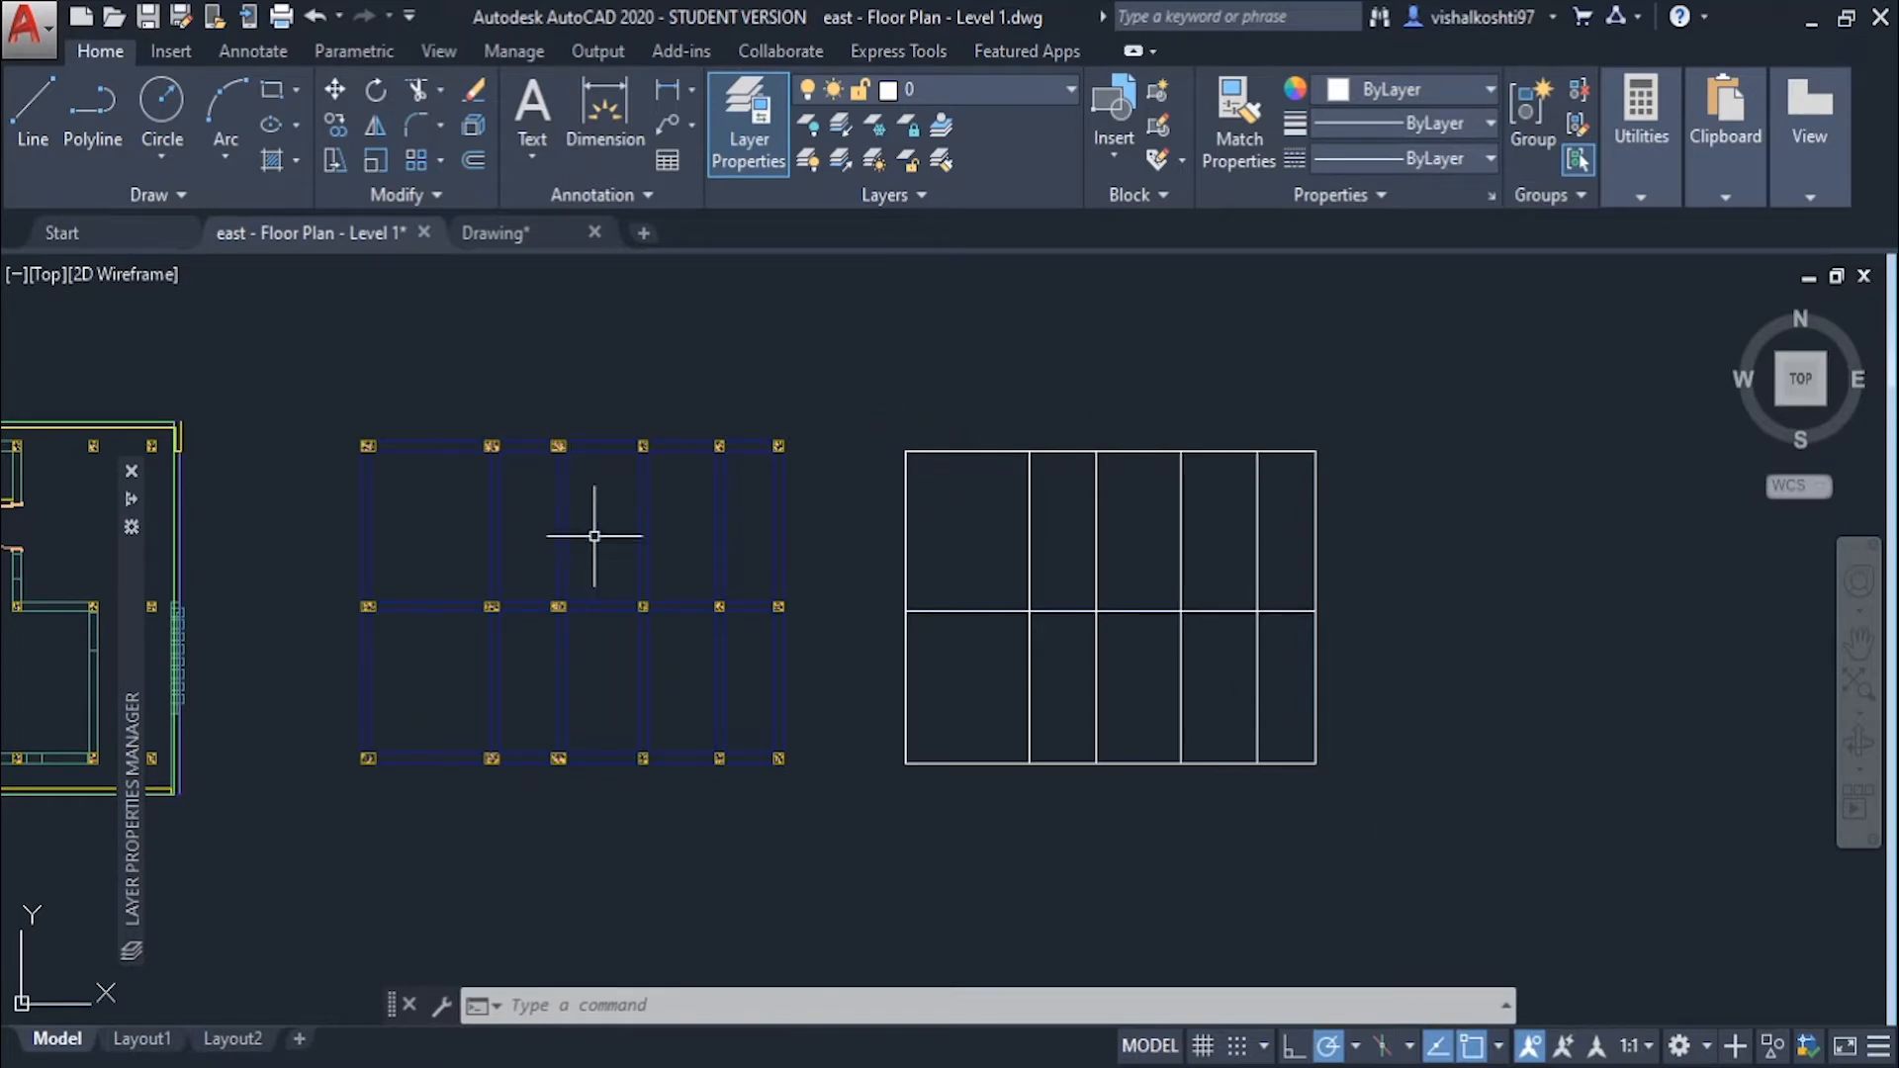
{"action": "mouse_move", "coordinate": [497, 233]}
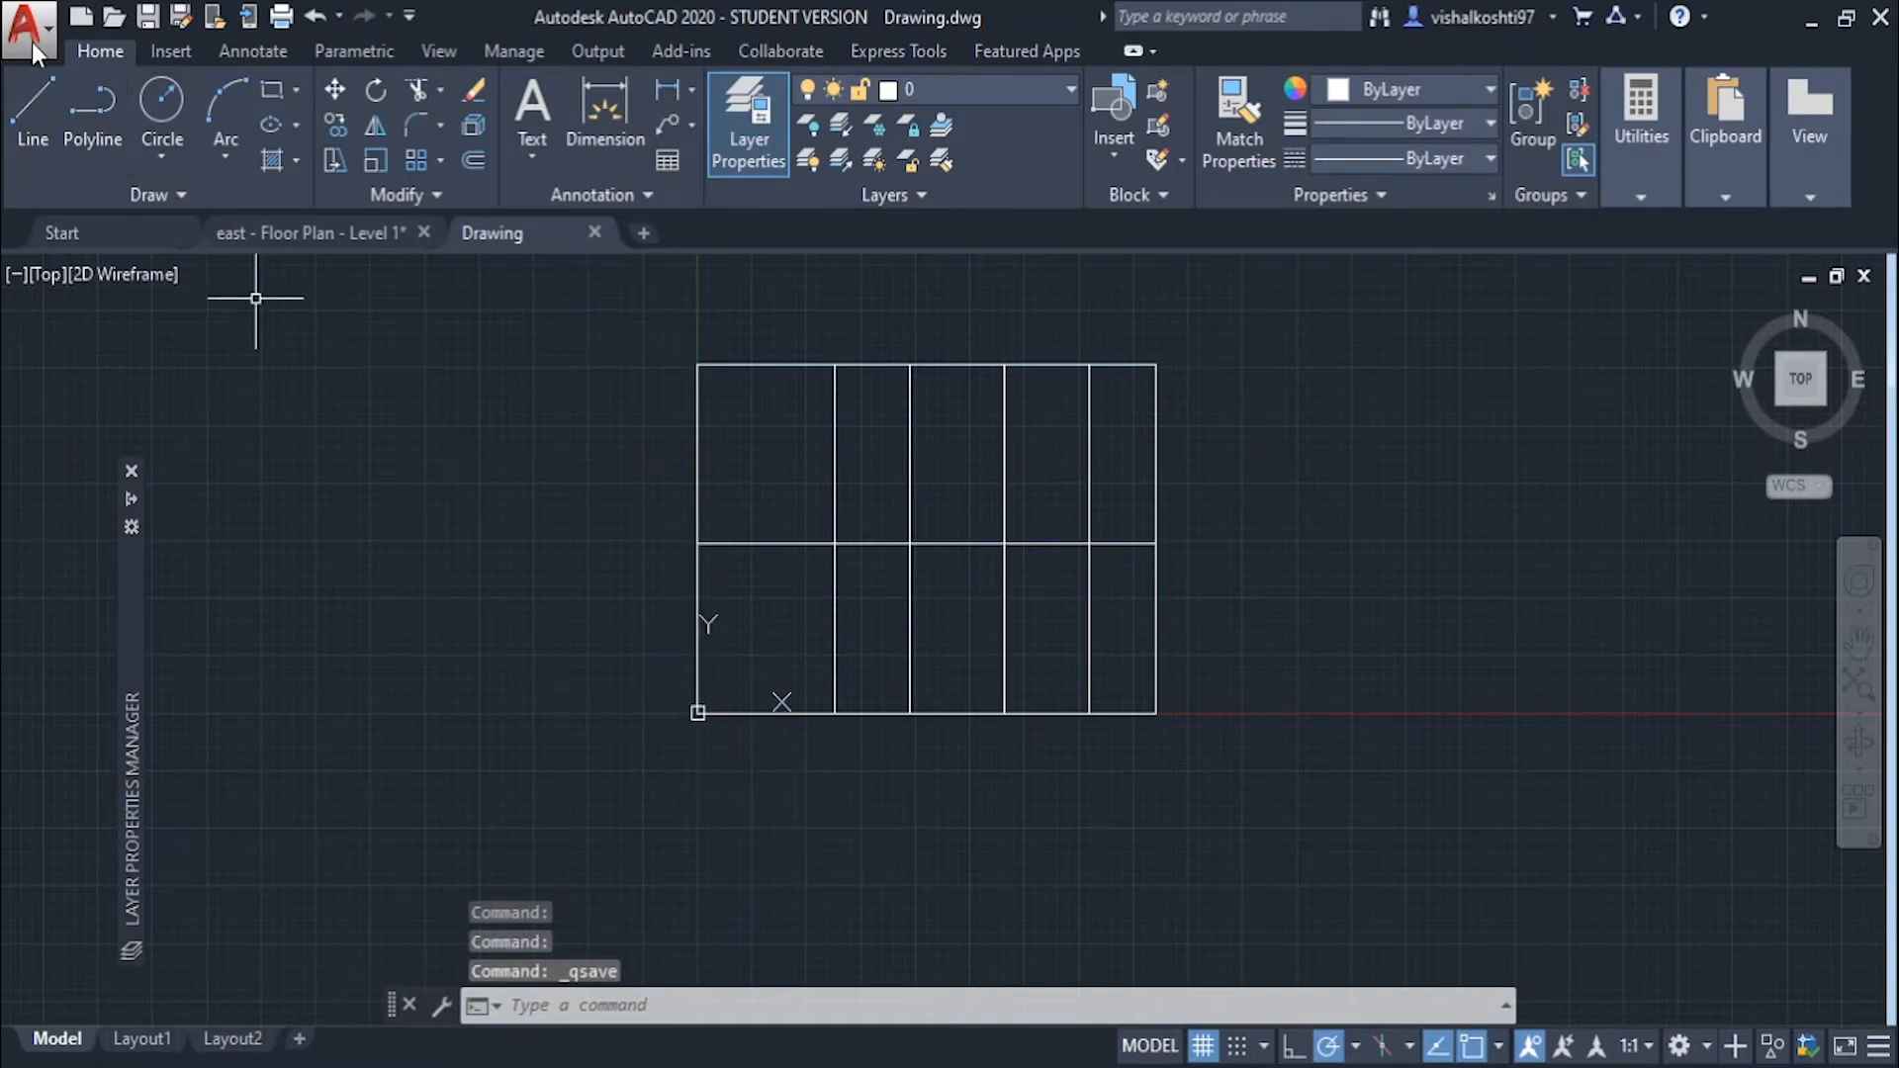
{"action": "left_click", "coordinate": [29, 30]}
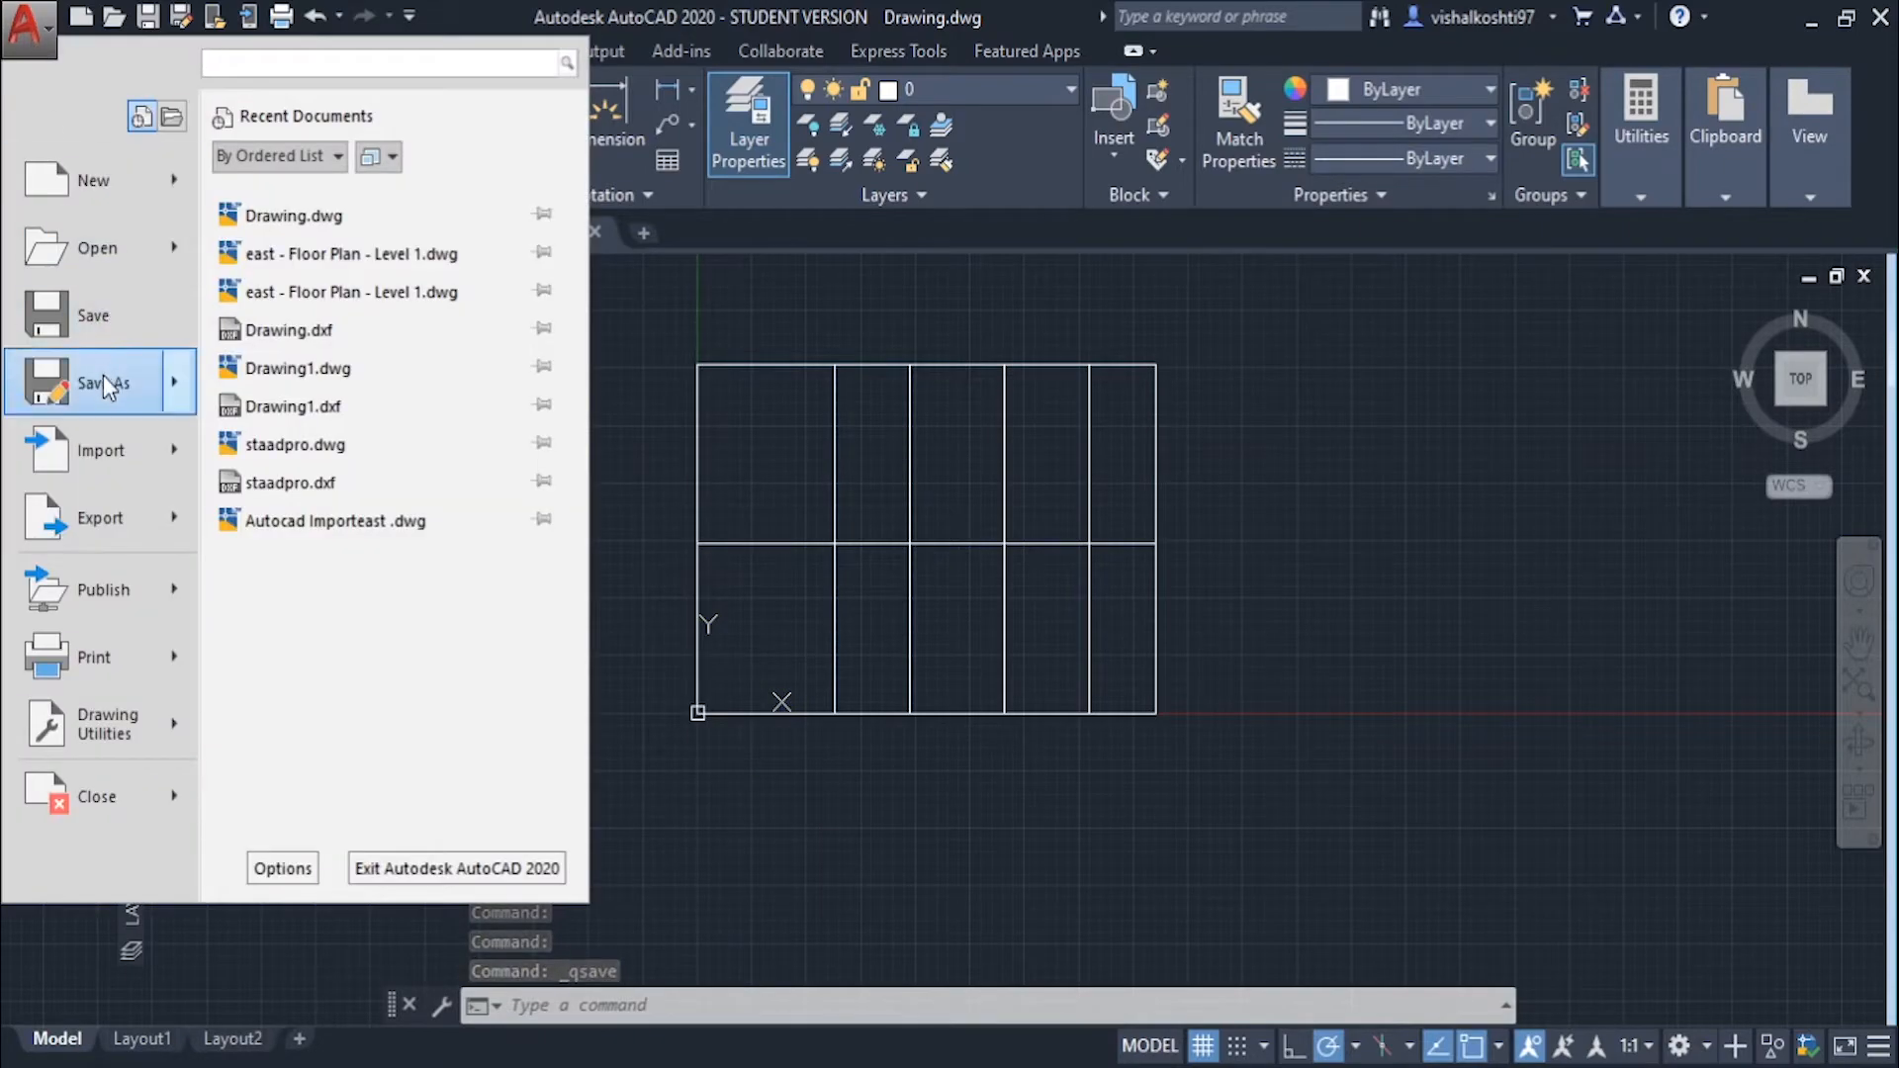
{"action": "left_click", "coordinate": [99, 383]}
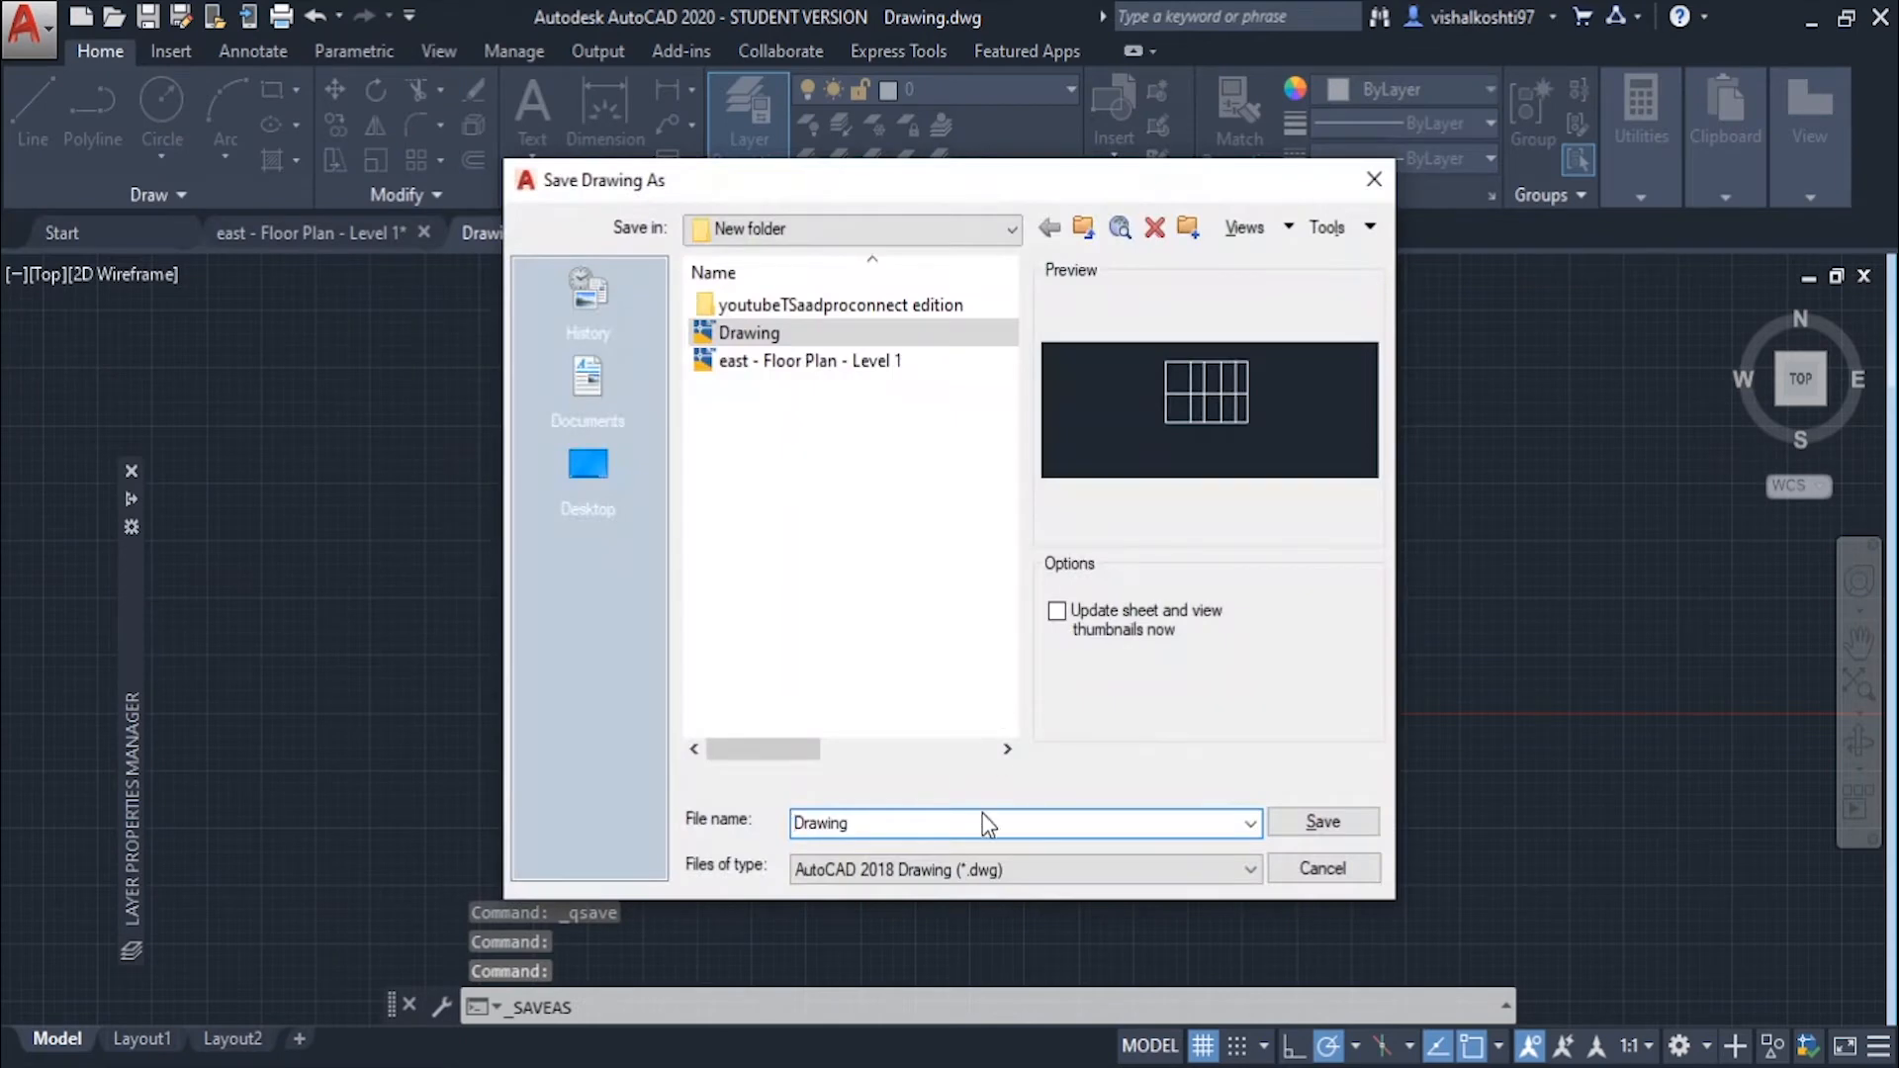
{"action": "left_click", "coordinate": [1250, 868]}
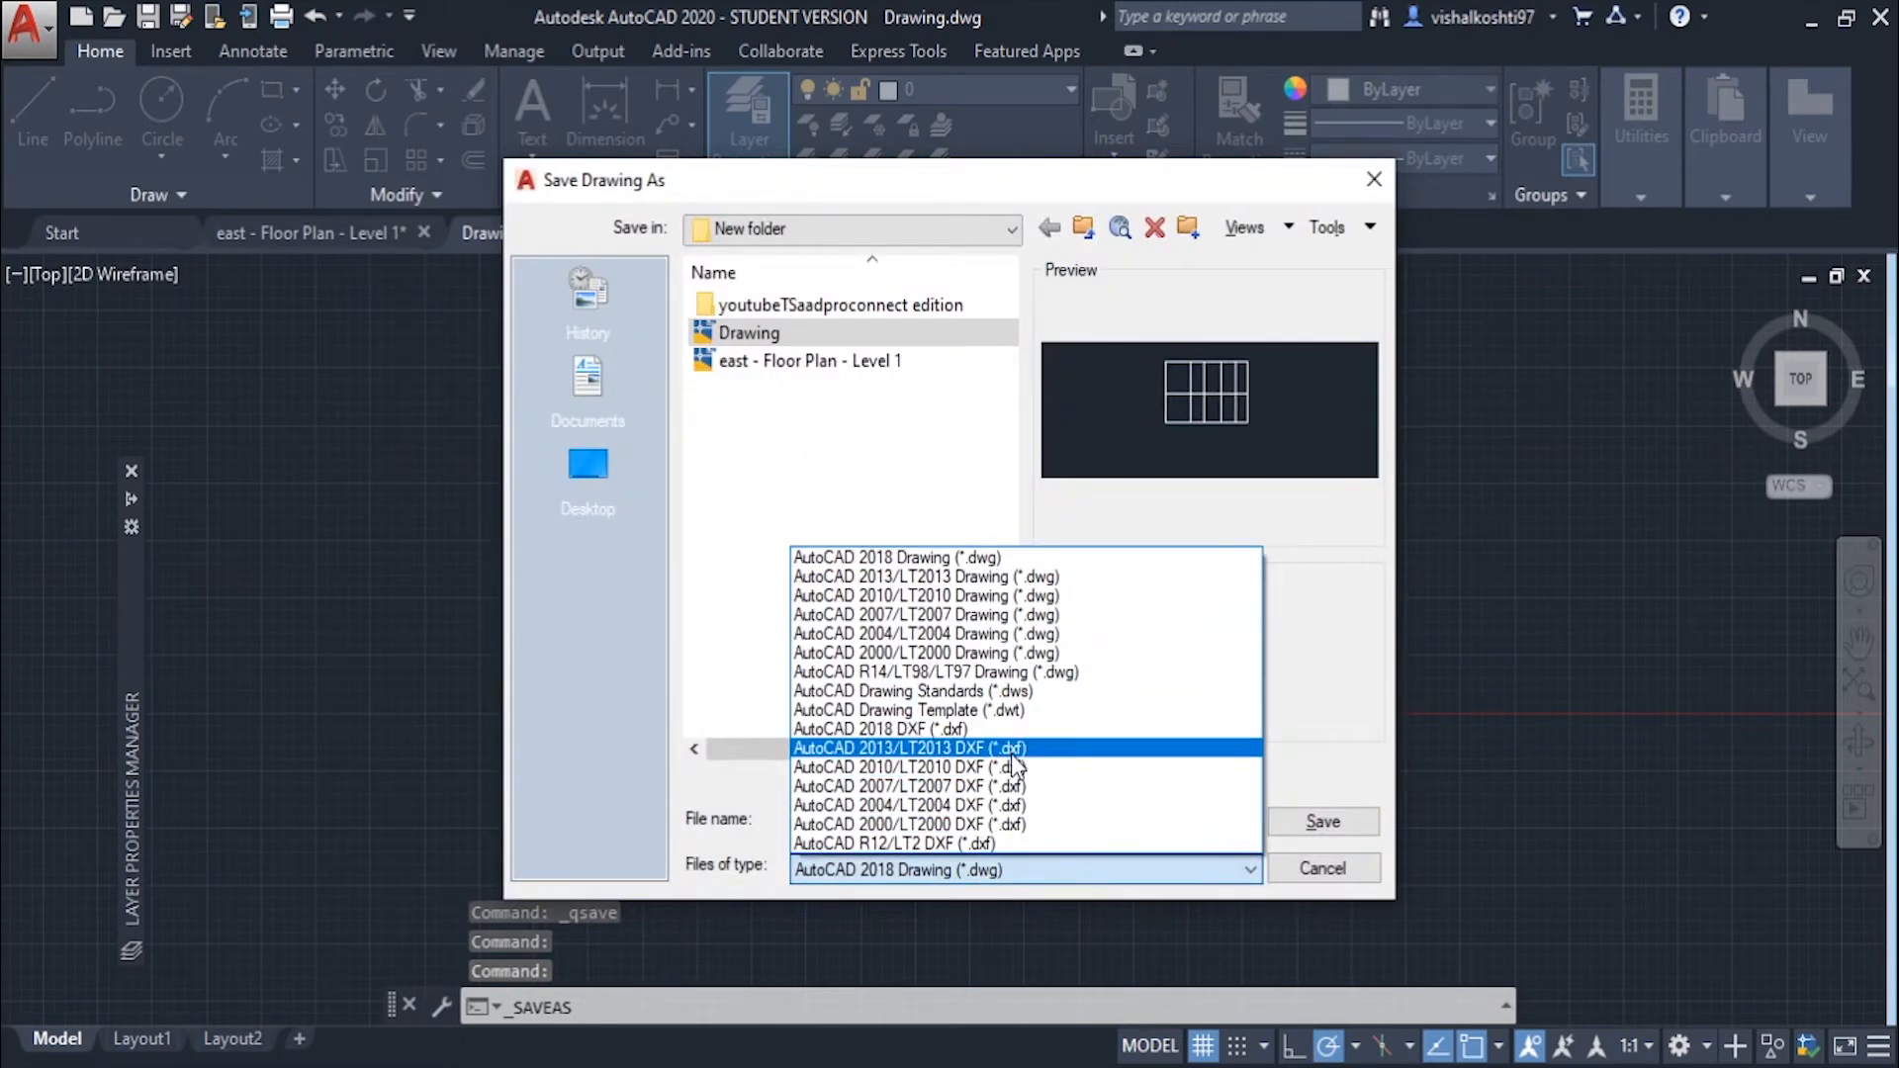
{"action": "left_click", "coordinate": [908, 748]}
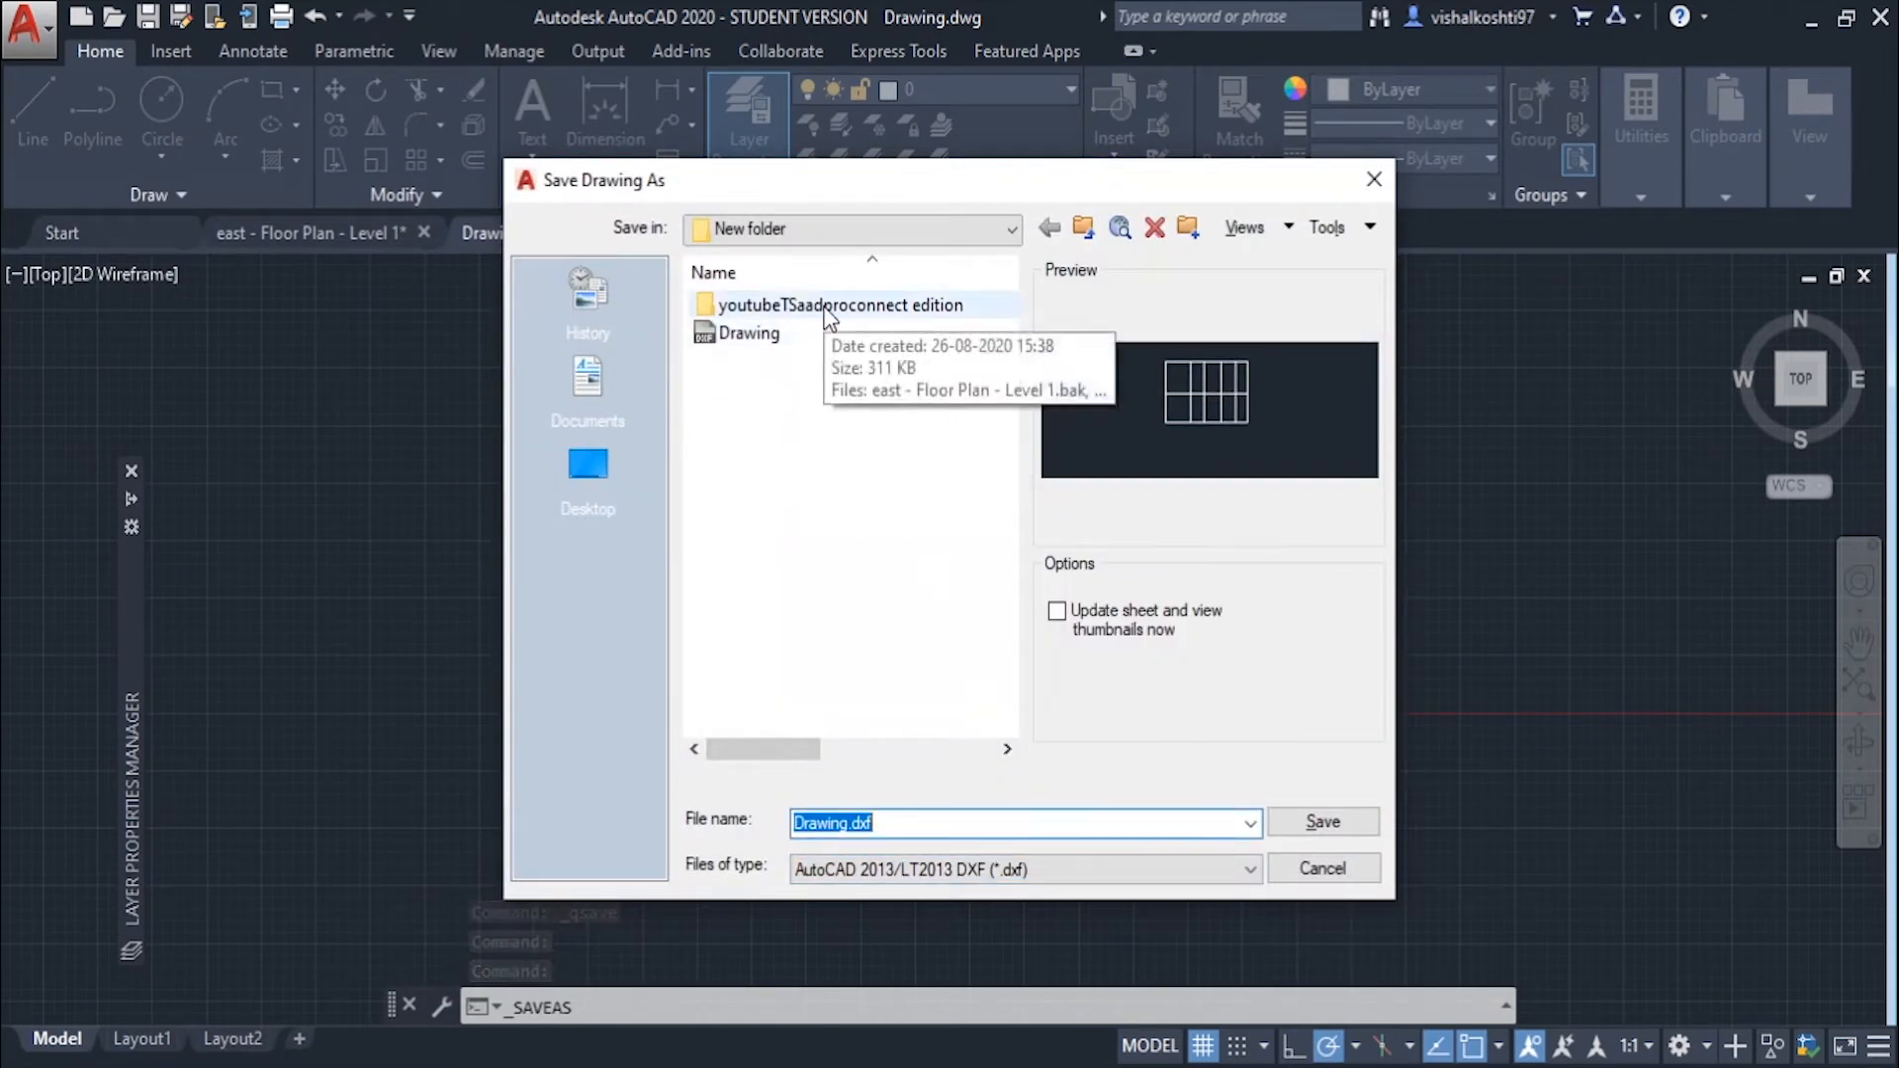
Save the grid as Drawingimport.dxf in the youtubeTSaadproconnect edition folder and close it.
{"action": "double_click", "coordinate": [837, 305]}
{"action": "type", "text": "import"}
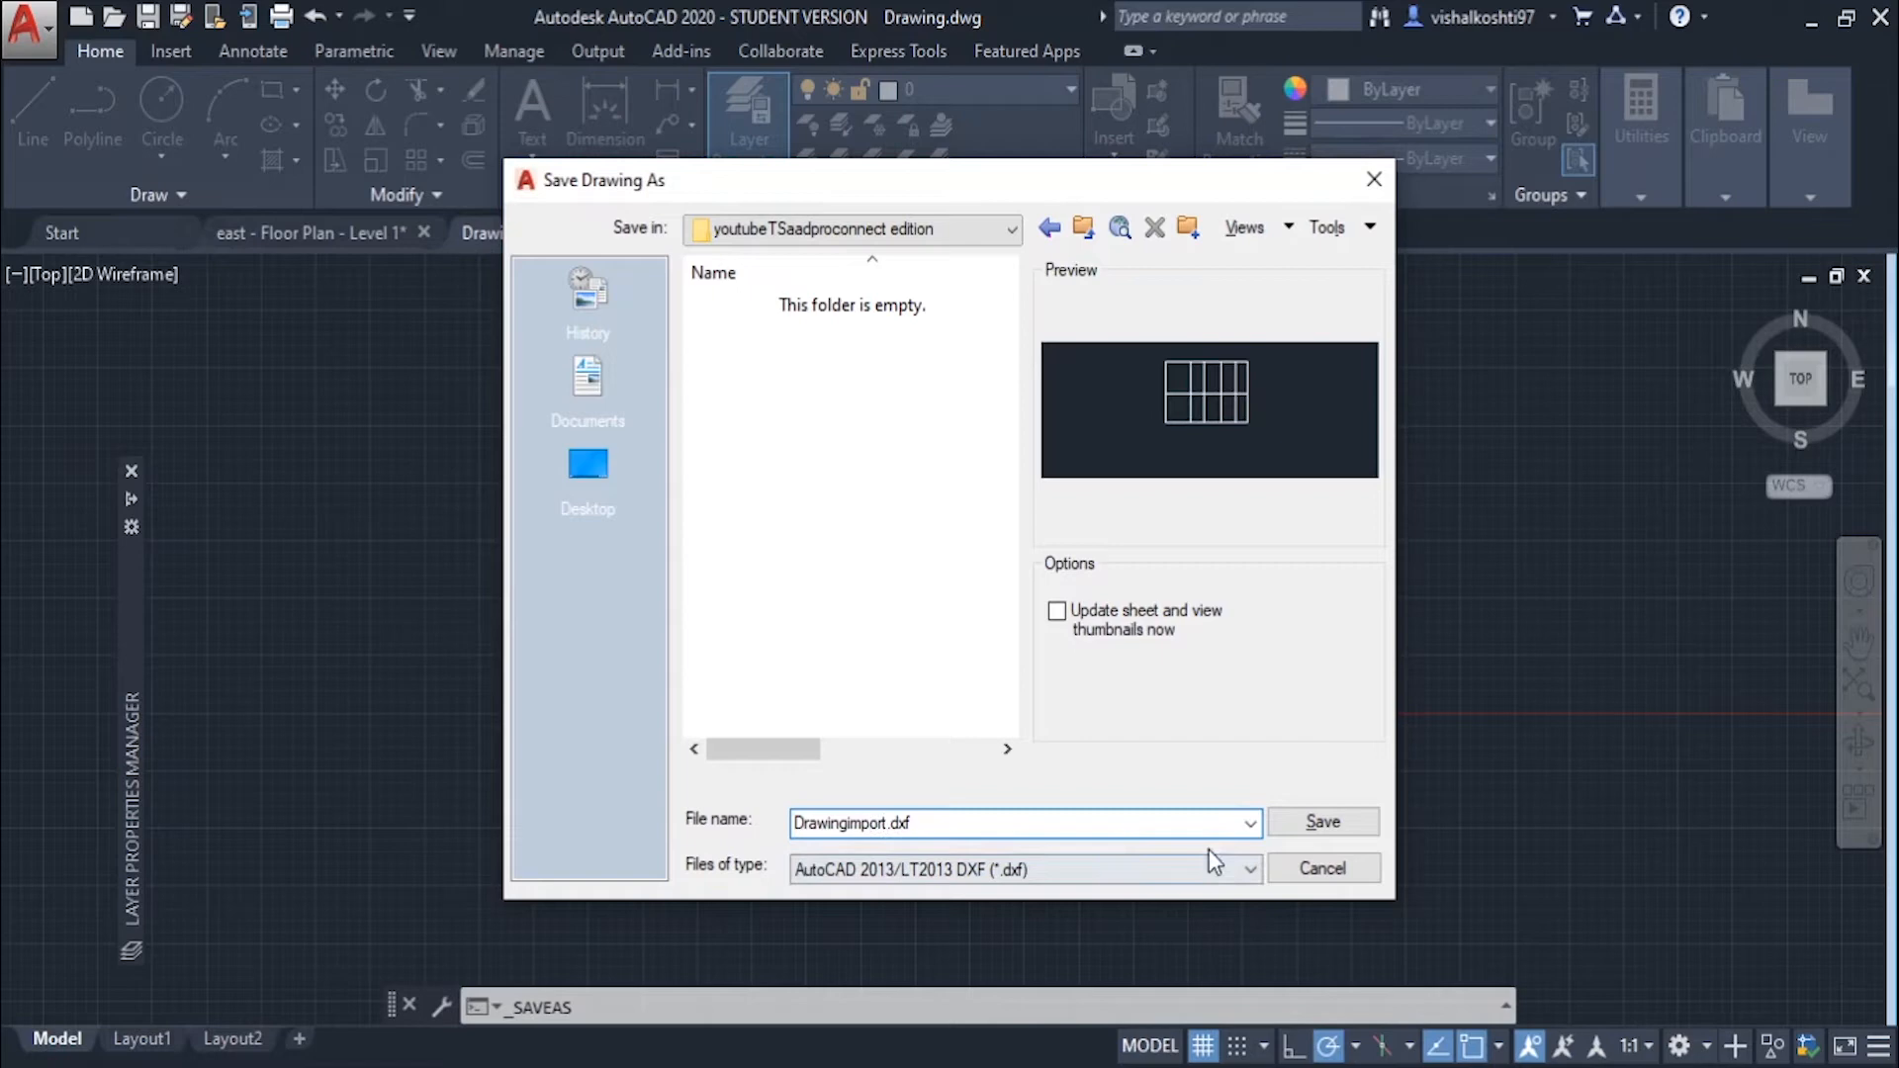
{"action": "left_click", "coordinate": [1322, 821]}
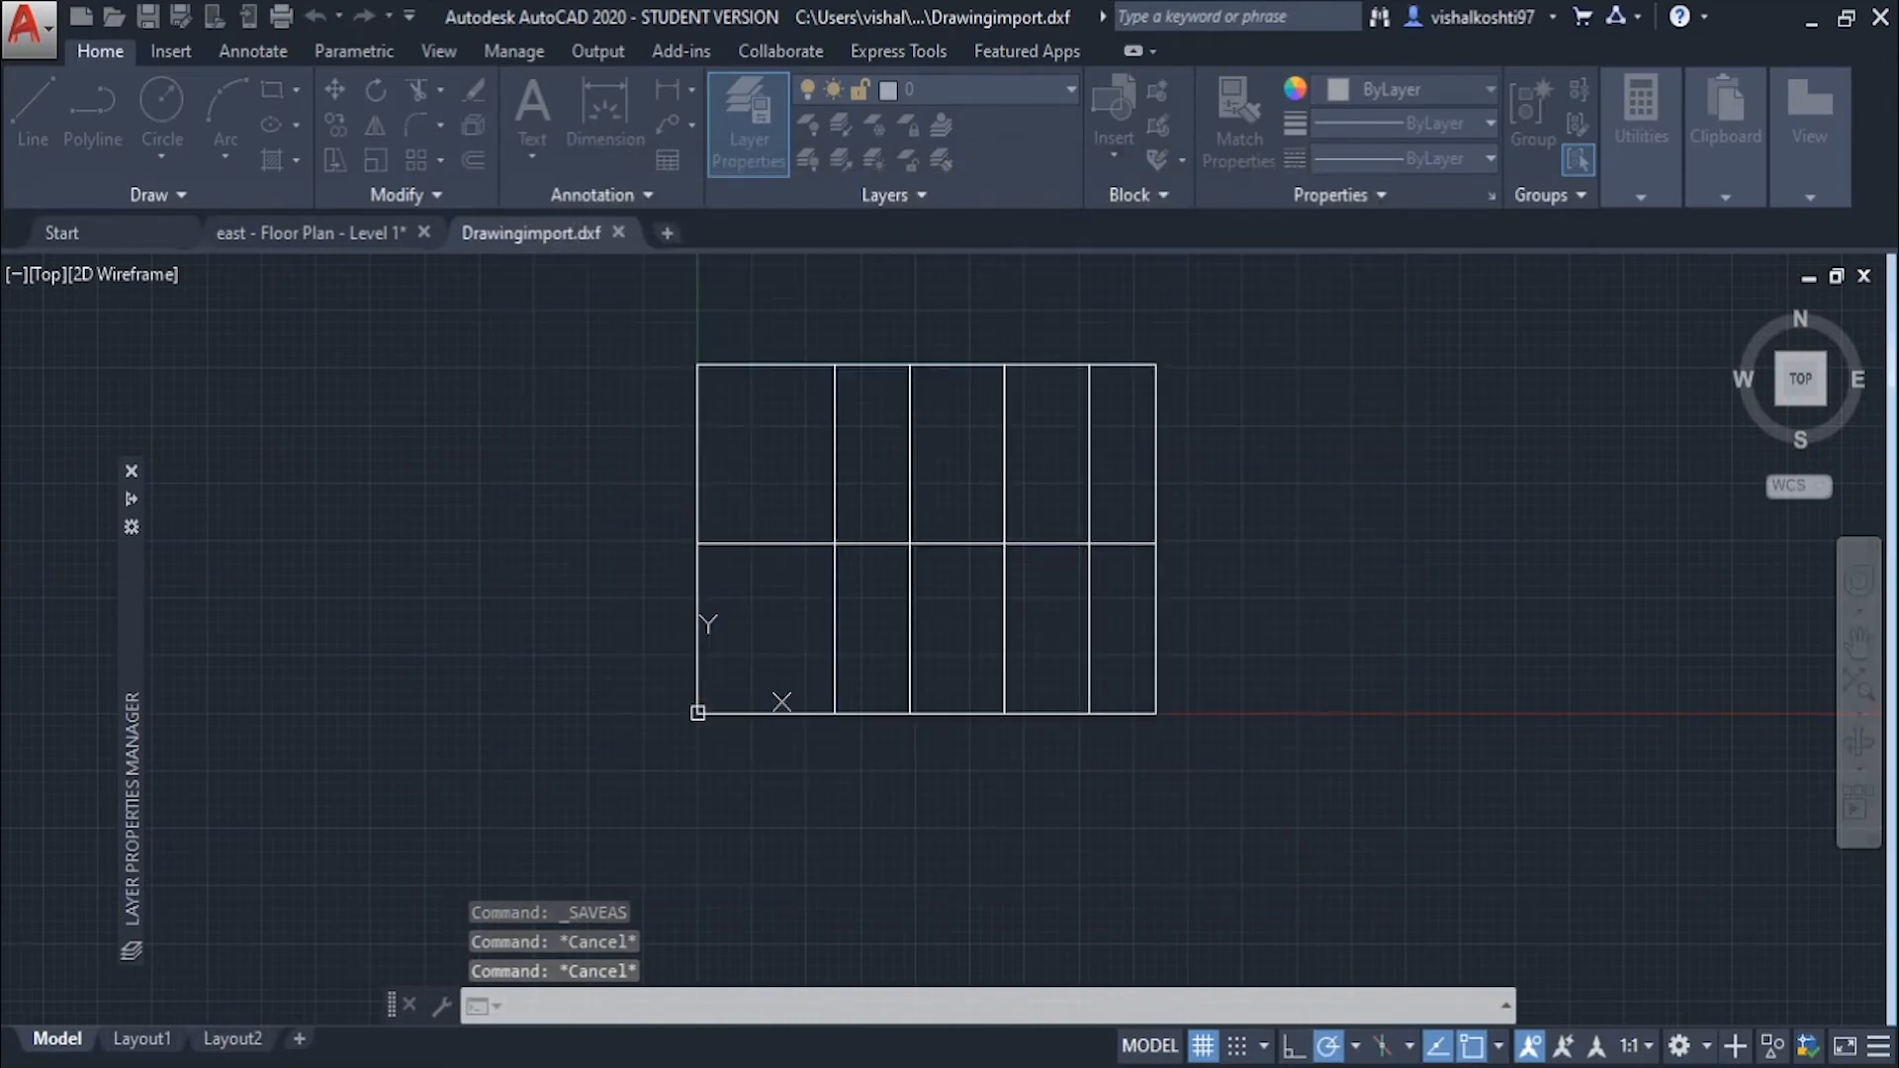
{"action": "left_click", "coordinate": [307, 234]}
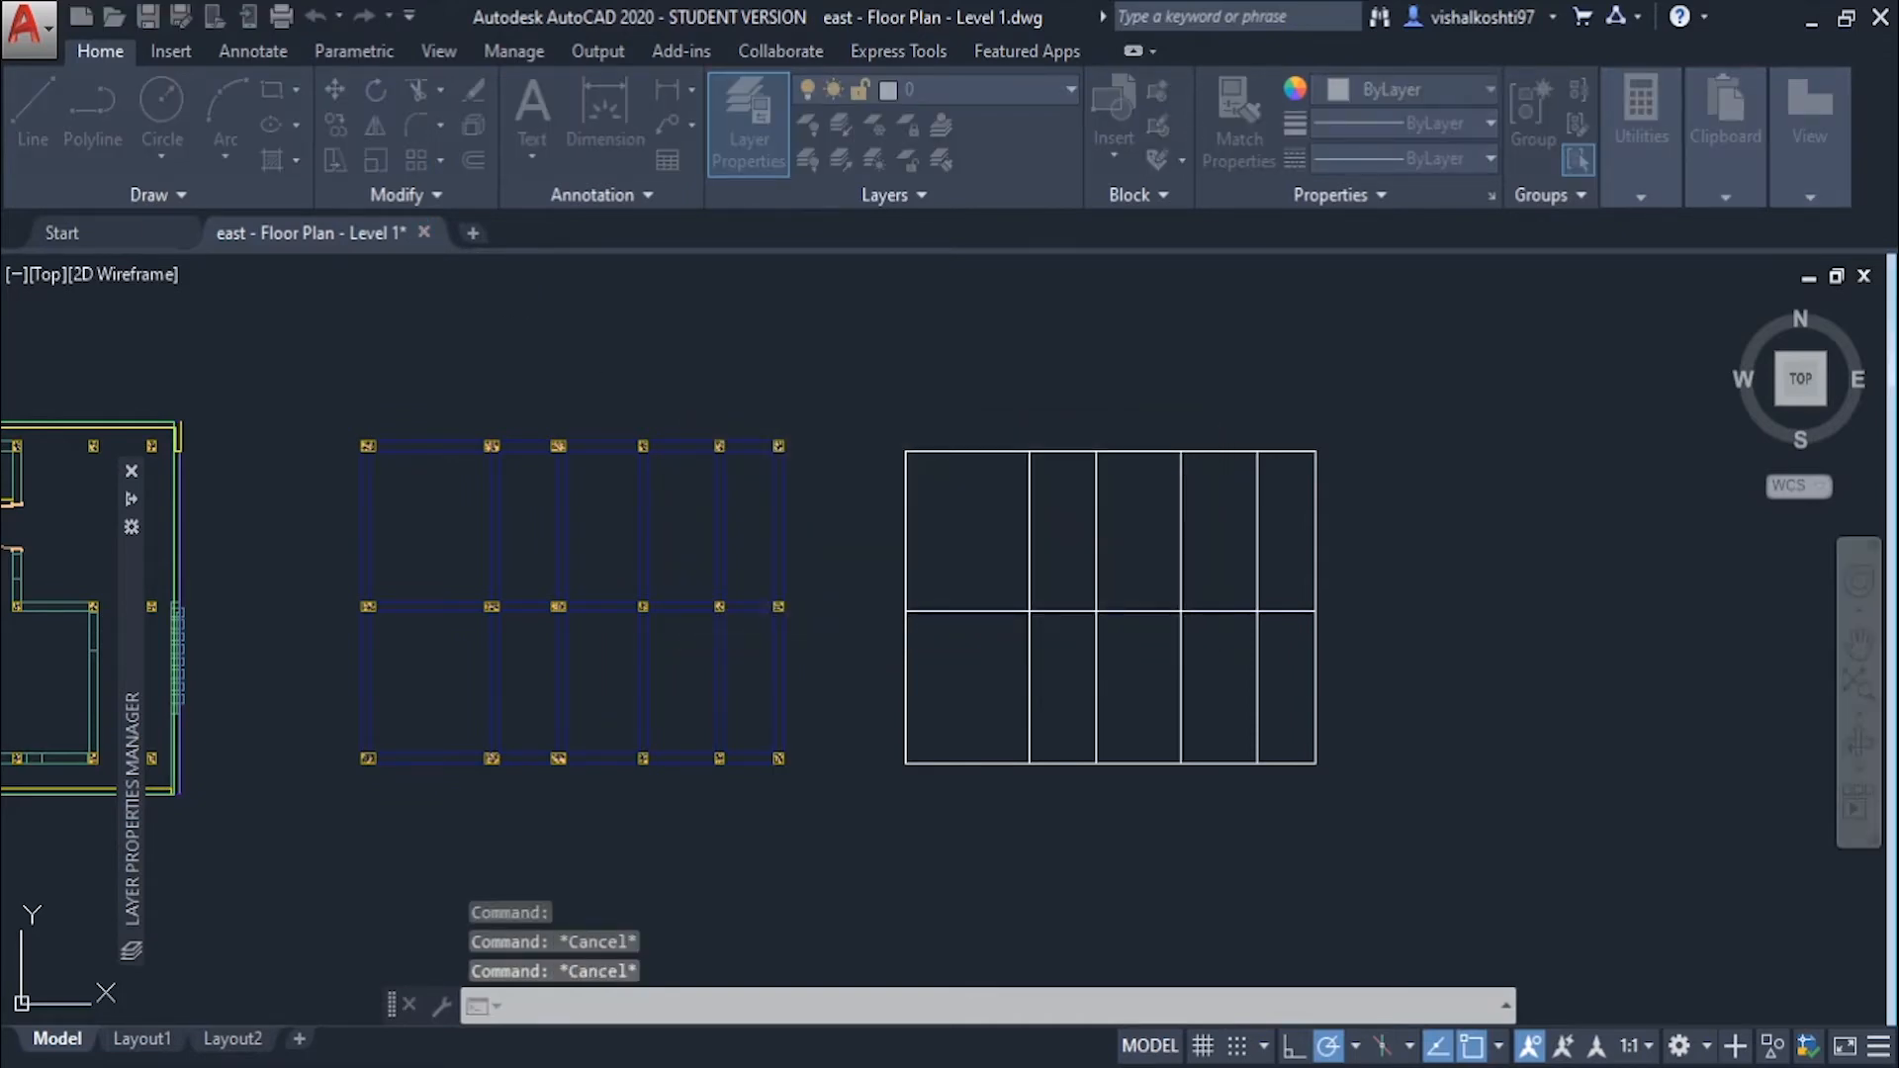
Begin a new STAAD model, entering the file name 'Importte' and title 'Stryc'.
{"action": "left_click", "coordinate": [423, 233]}
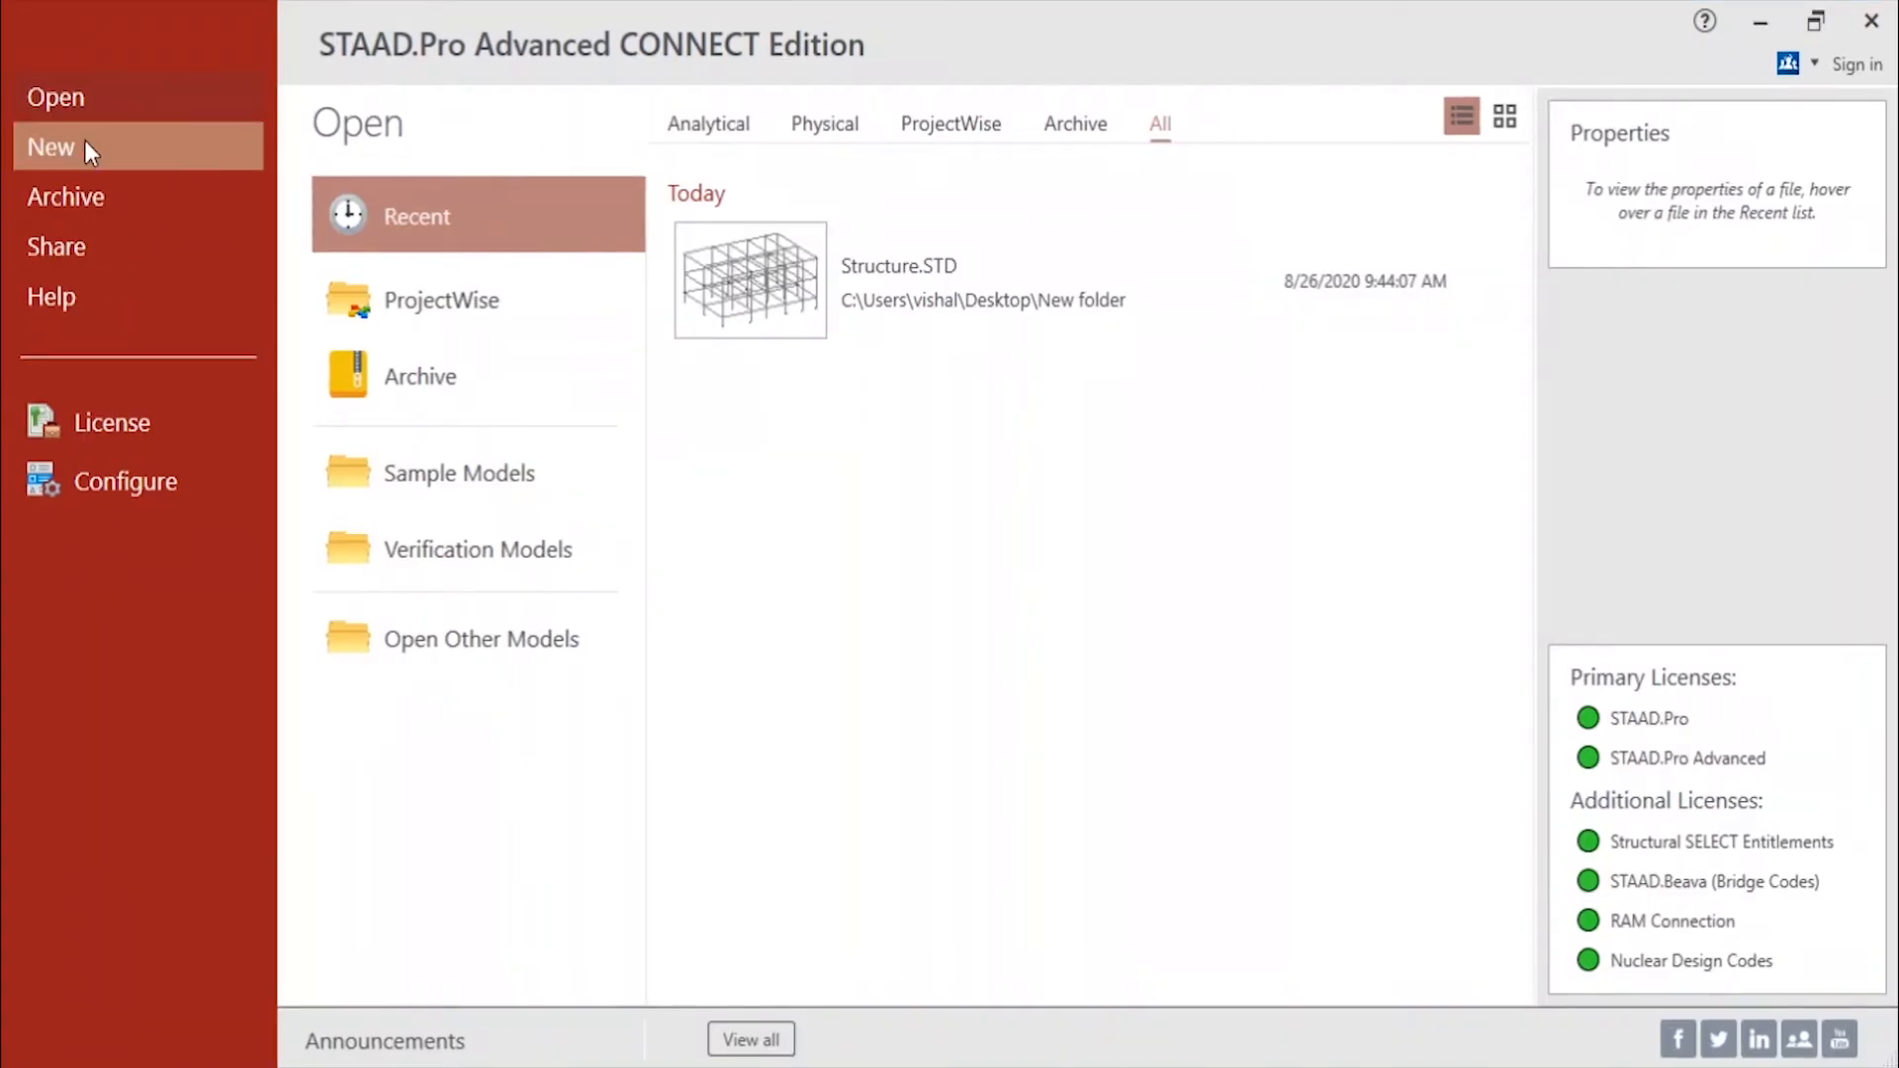
{"action": "left_click", "coordinate": [51, 146]}
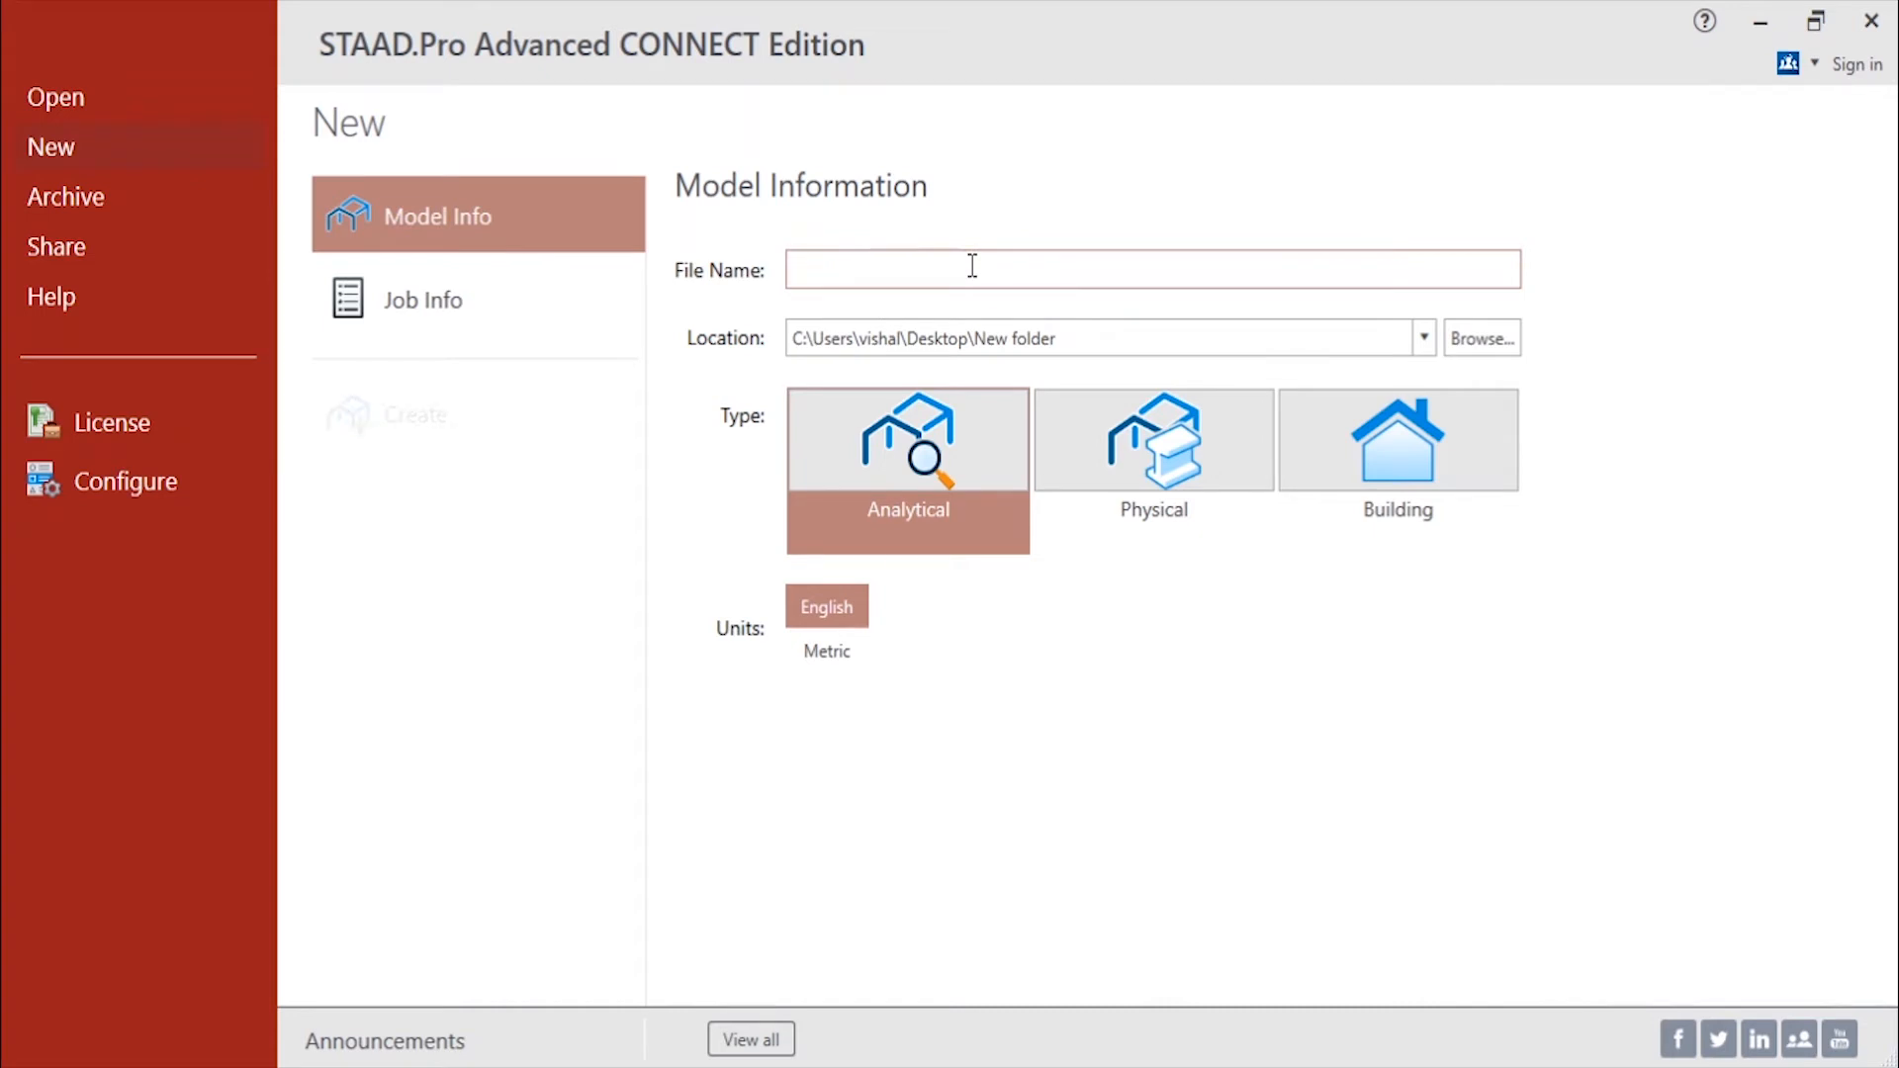
{"action": "type", "text": "Importte"}
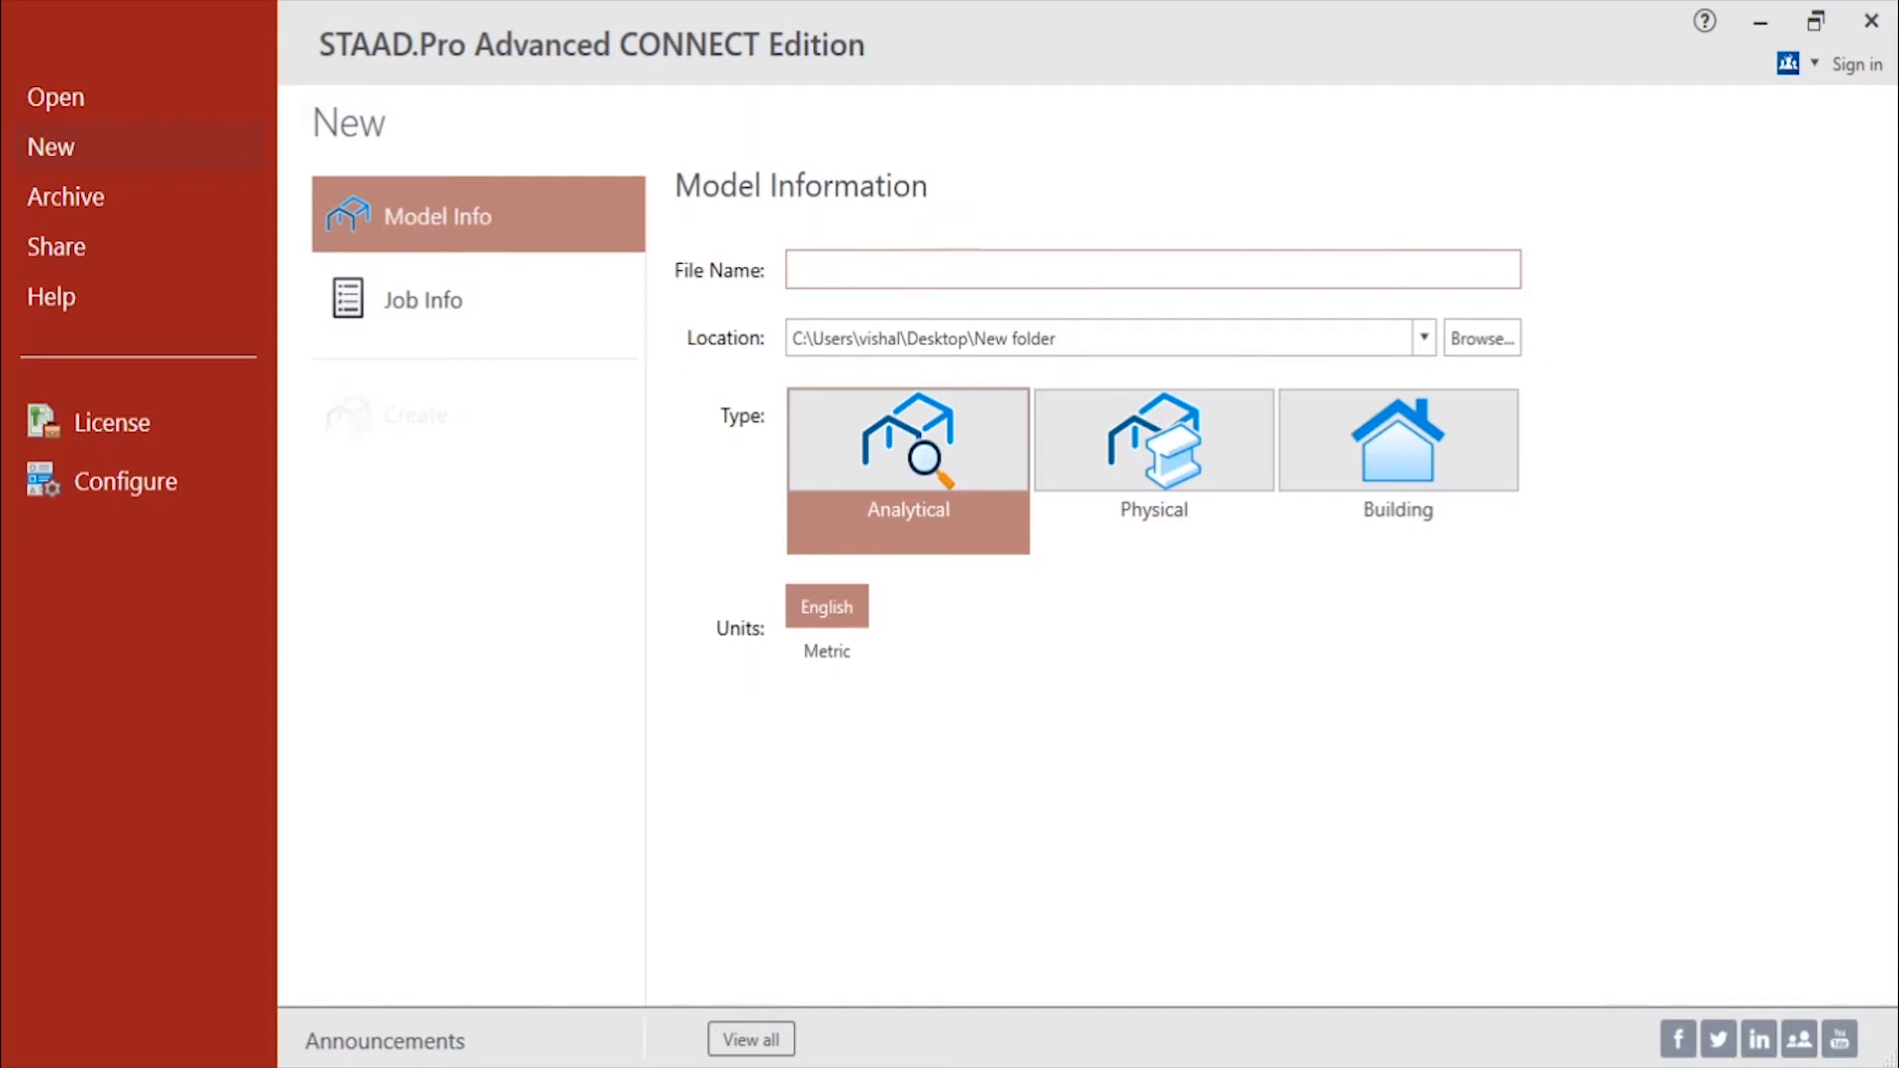
{"action": "type", "text": "Stryc"}
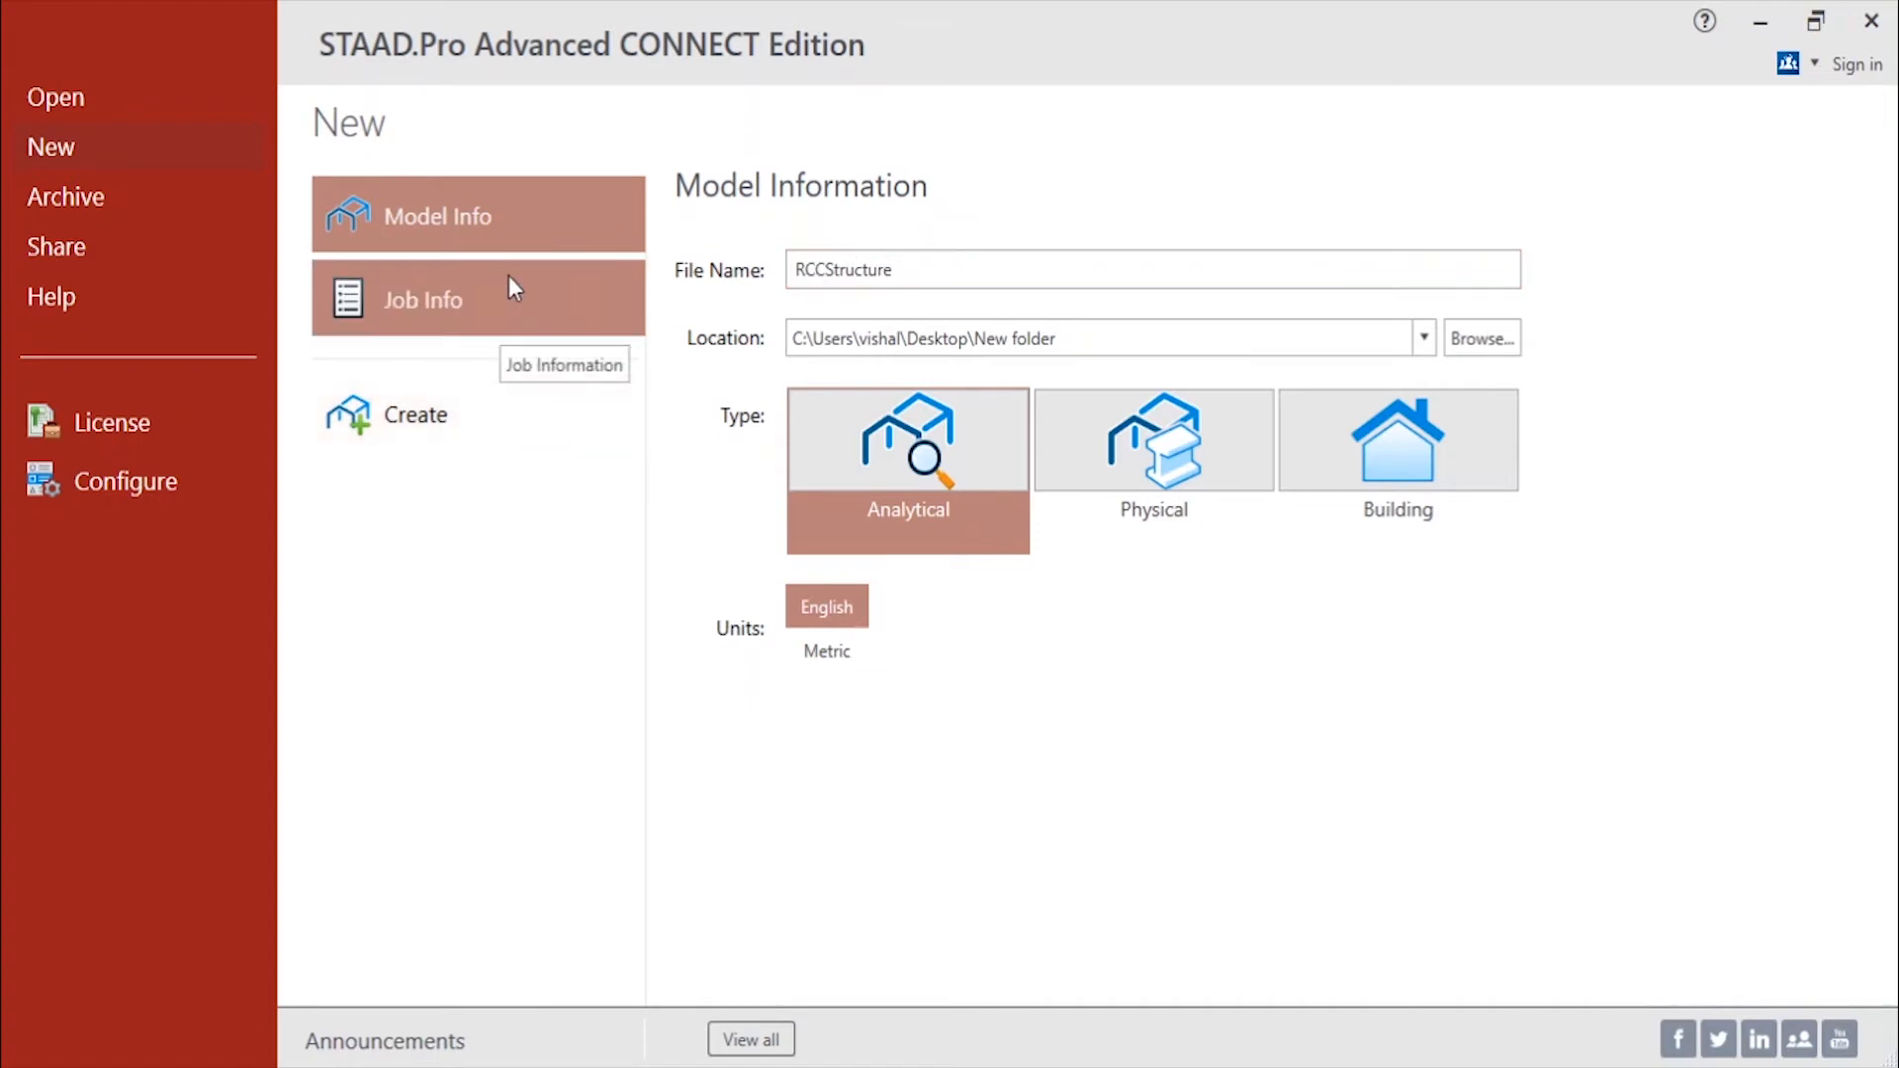
Review Job Info and set the model location to the youtubeTSaadproconnect edition folder.
{"action": "left_click", "coordinate": [421, 298]}
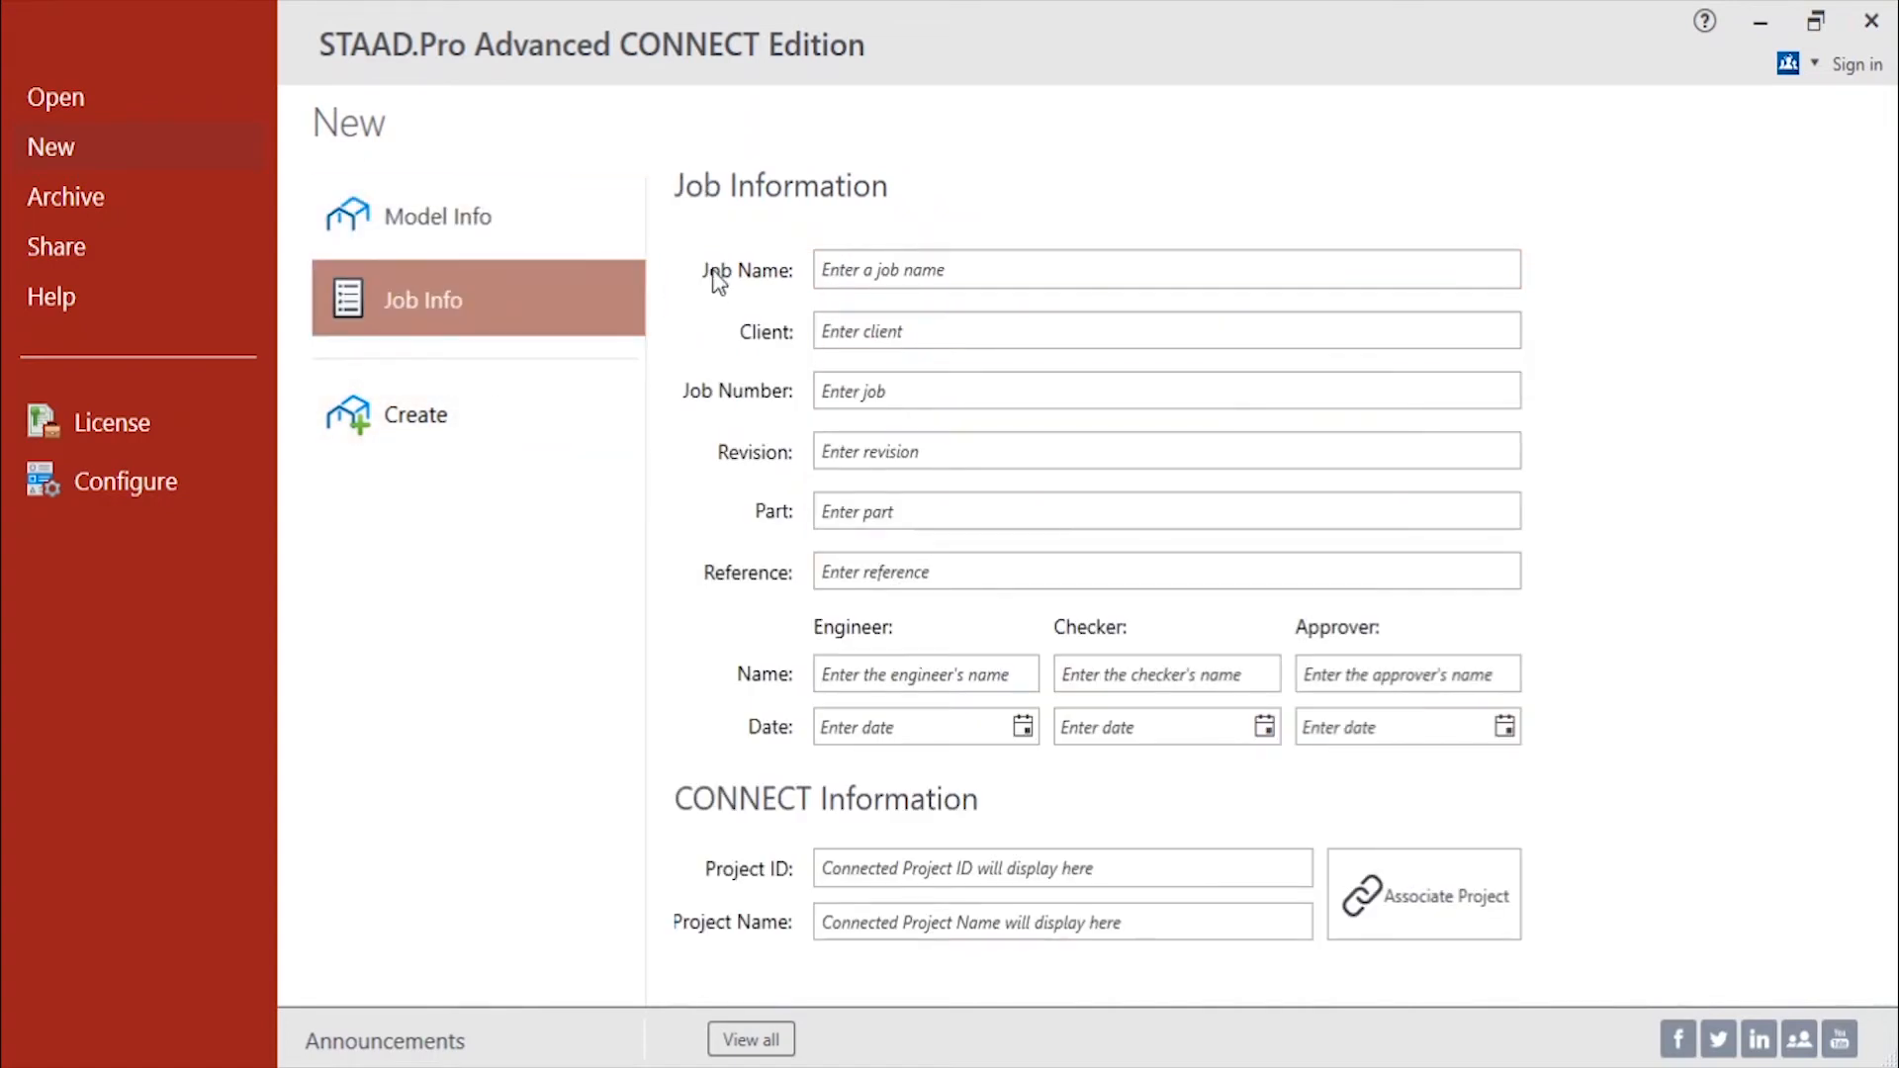
{"action": "left_click", "coordinate": [435, 216]}
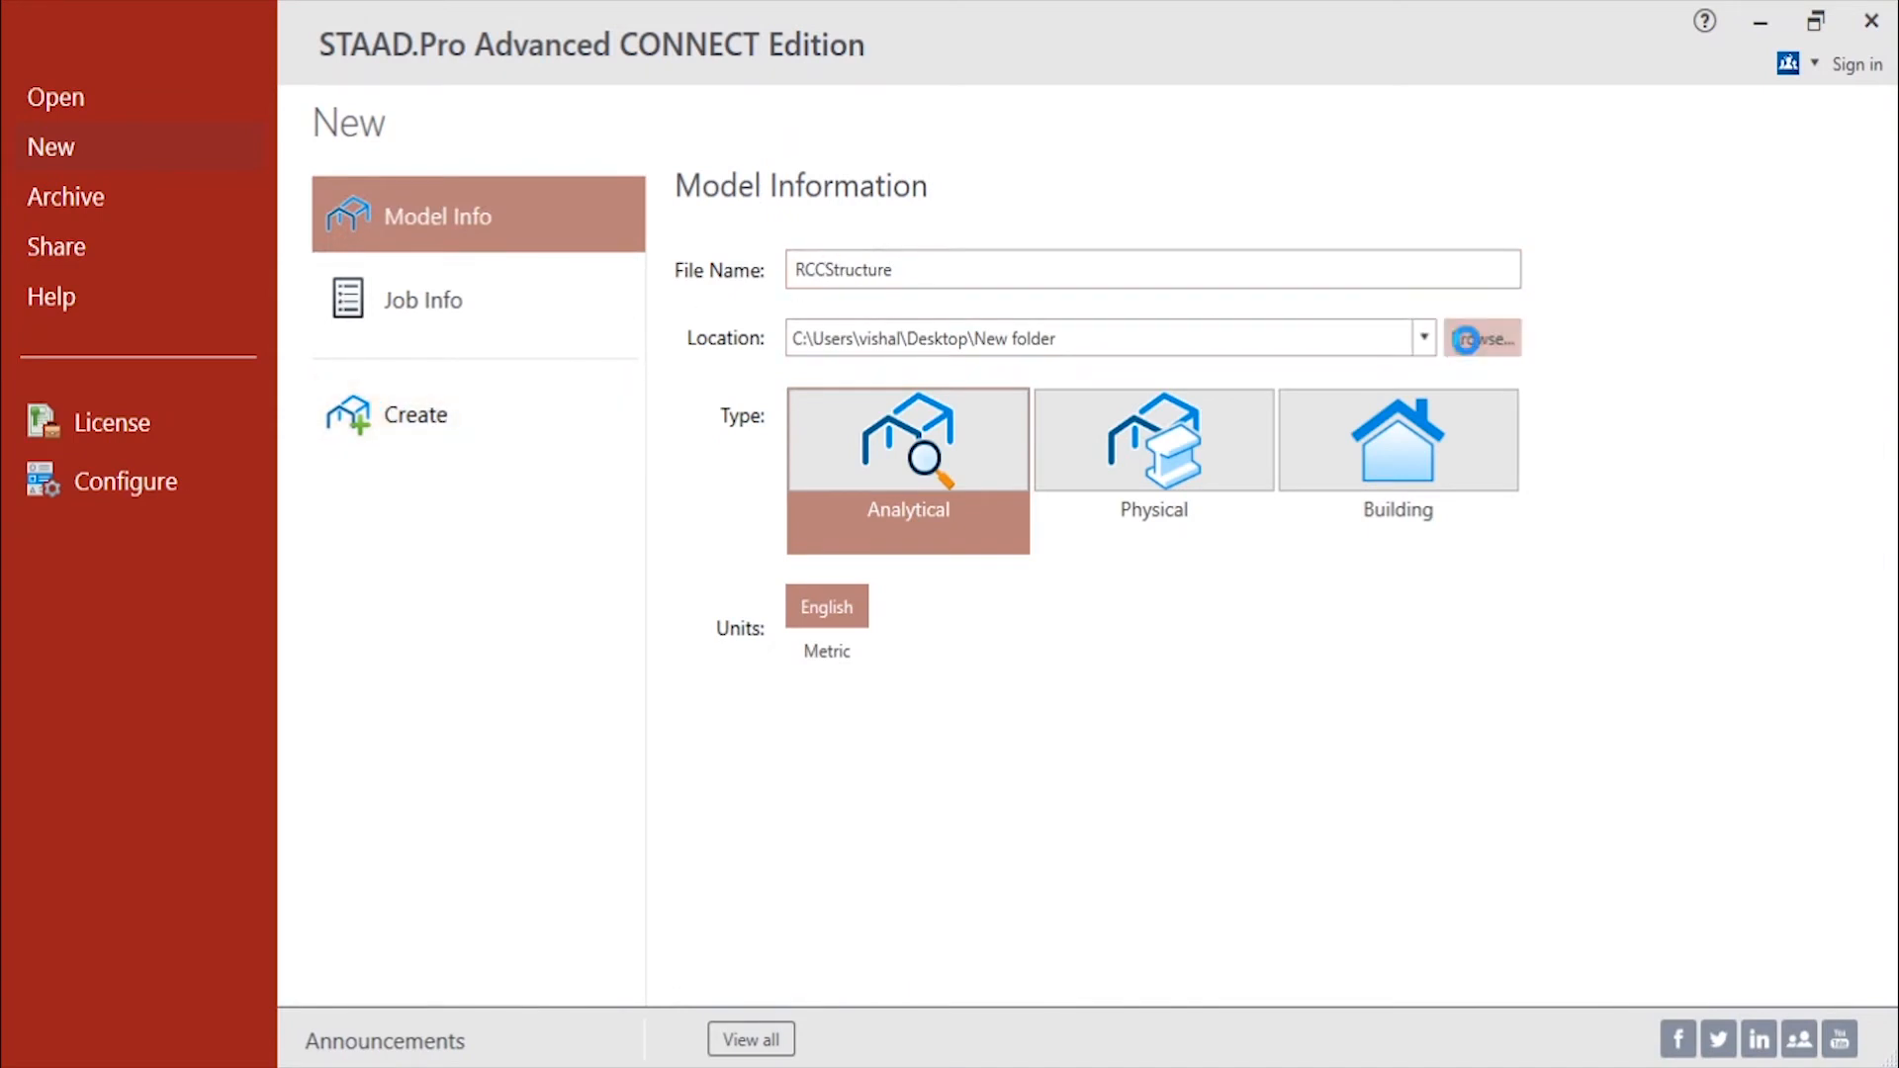
{"action": "left_click", "coordinate": [1482, 336]}
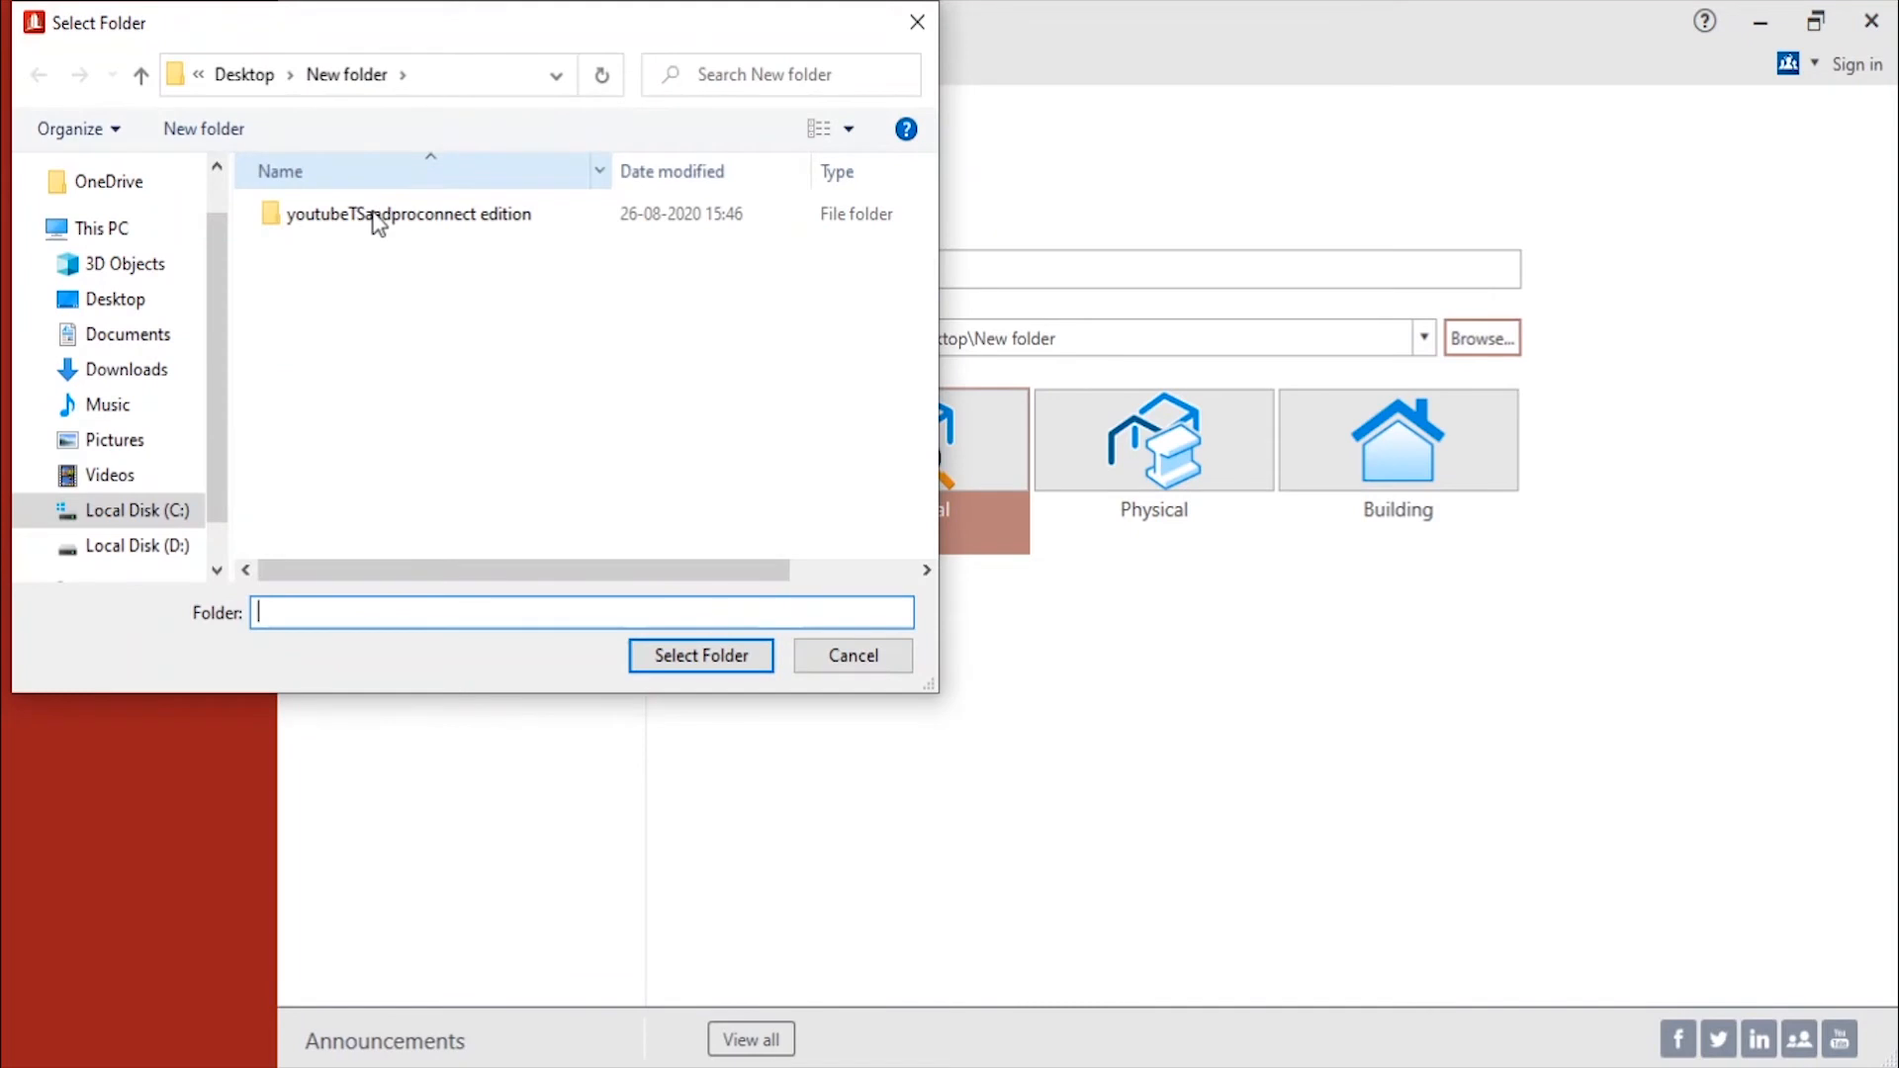
{"action": "left_click", "coordinate": [700, 655]}
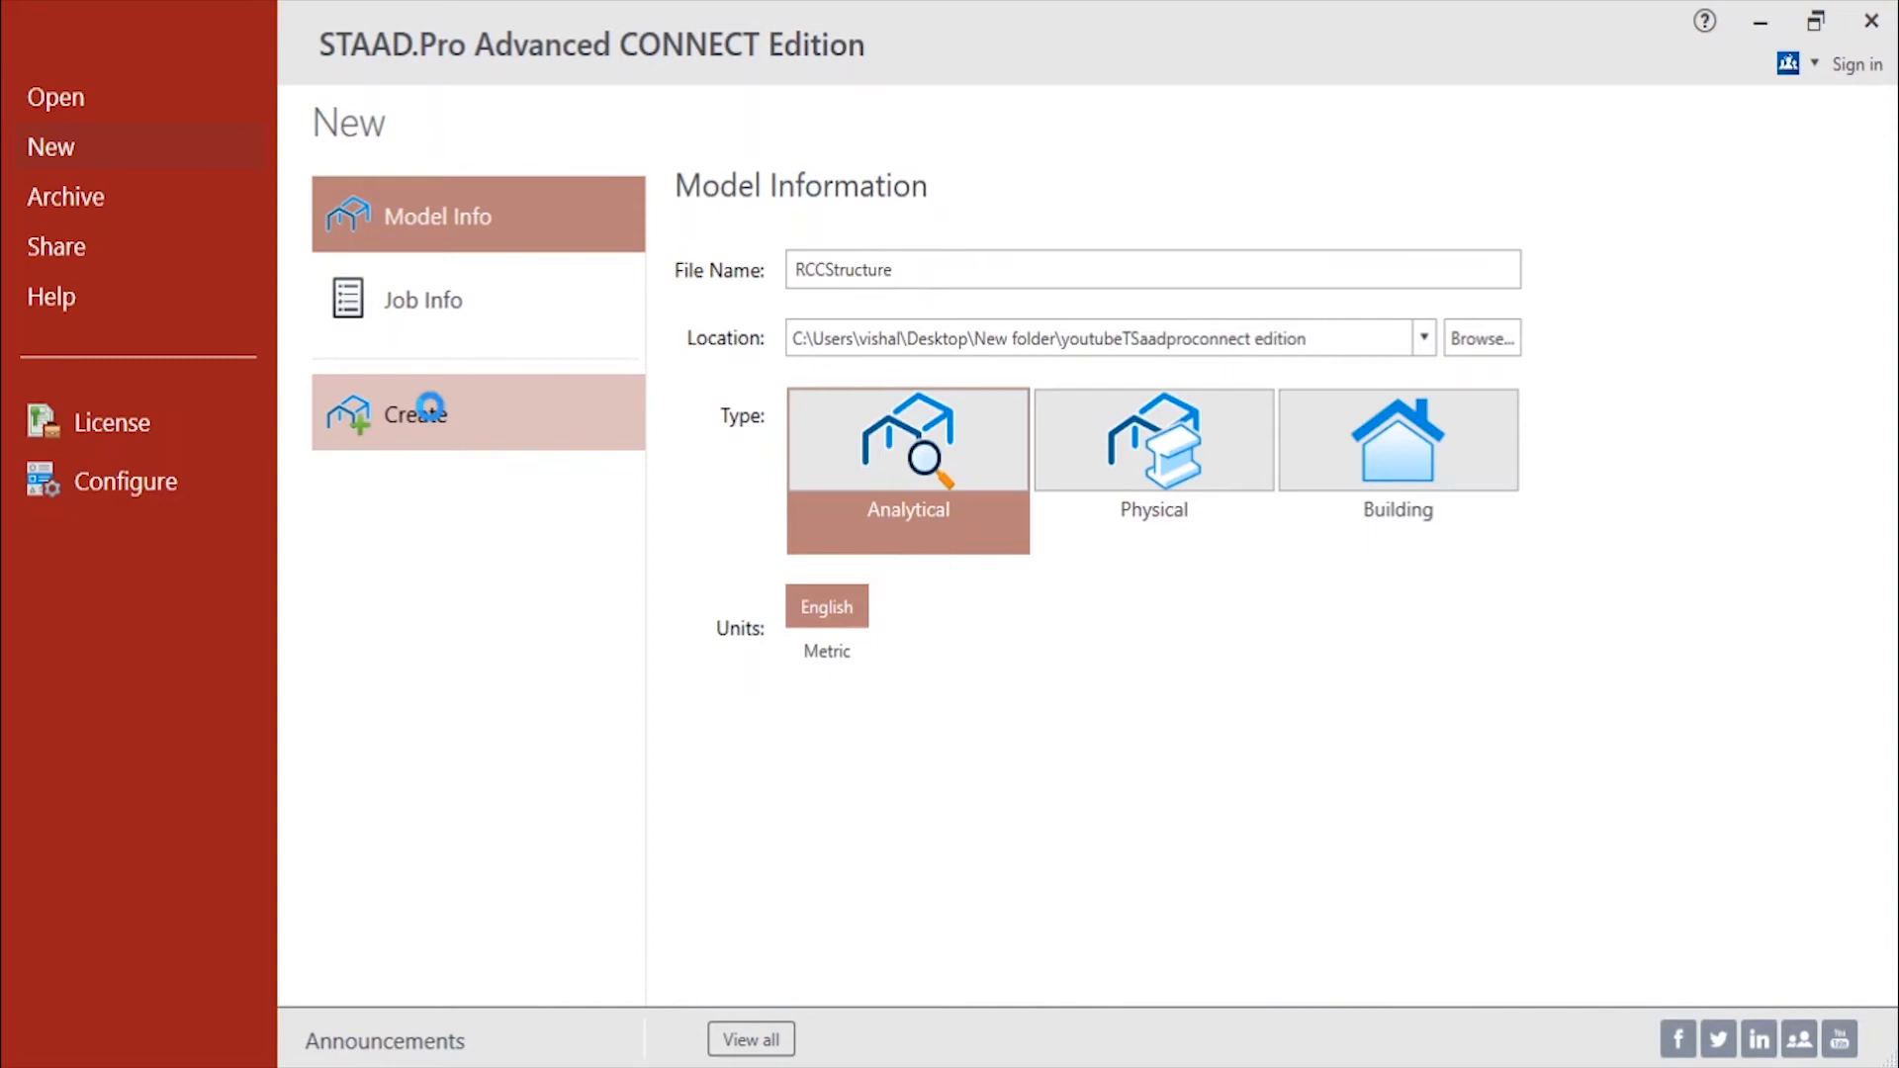
Create the empty RCCStructure model and start a DXF import from File > Import/Export.
{"action": "left_click", "coordinate": [425, 401]}
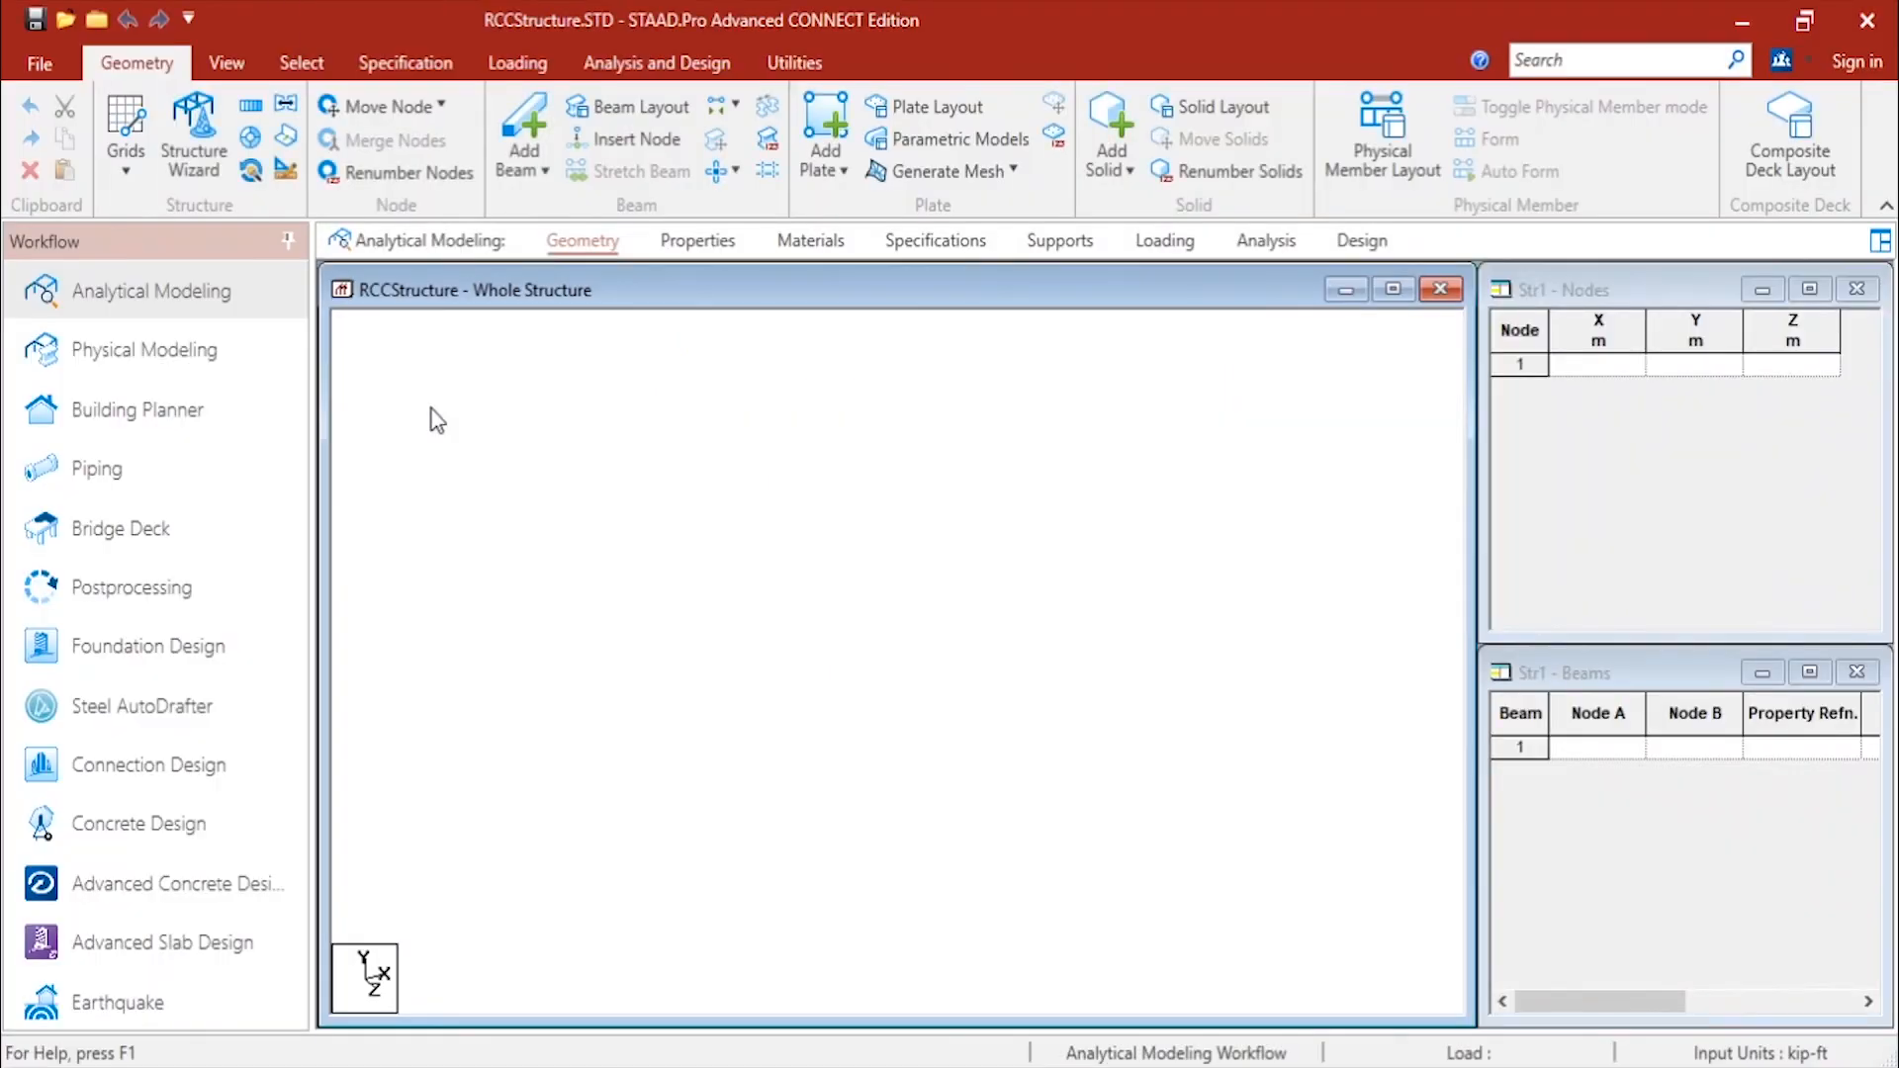
{"action": "left_click", "coordinate": [40, 61]}
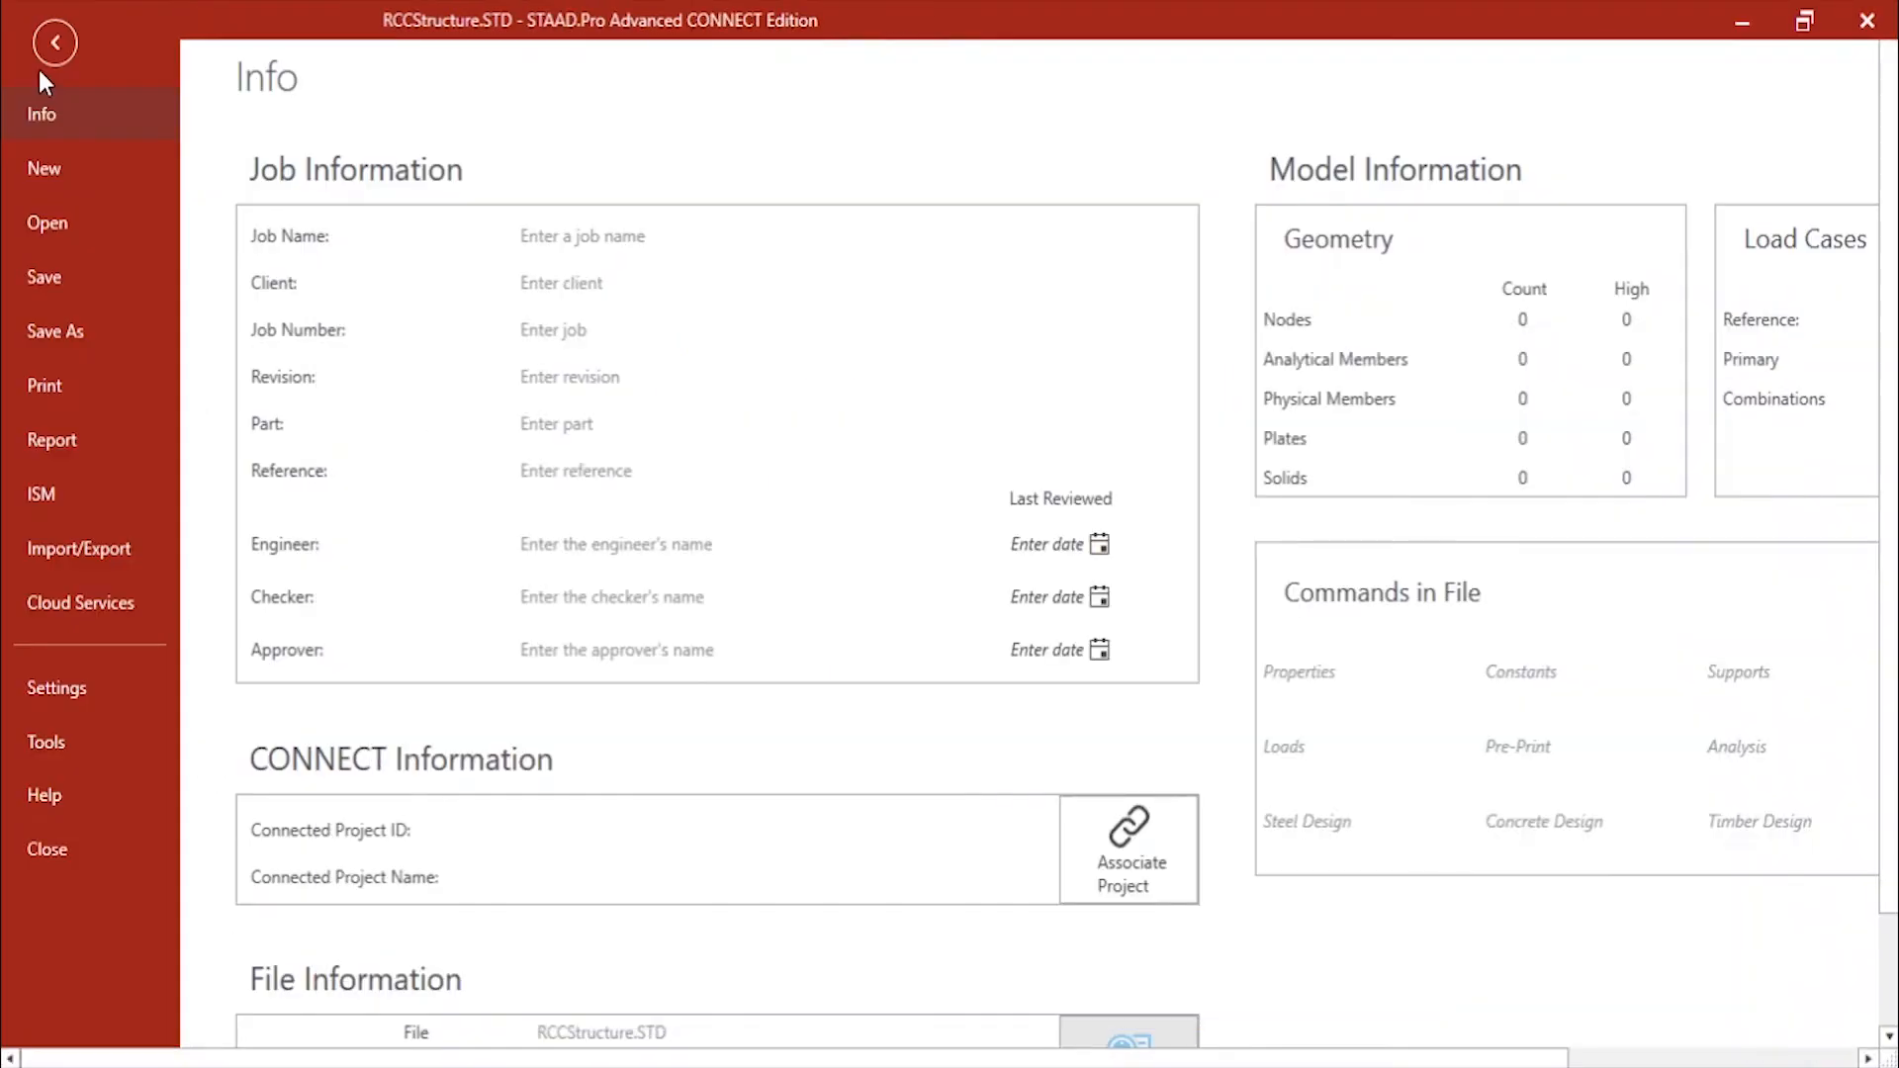
{"action": "left_click", "coordinate": [79, 548]}
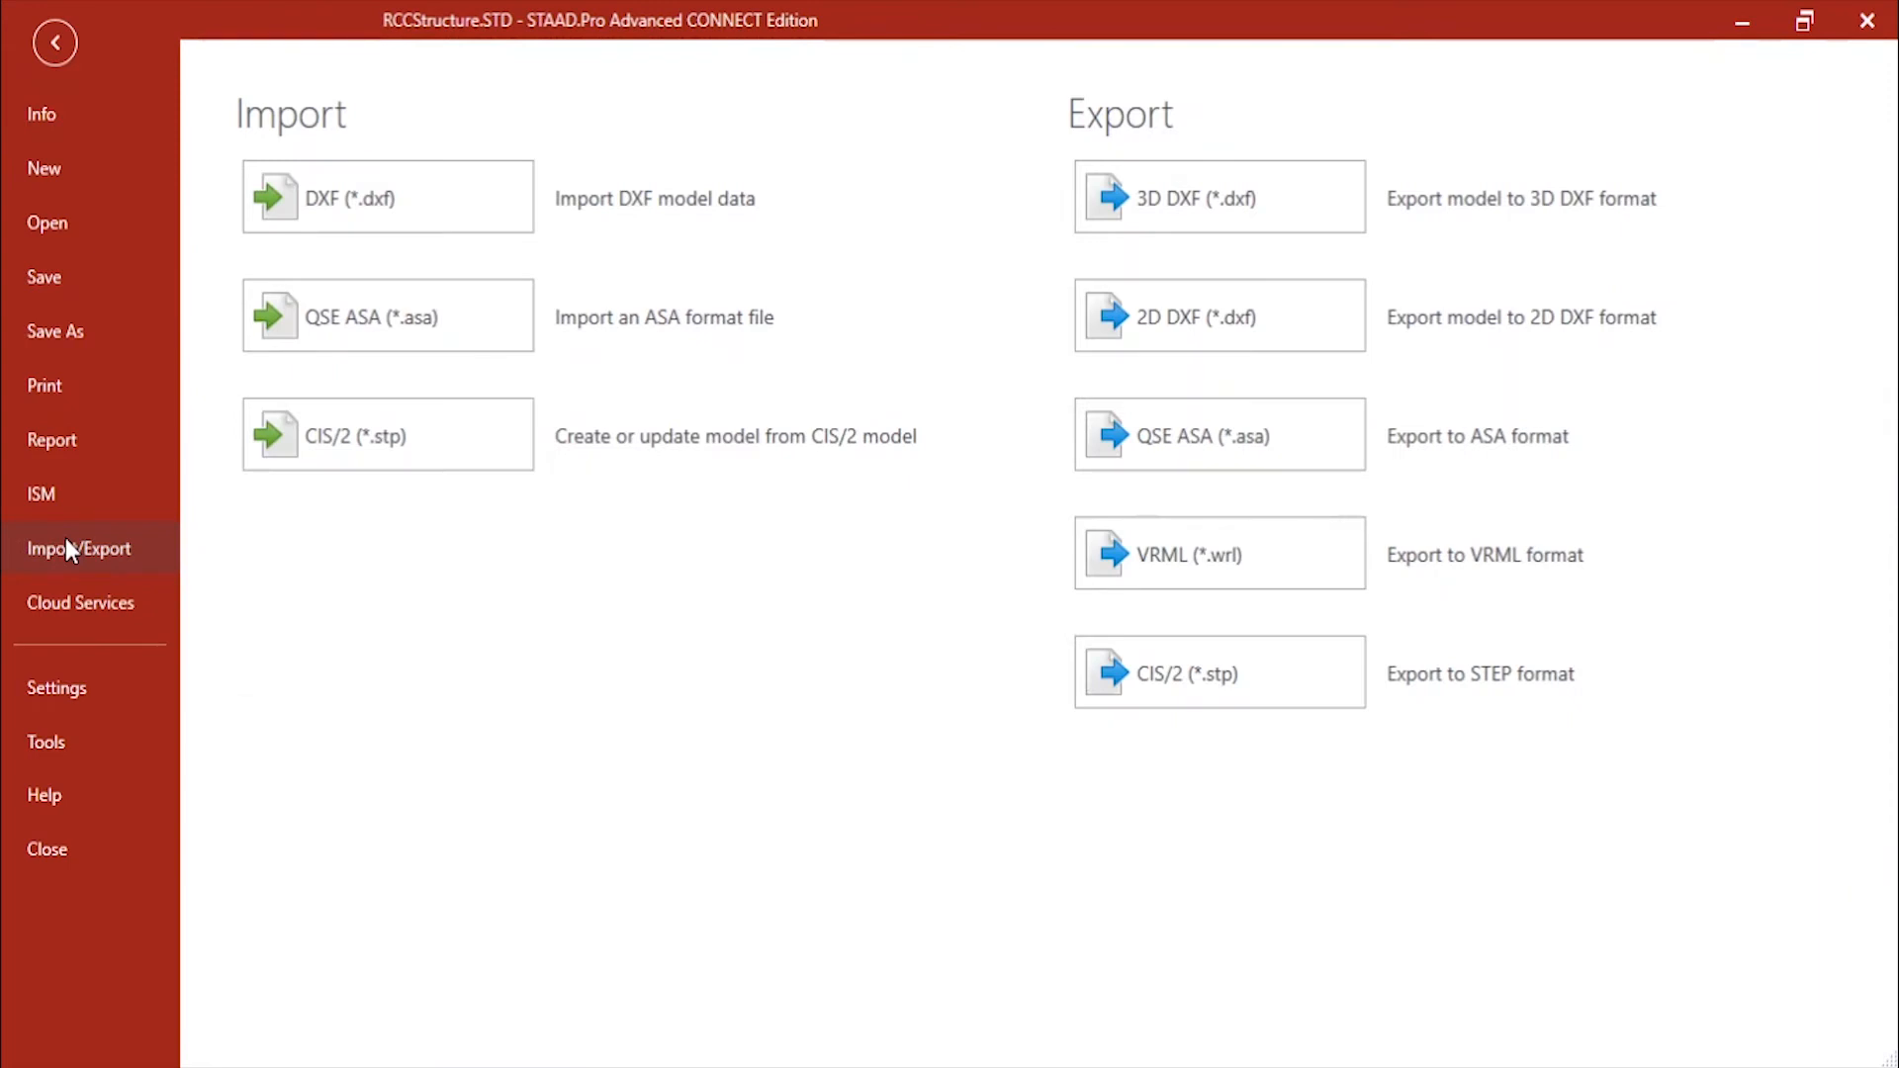
{"action": "mouse_move", "coordinate": [911, 354]}
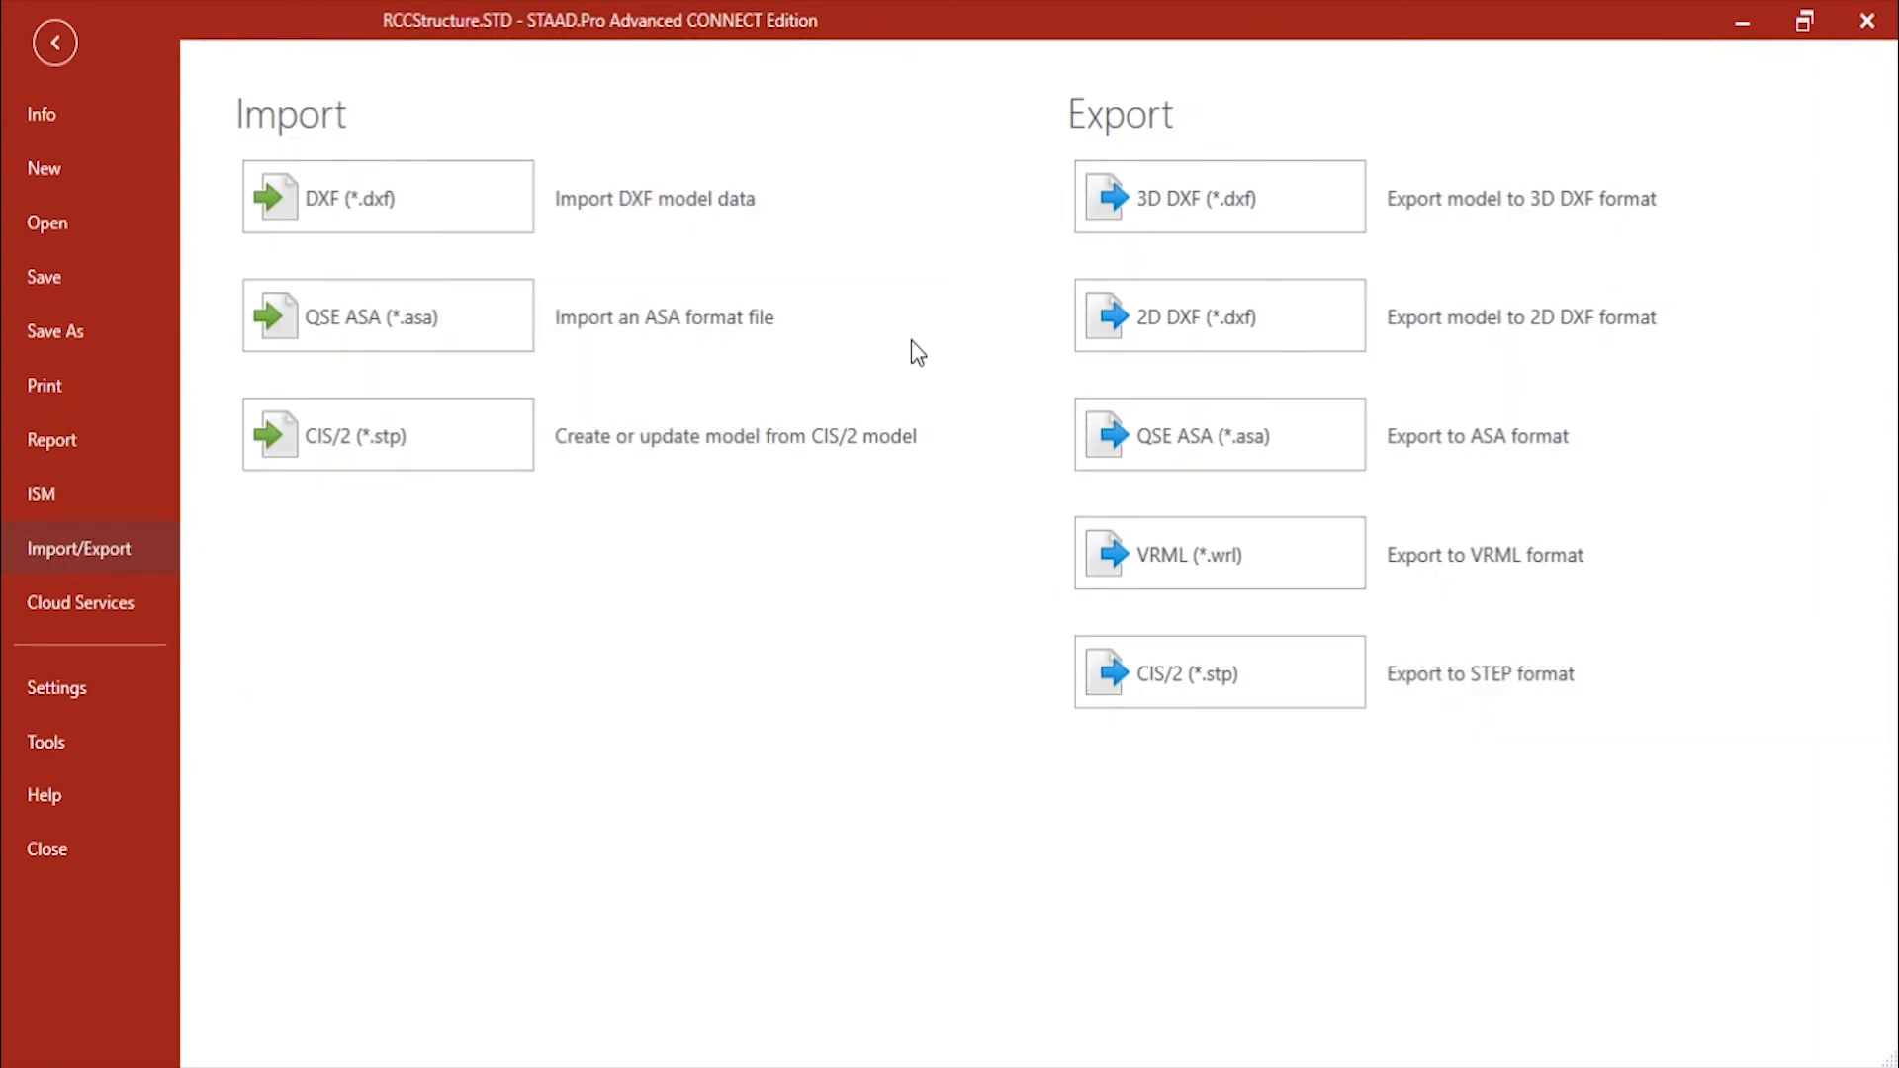
{"action": "mouse_move", "coordinate": [352, 208]}
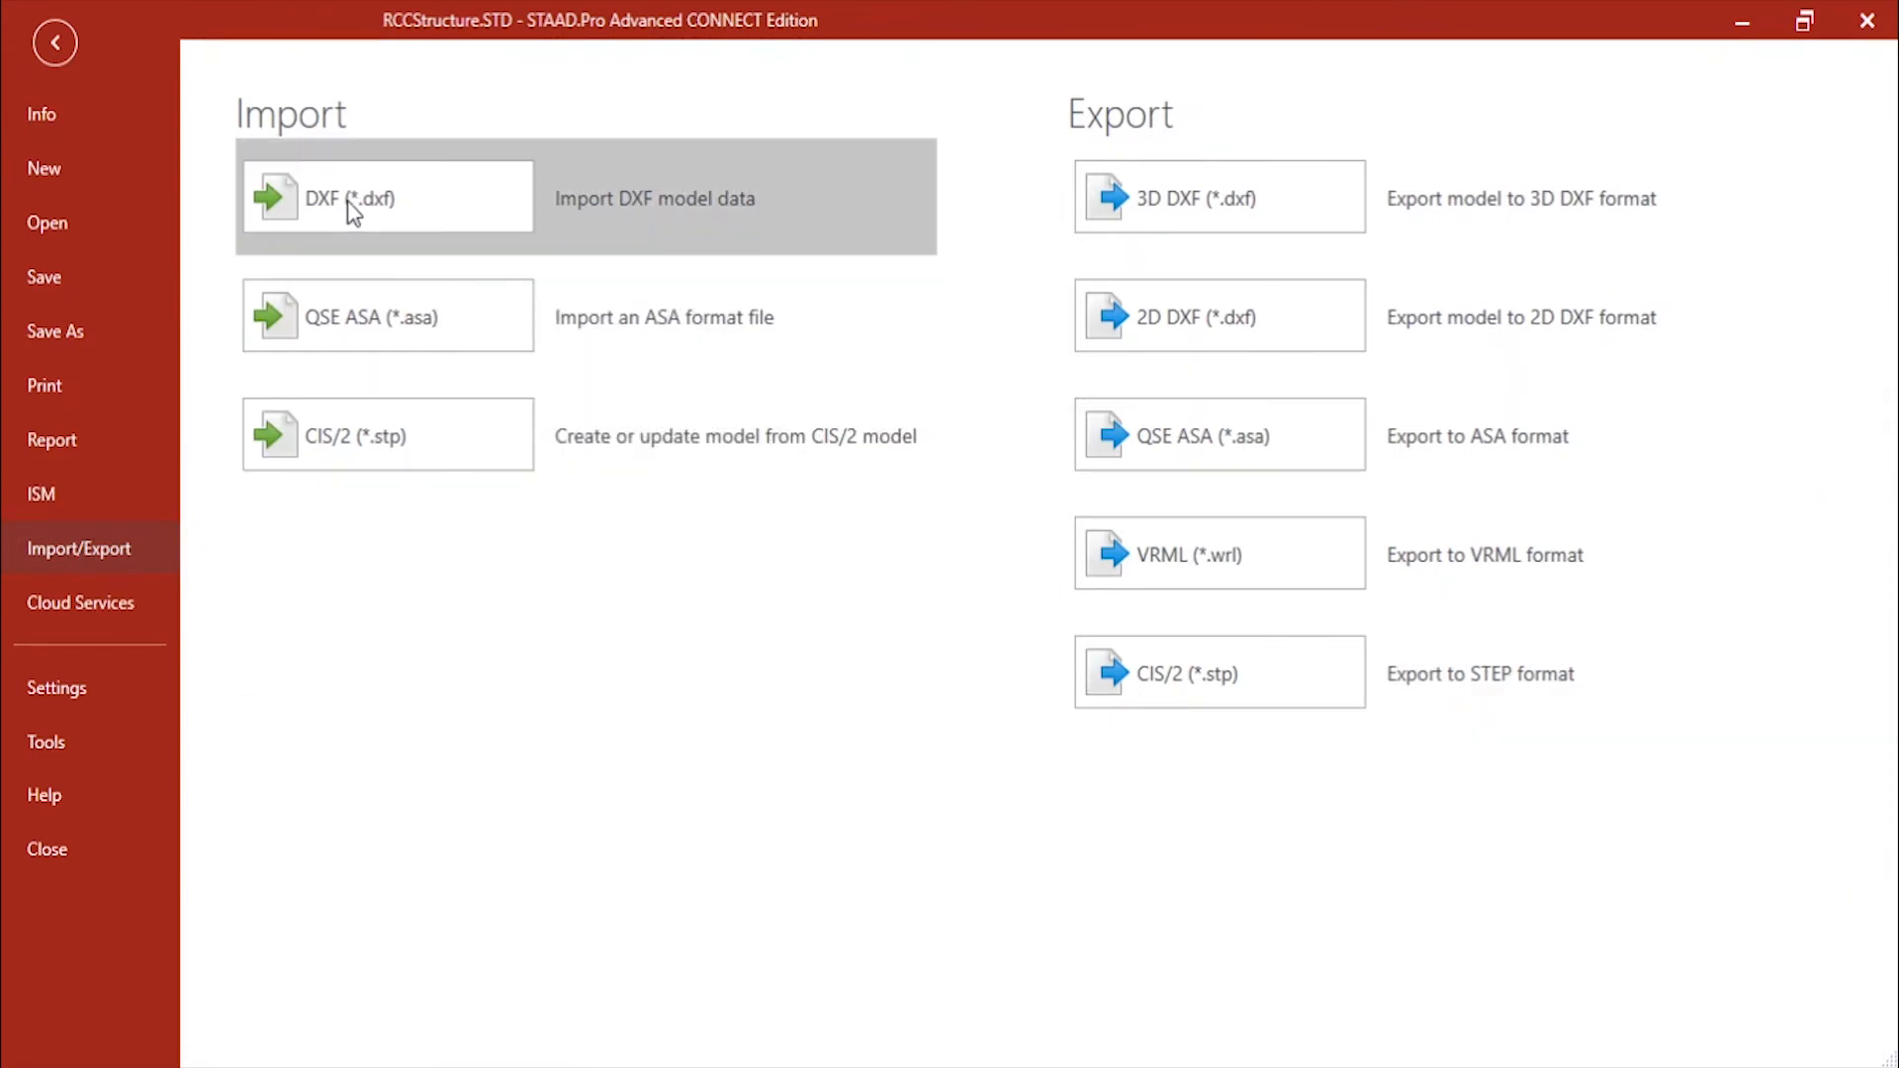
{"action": "left_click", "coordinate": [356, 196]}
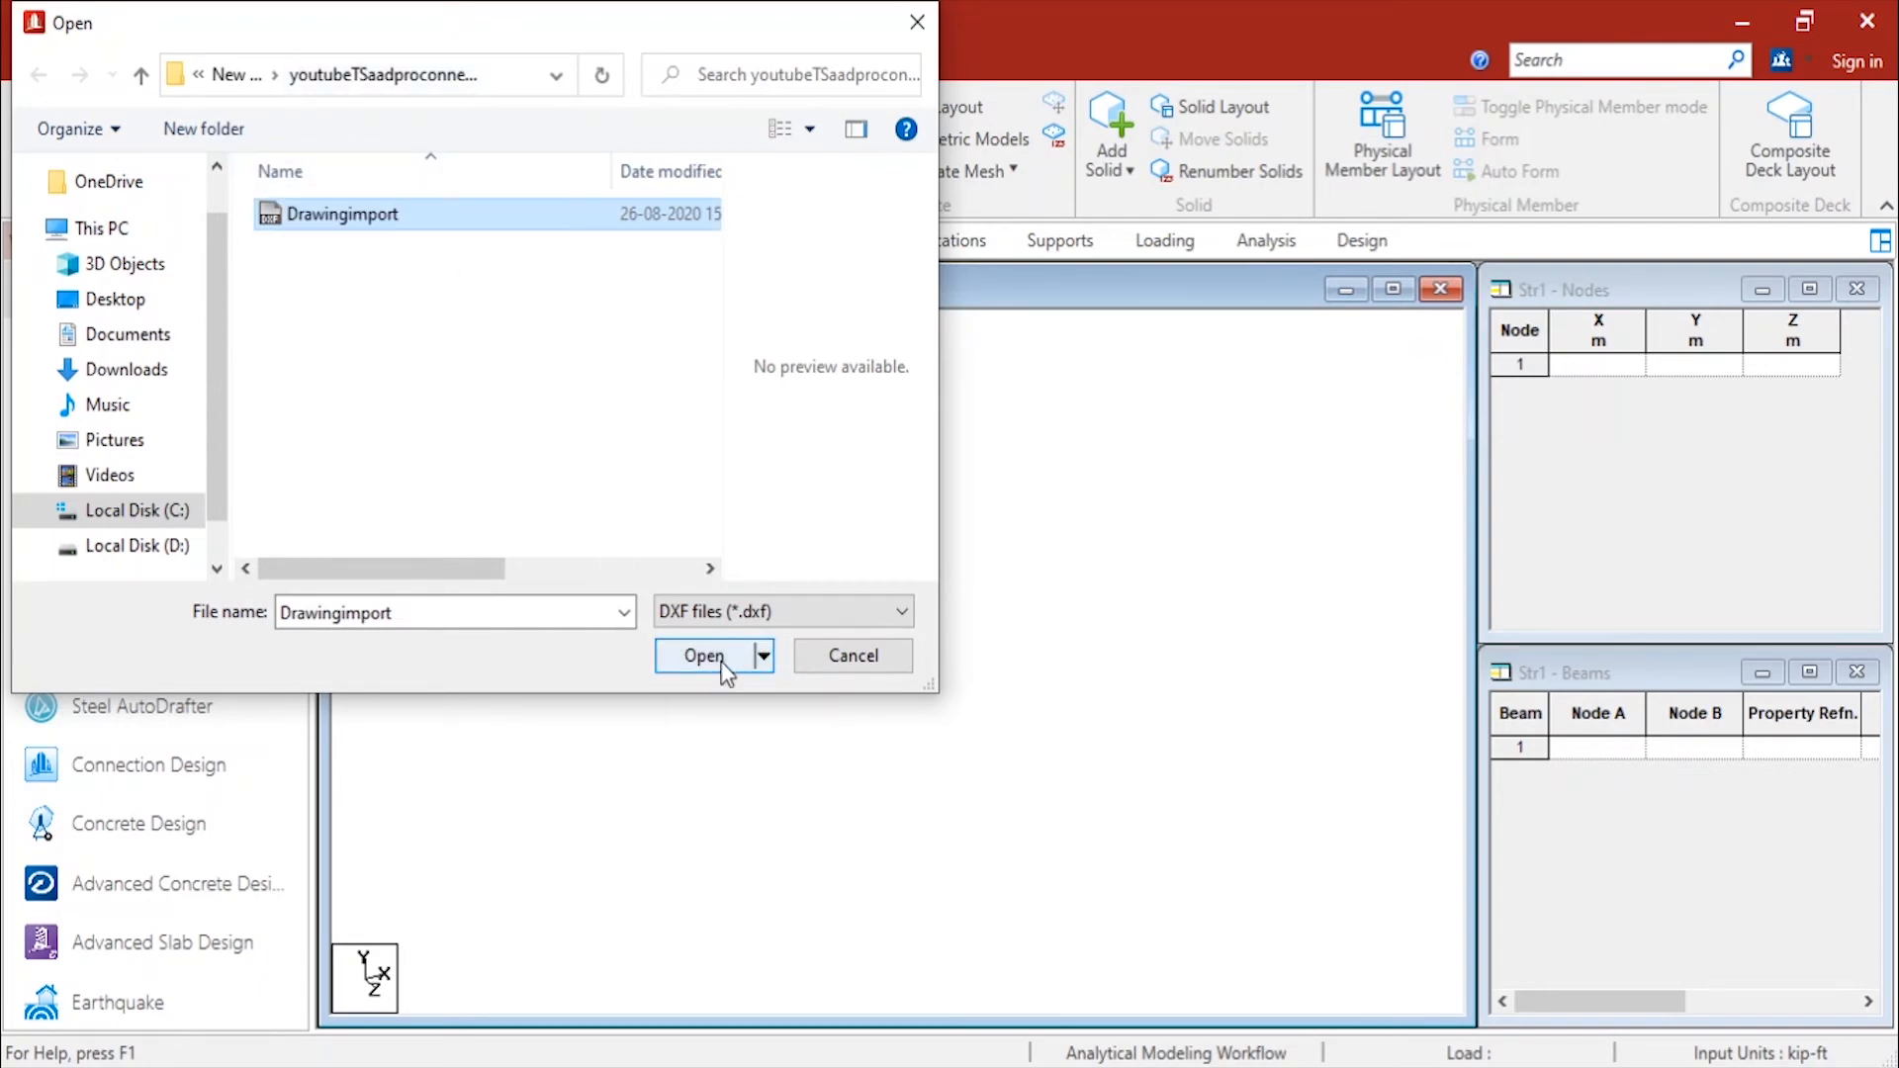
Import Drawingimport.dxf with Y as the vertical structure axis.
{"action": "left_click", "coordinate": [704, 655]}
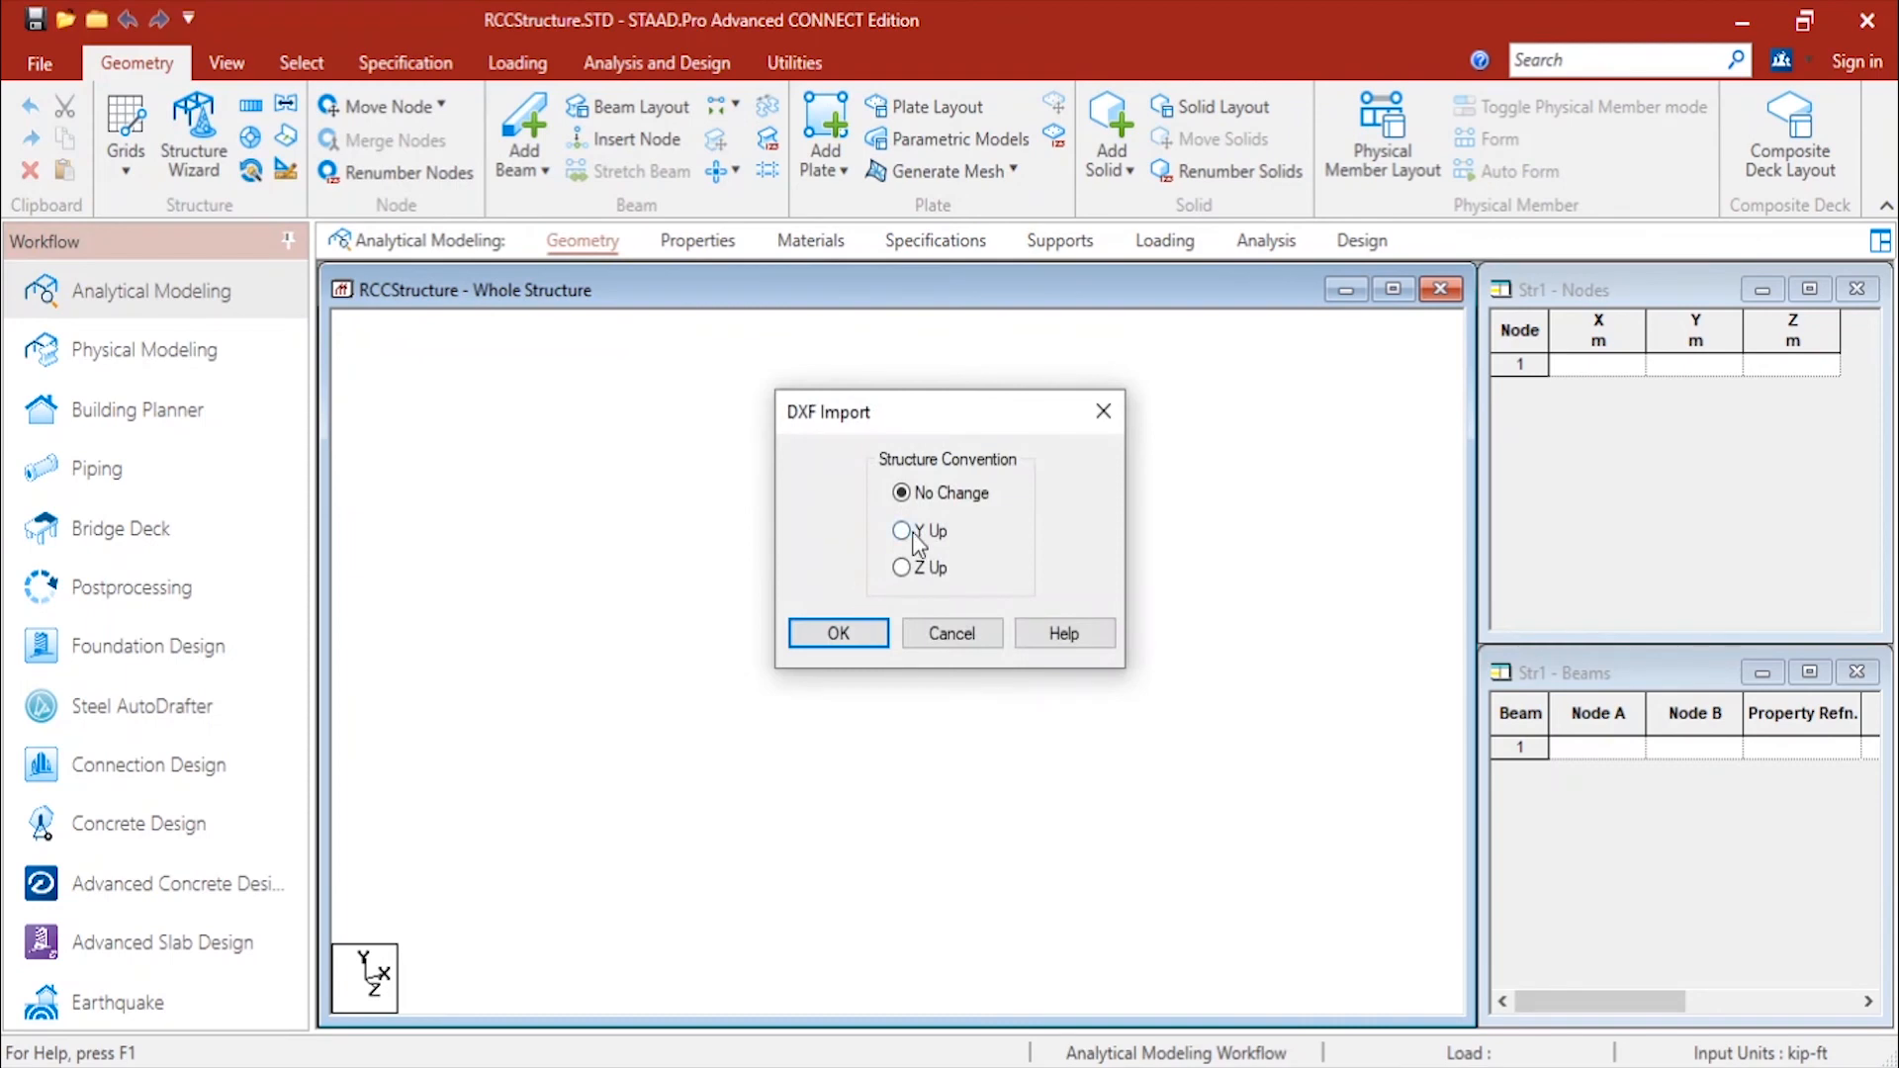
{"action": "left_click", "coordinate": [902, 530]}
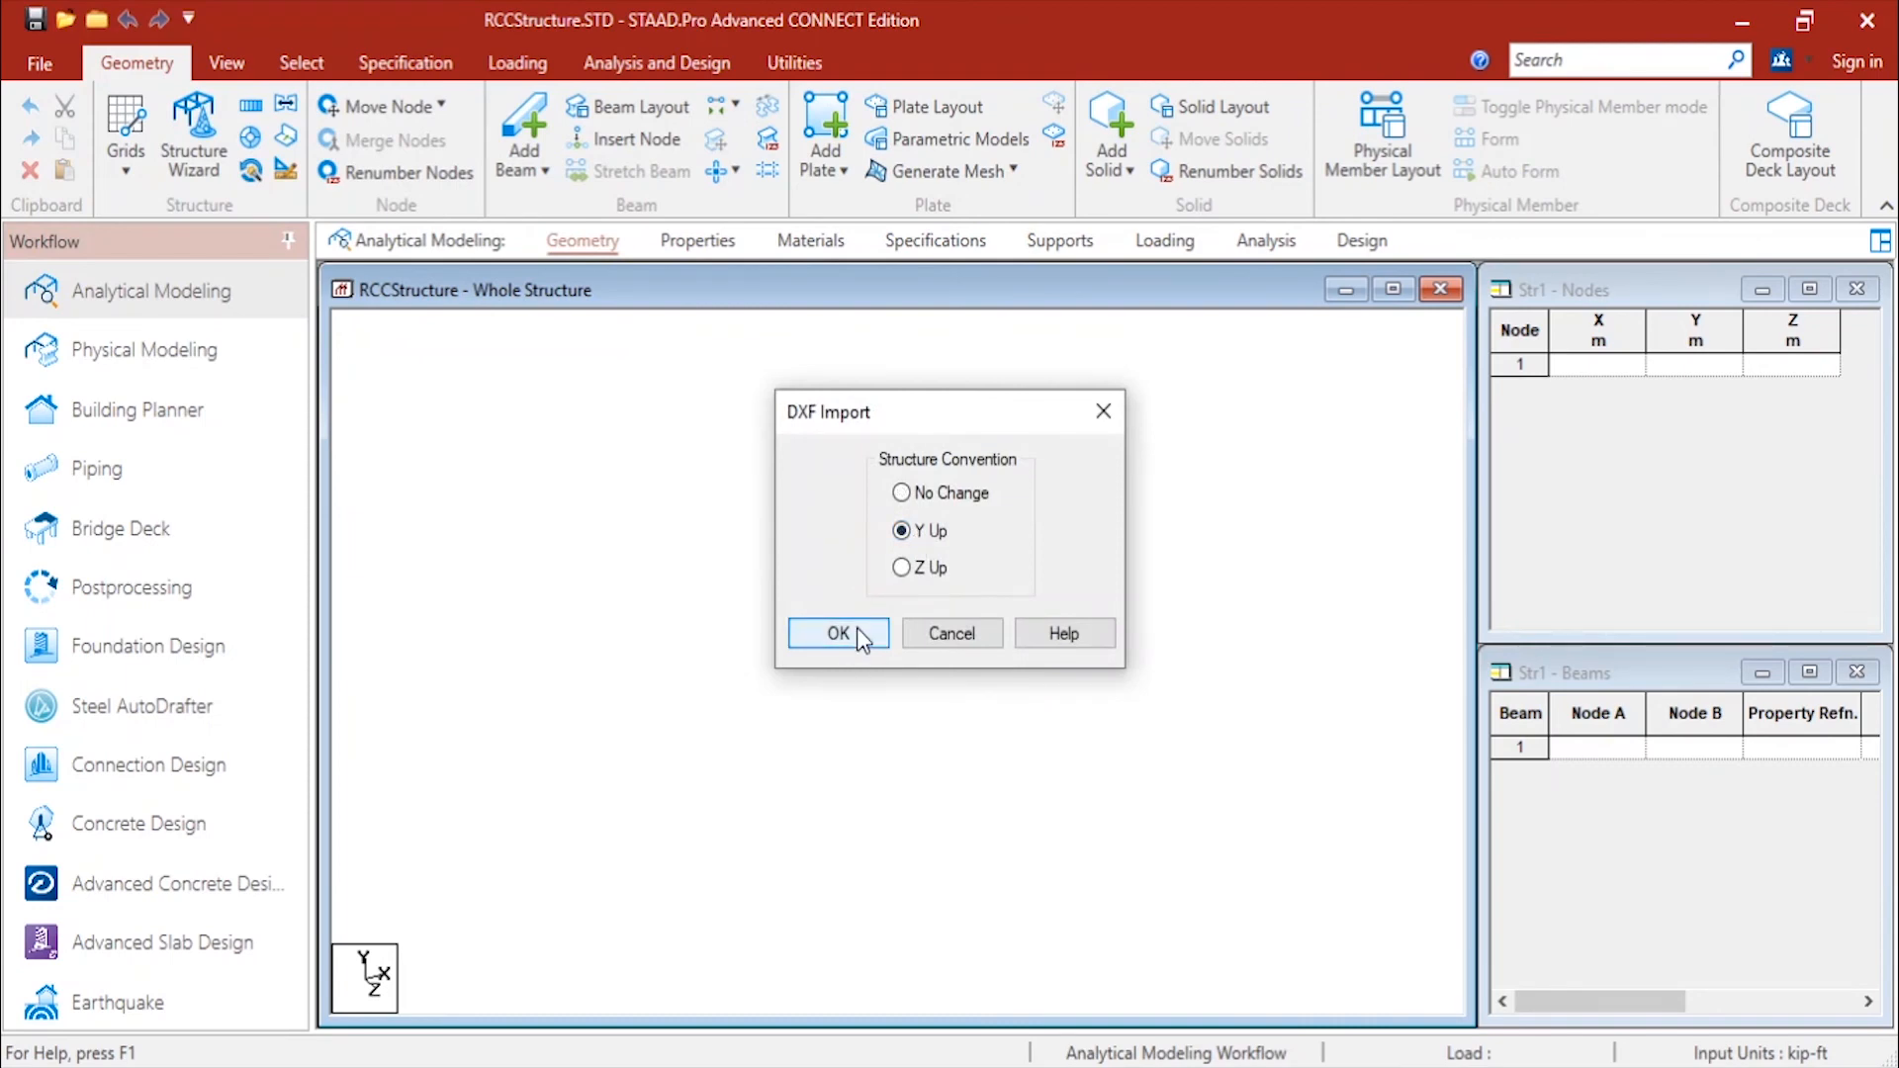
{"action": "left_click", "coordinate": [835, 633]}
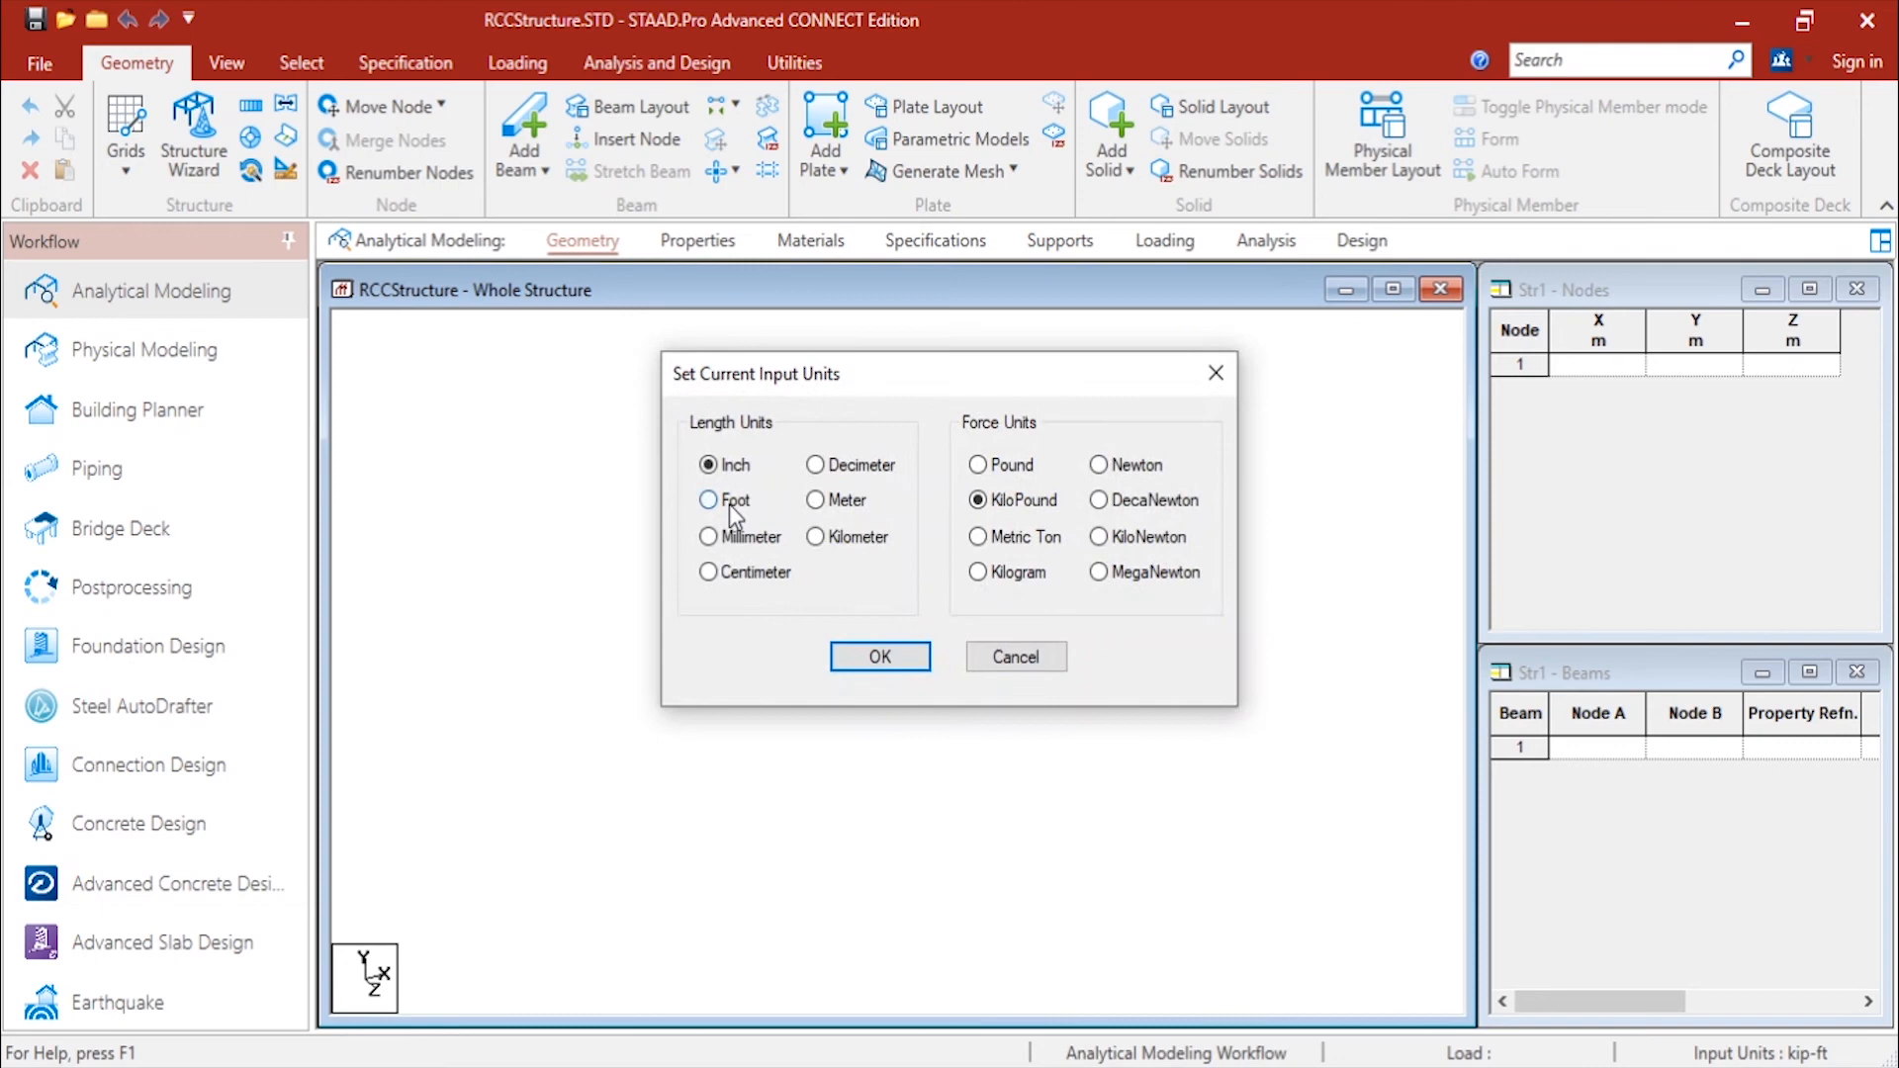
Set input units to inches and kilonewtons and finish the import.
{"action": "left_click", "coordinate": [708, 501]}
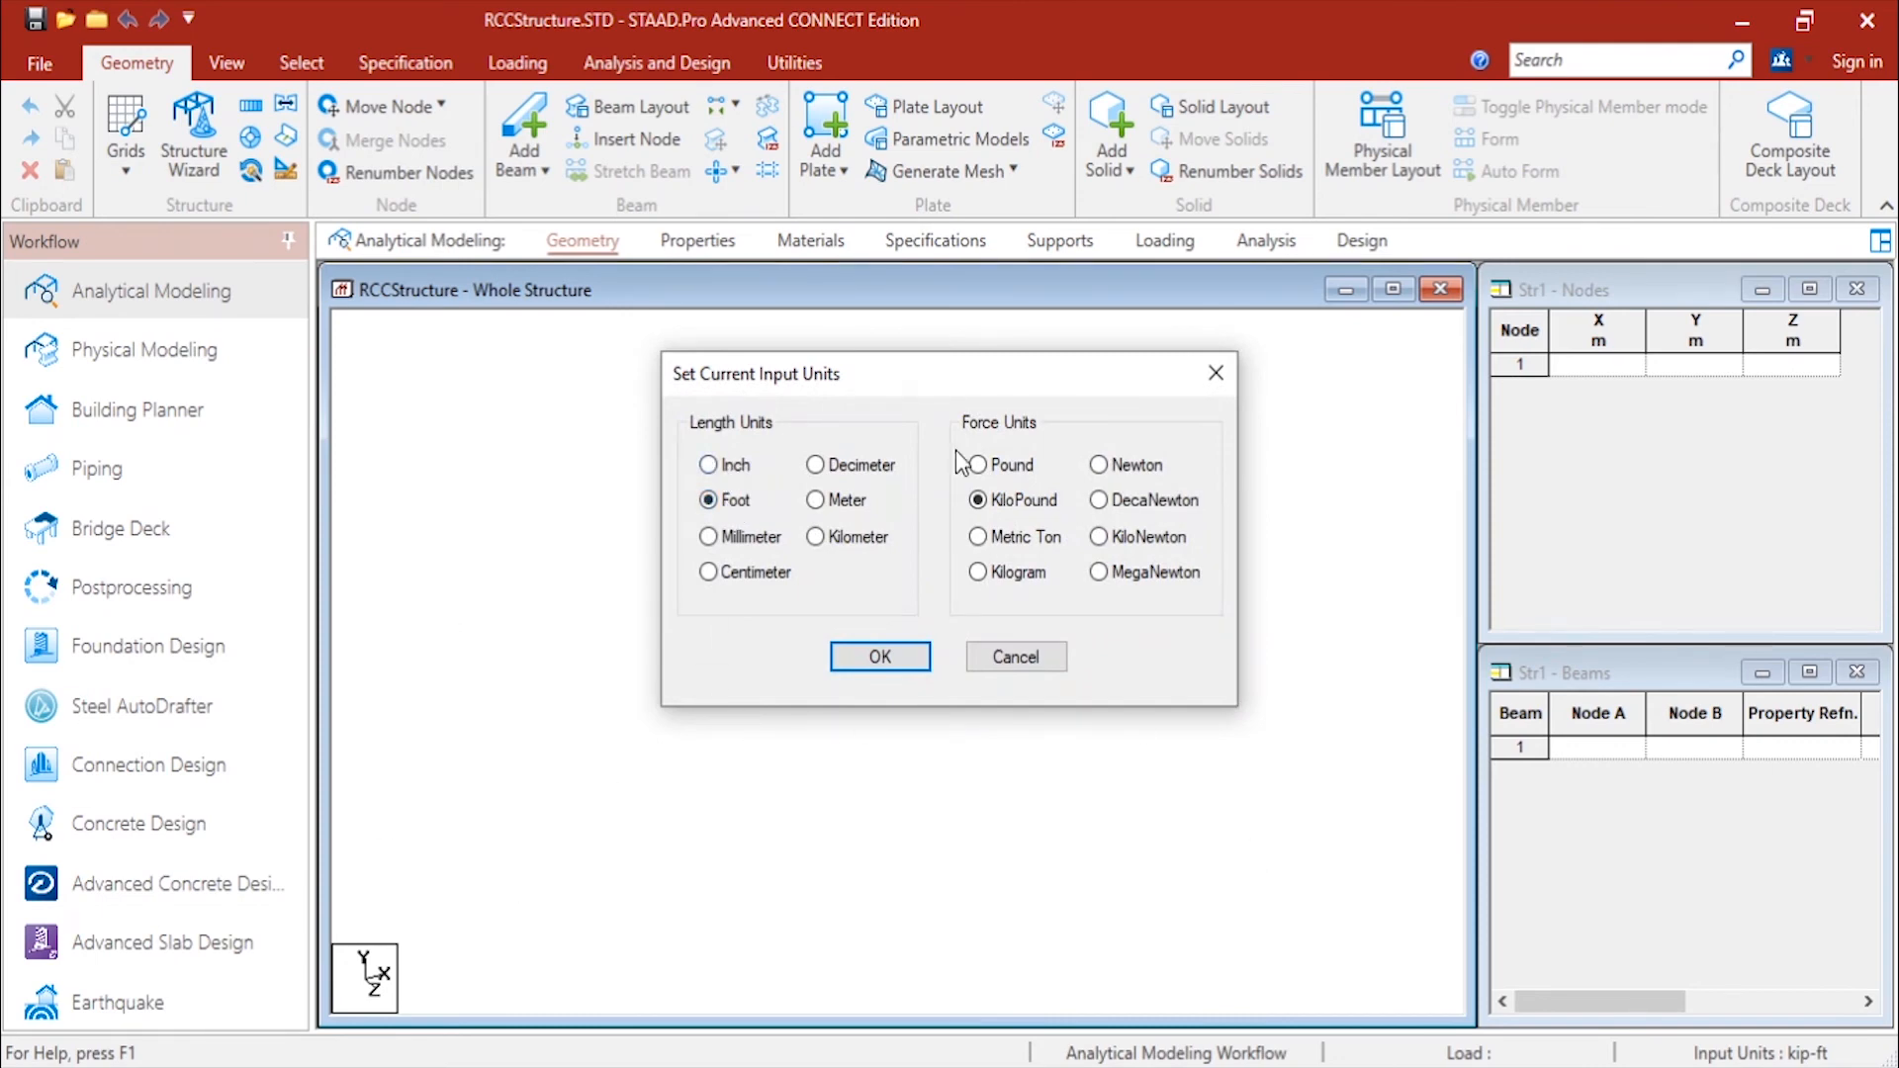
{"action": "left_click", "coordinate": [708, 465]}
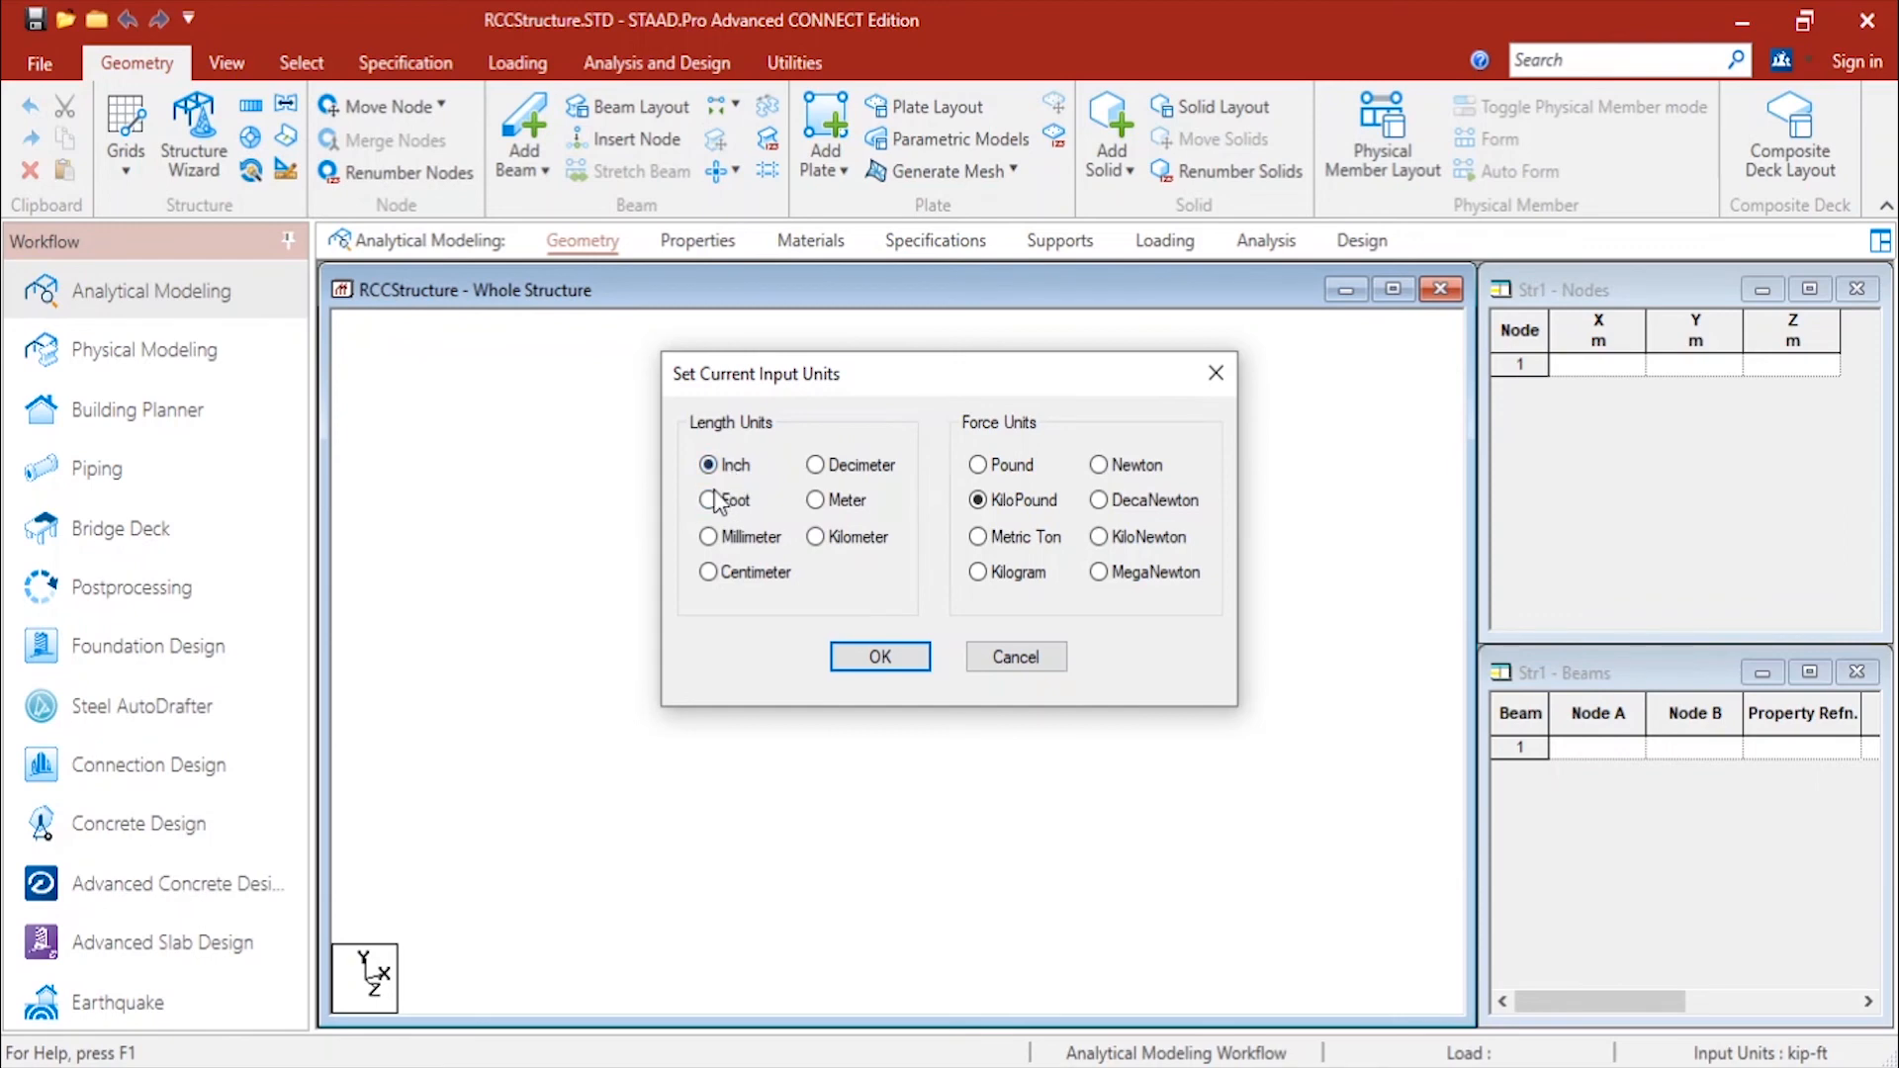
{"action": "left_click", "coordinate": [1098, 538]}
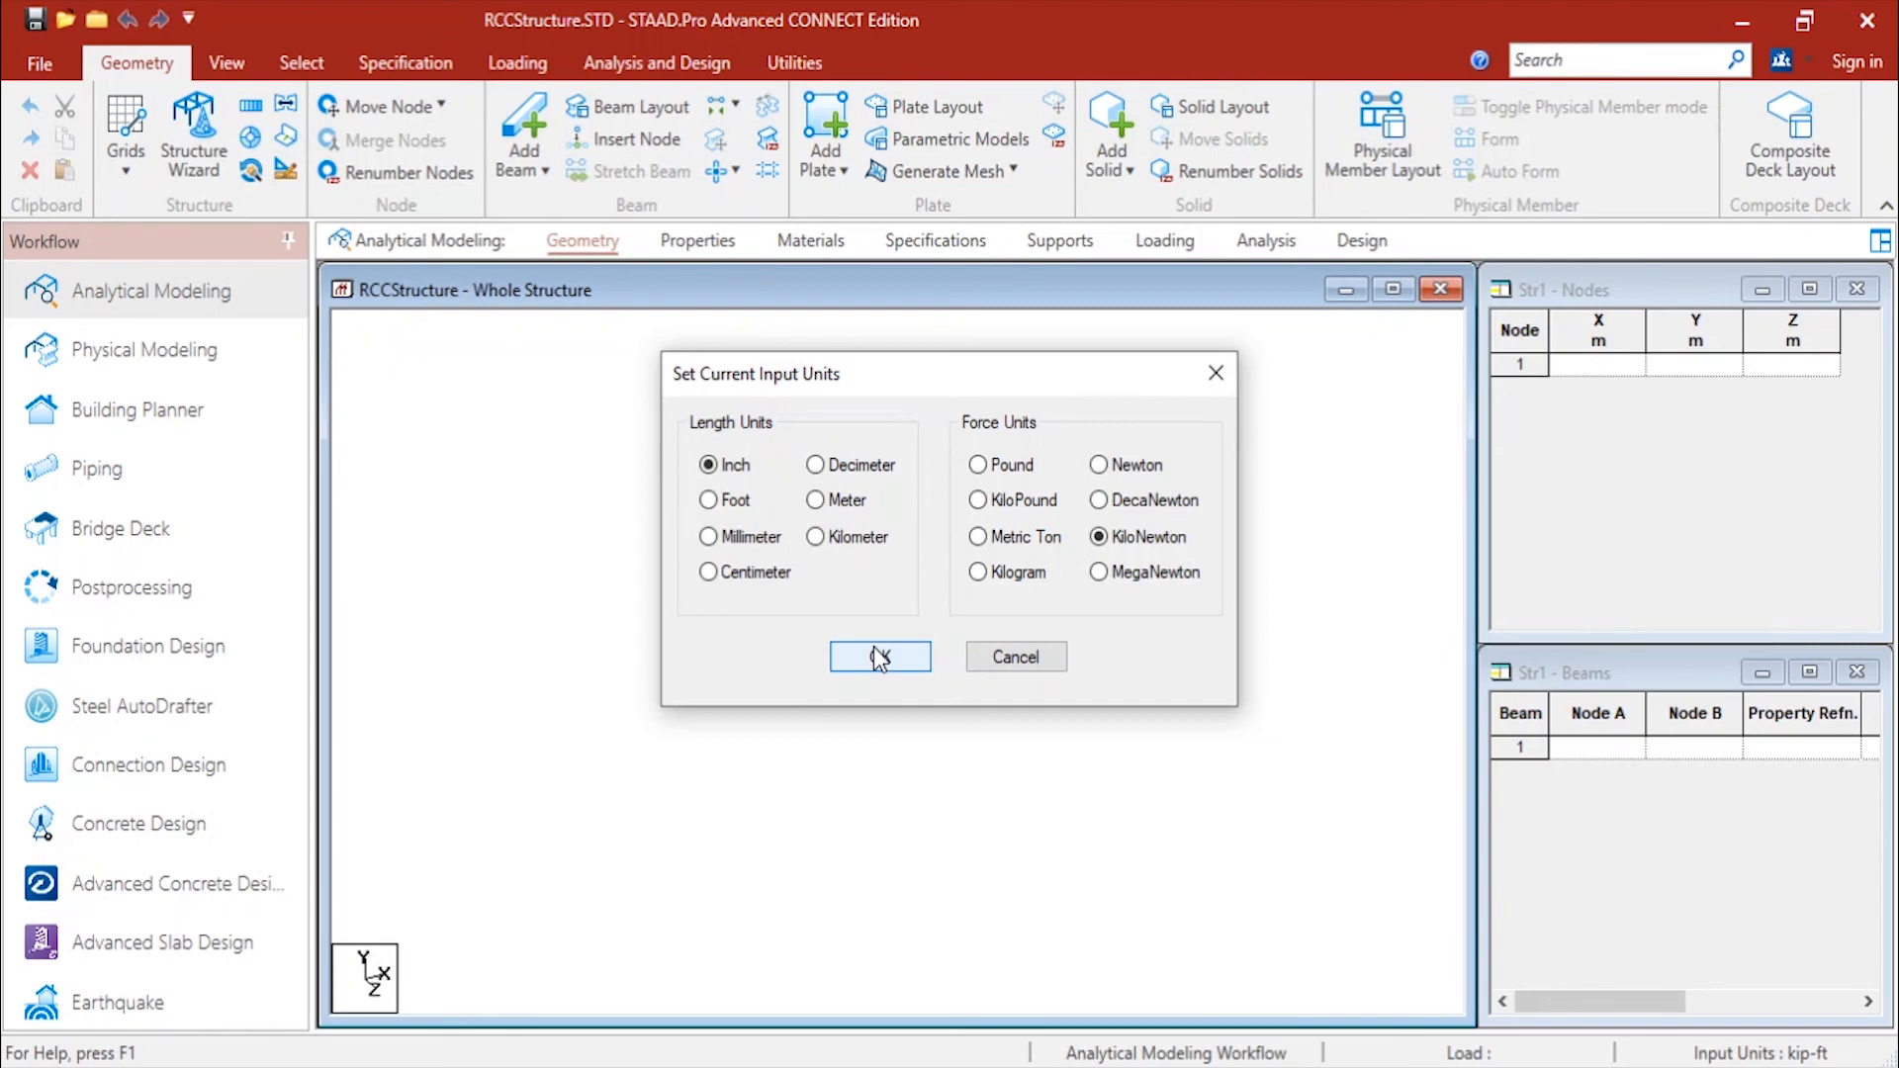
{"action": "left_click", "coordinate": [878, 657]}
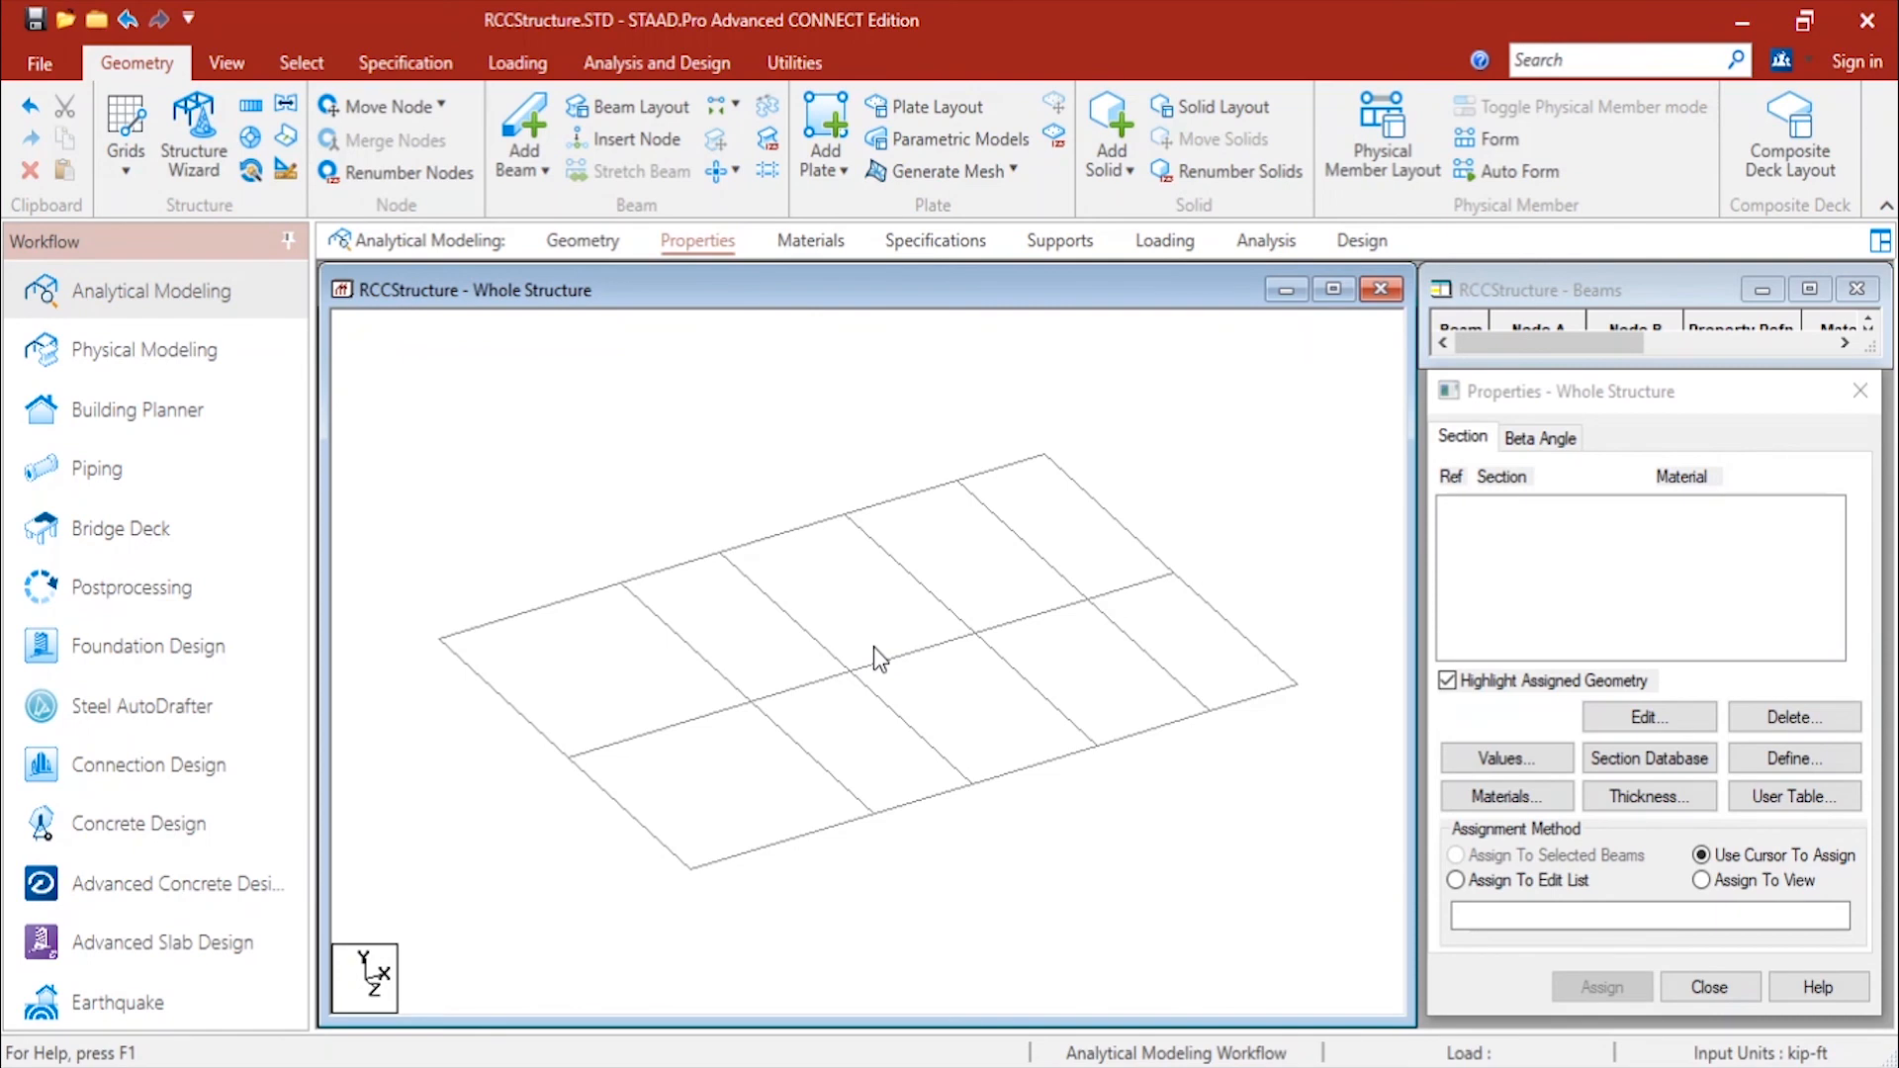
Switch to a front view so the five-by-two bay grid appears flat.
{"action": "left_click", "coordinate": [228, 62]}
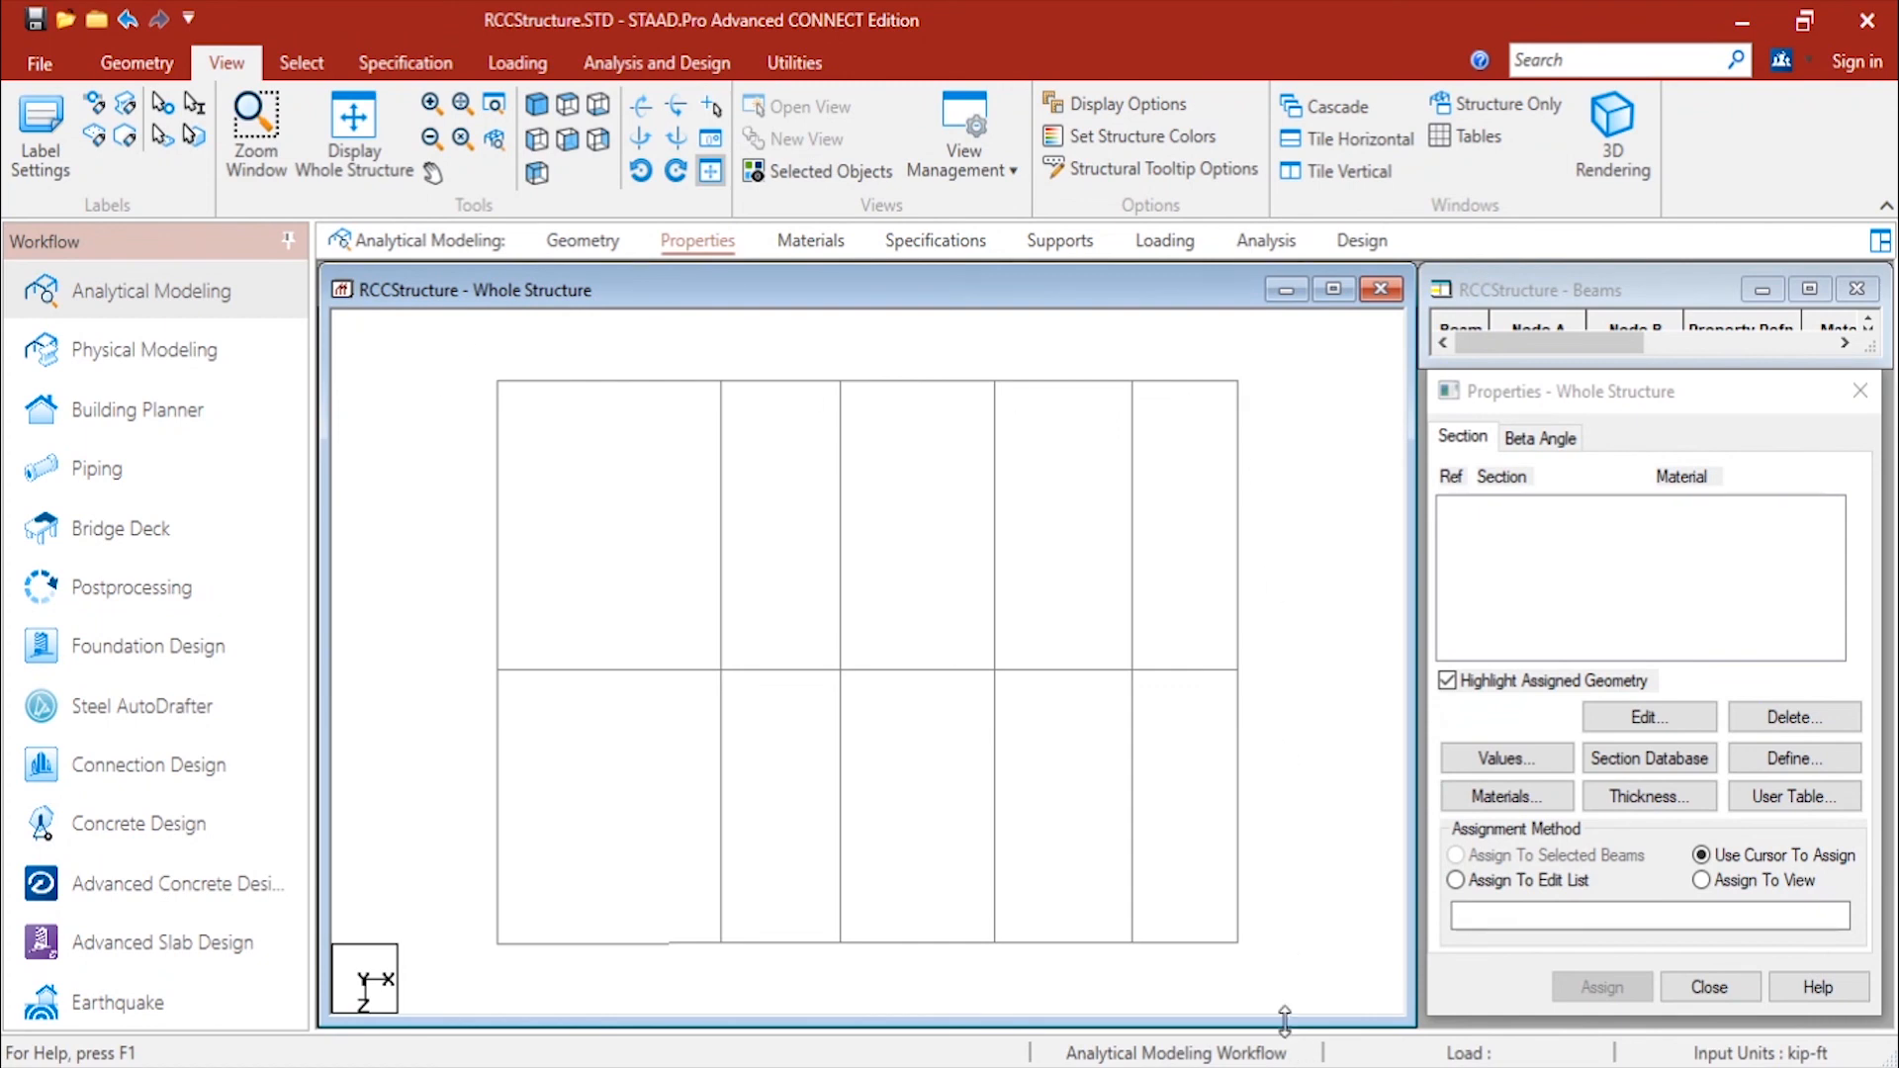
{"action": "mouse_move", "coordinate": [1184, 1005]}
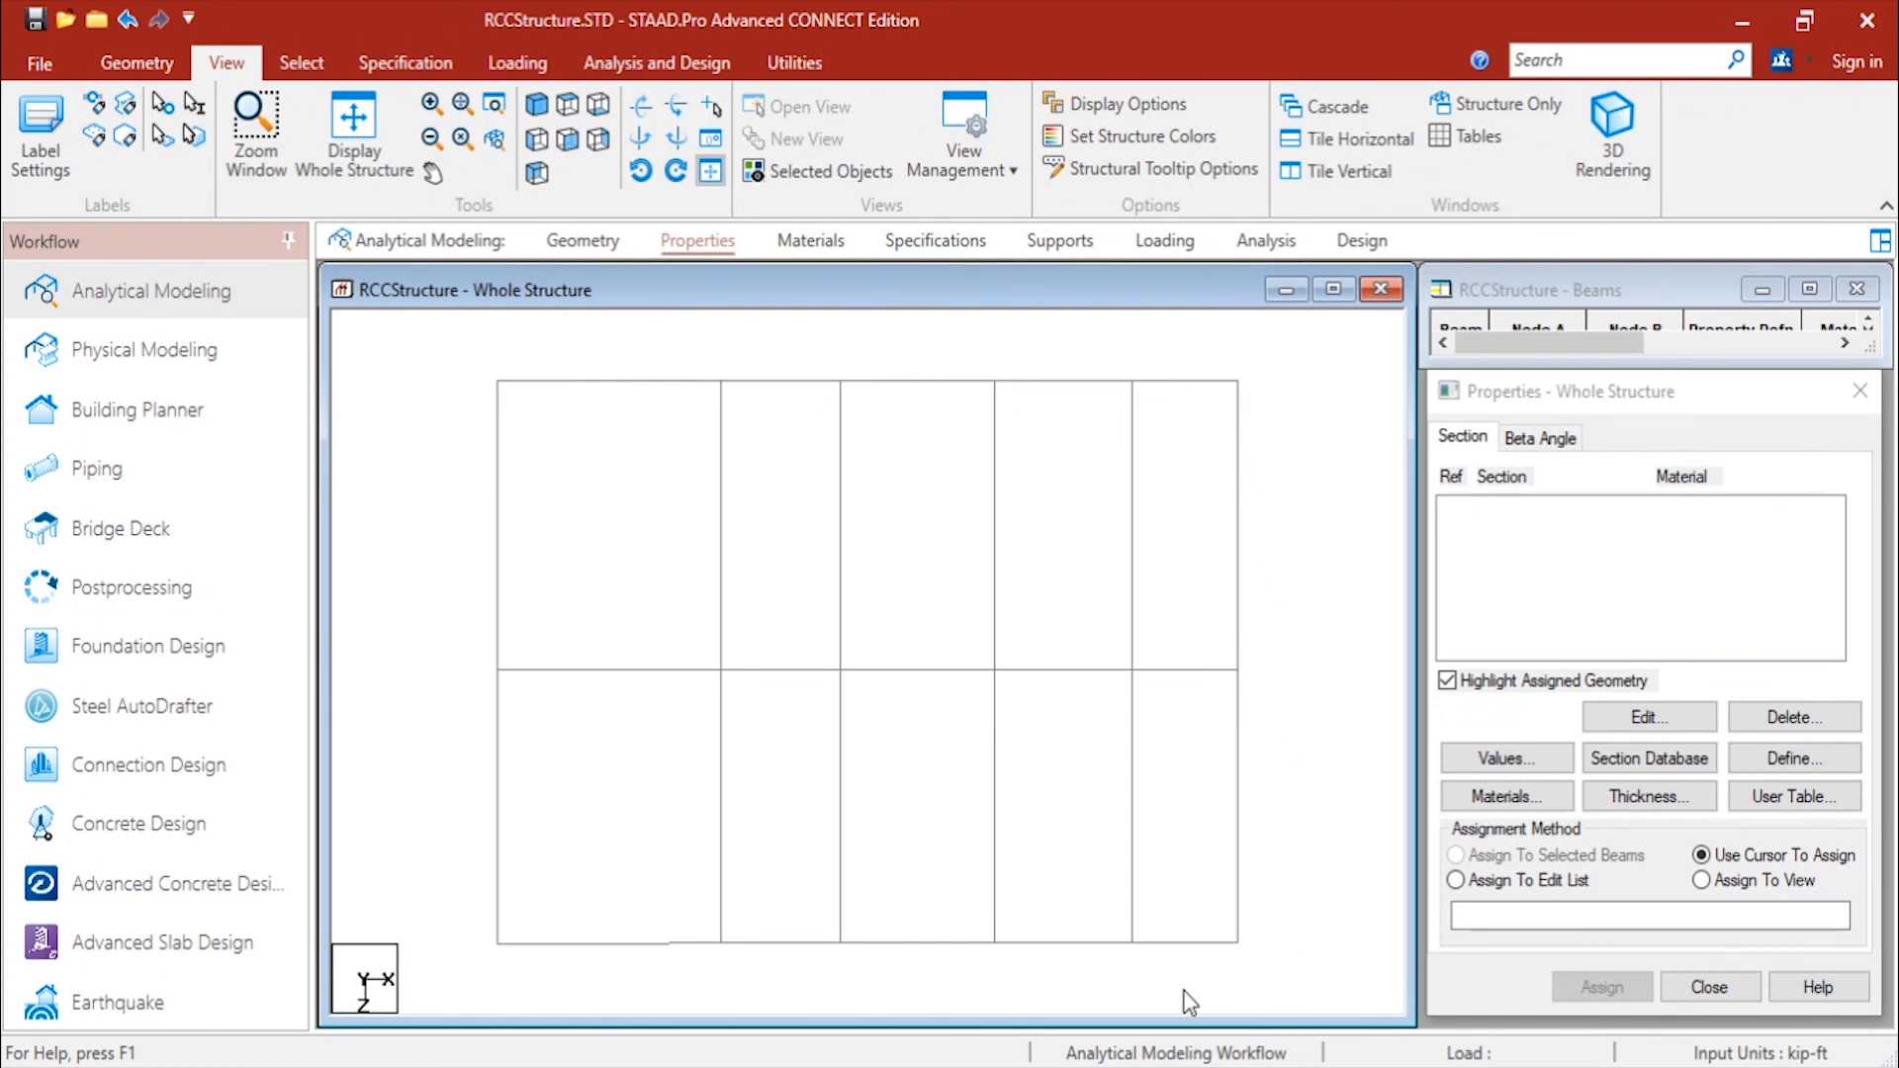